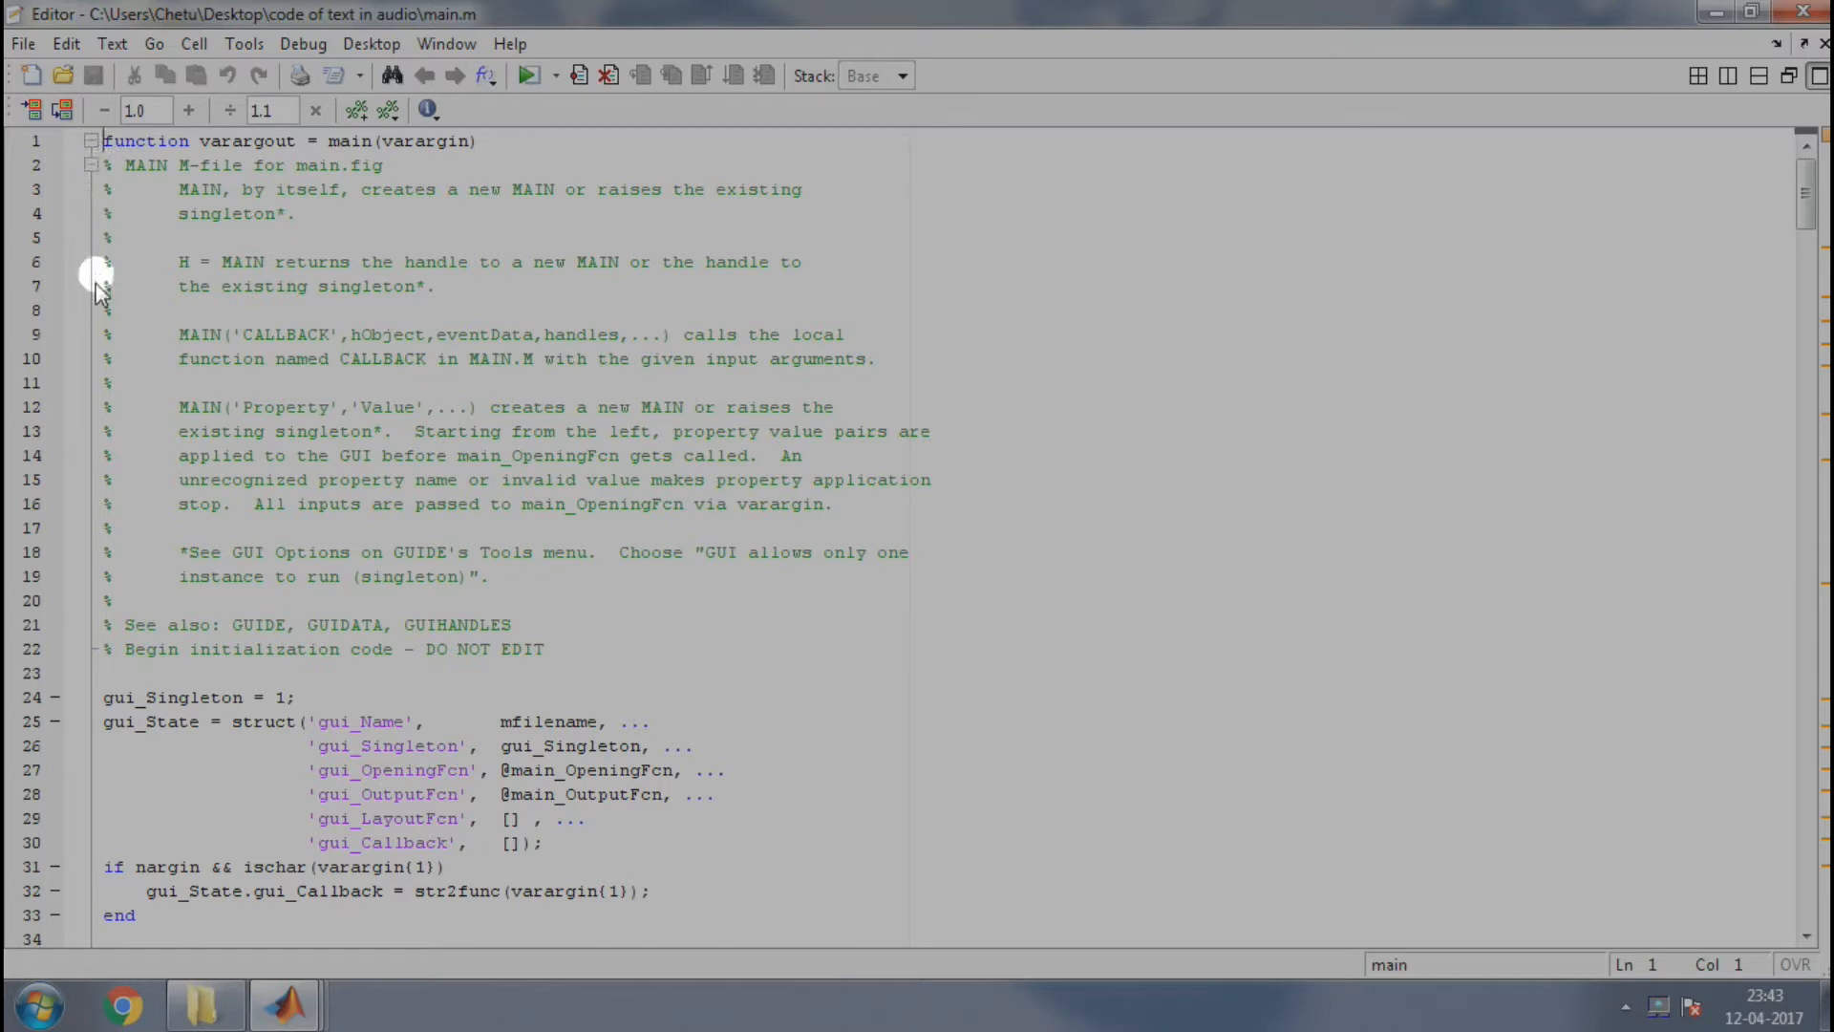
mouse_move(100, 778)
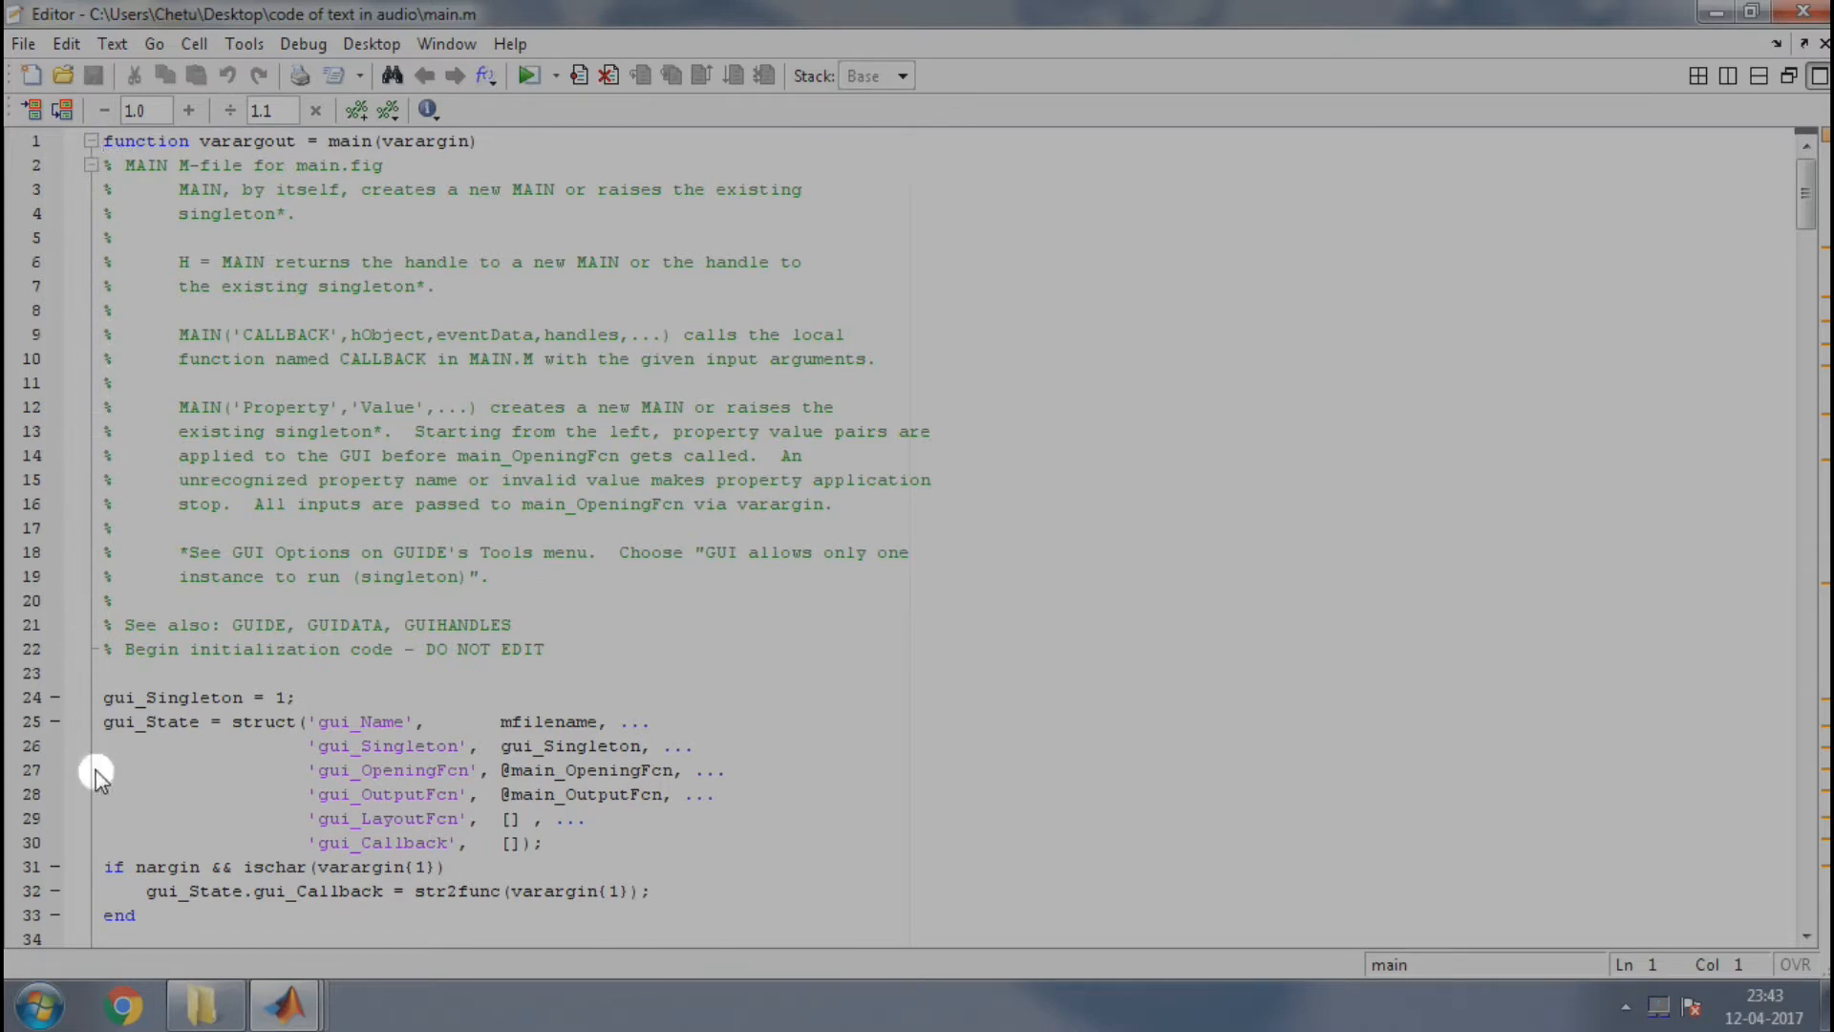
mouse_move(32, 540)
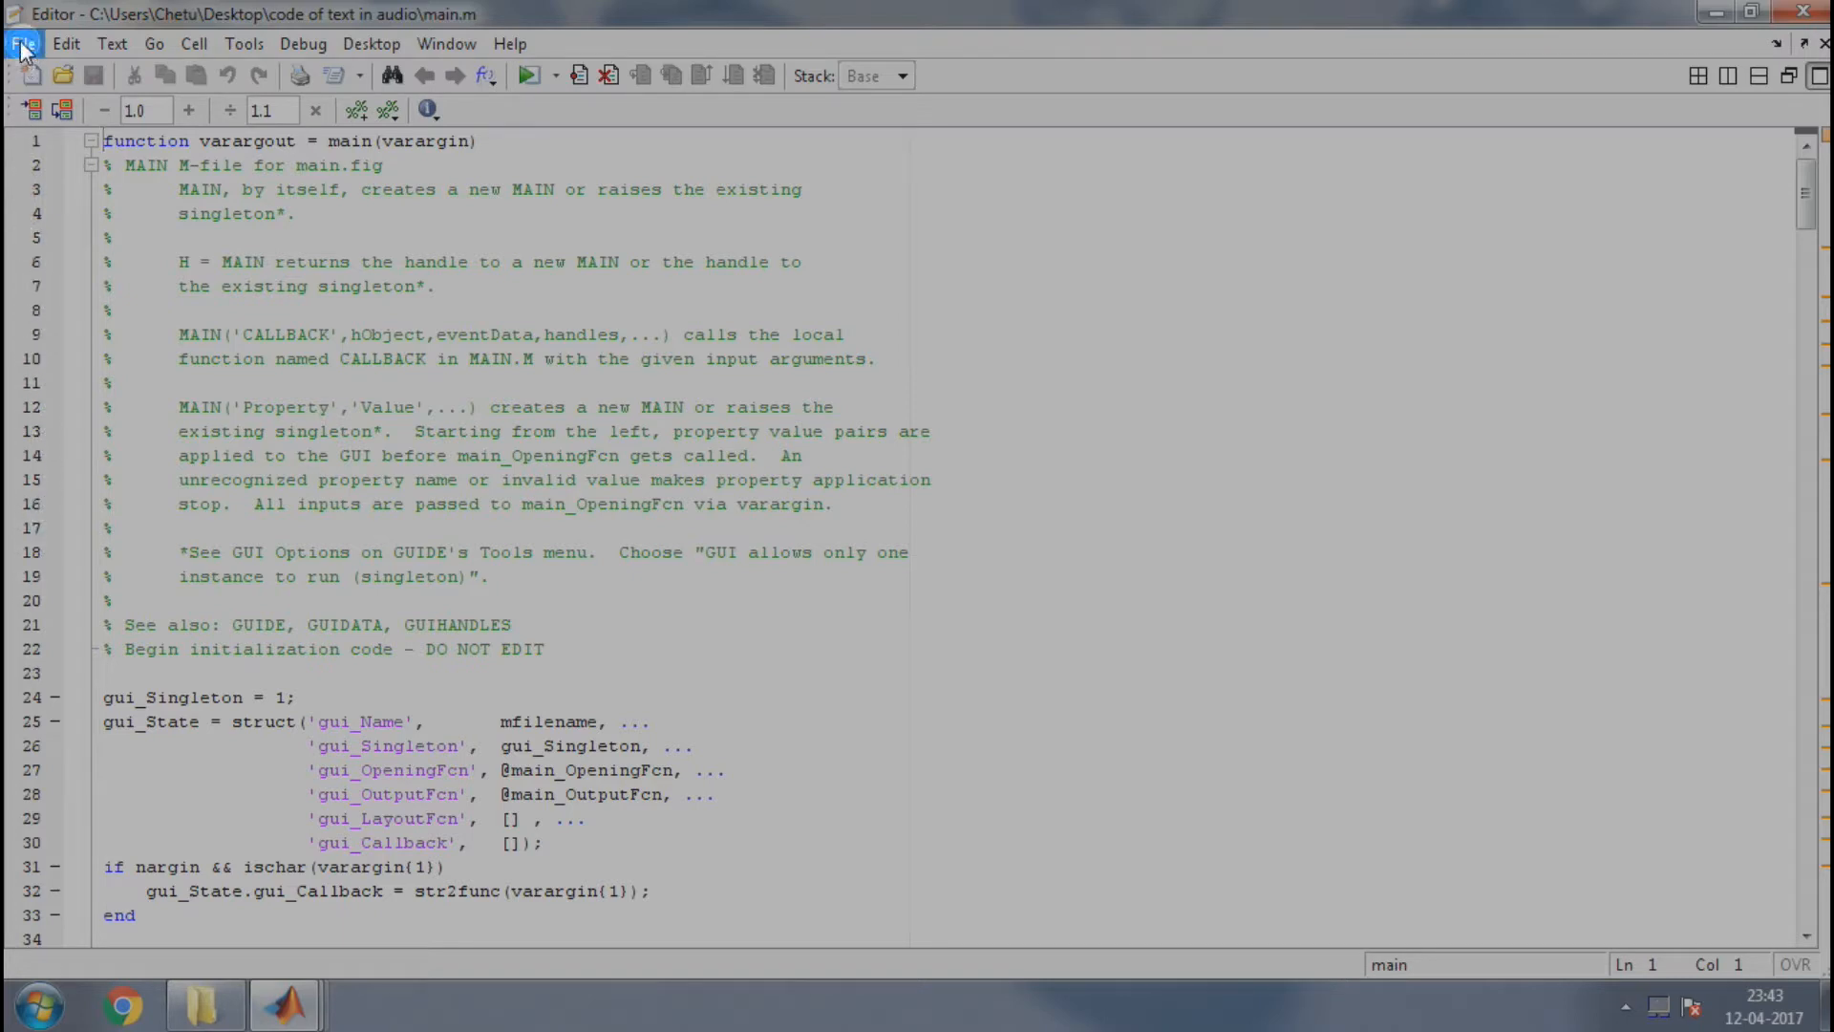
Create a new GUI in GUIDE using the Blank GUI (Default) template.
click(21, 43)
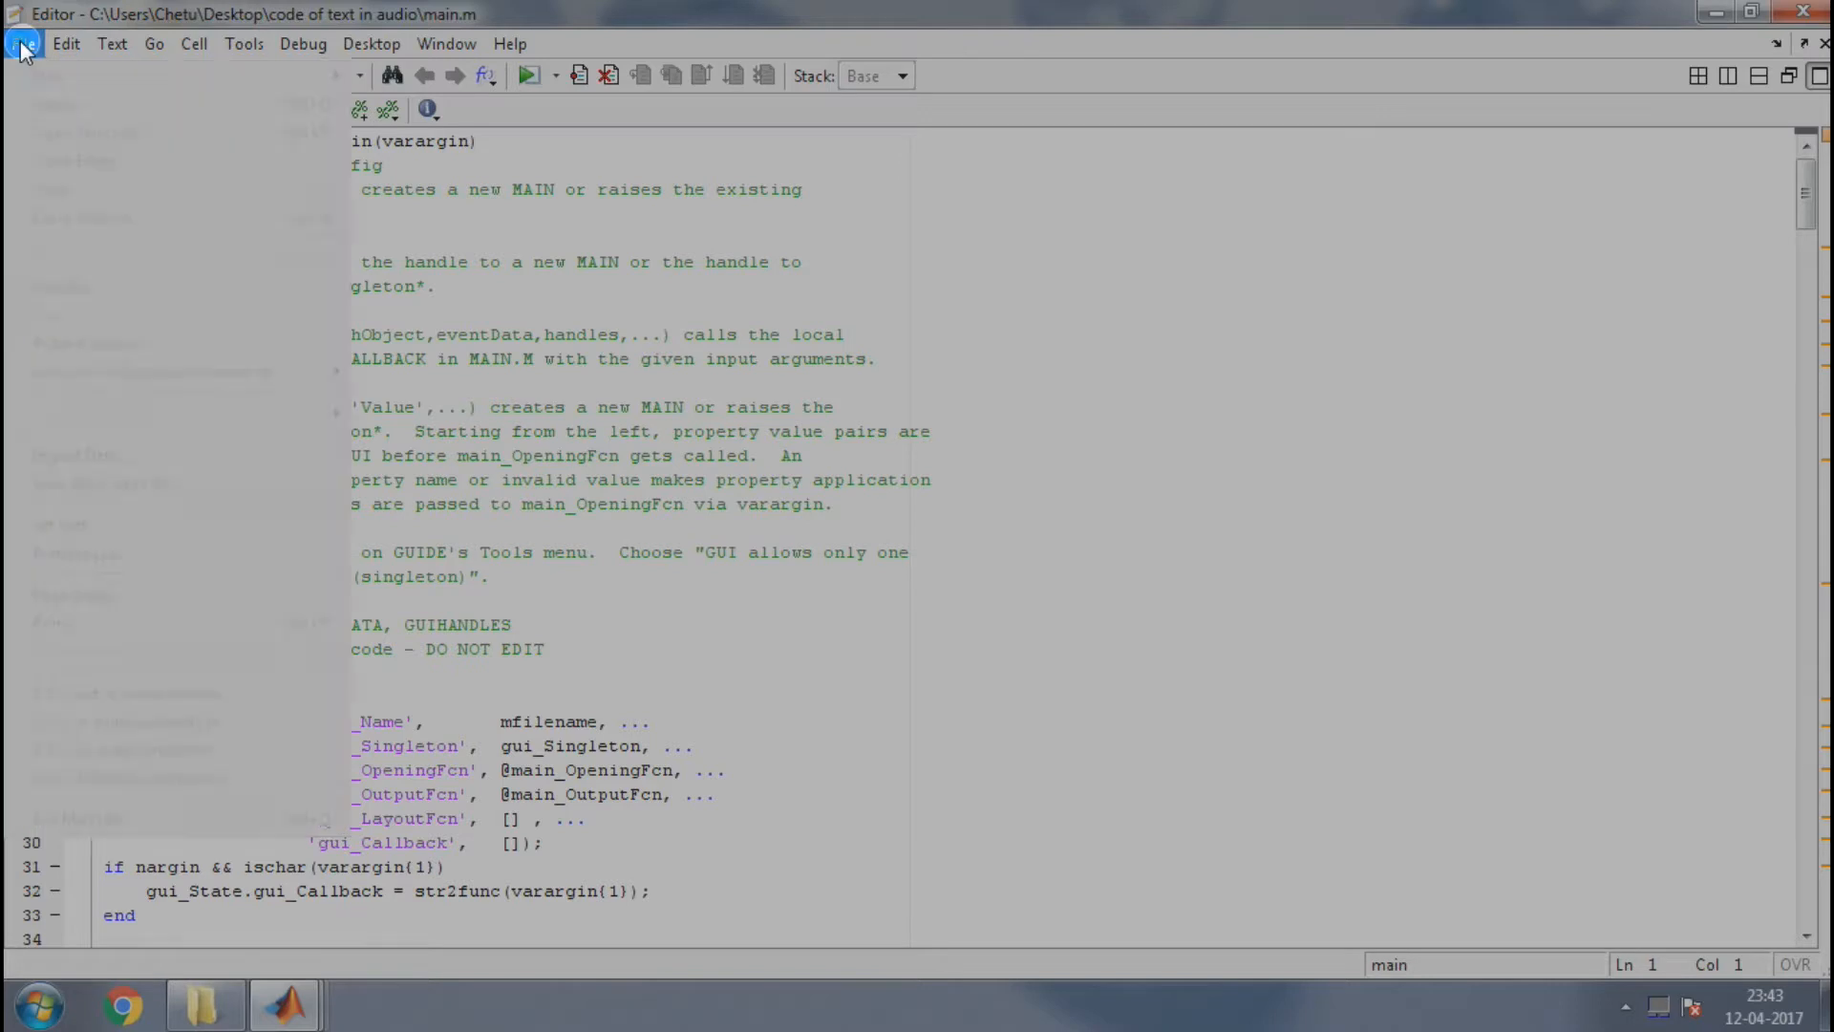
click(21, 43)
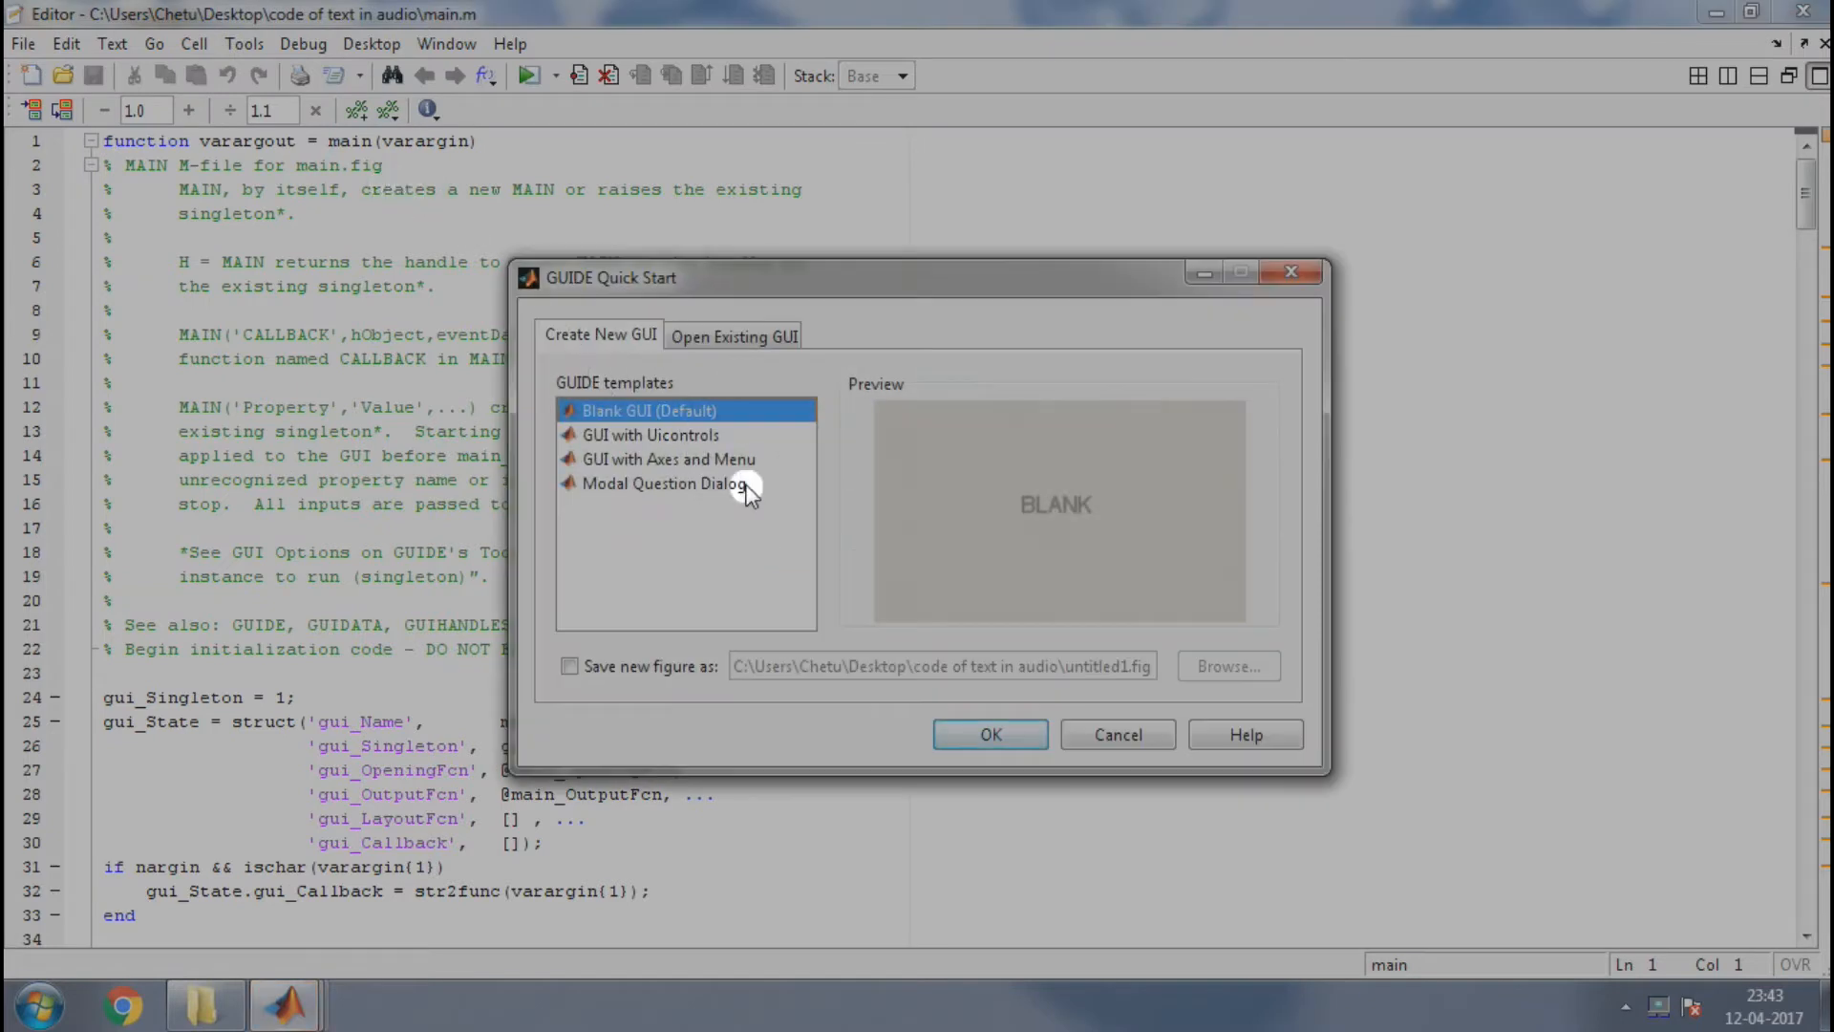
mouse_move(989, 733)
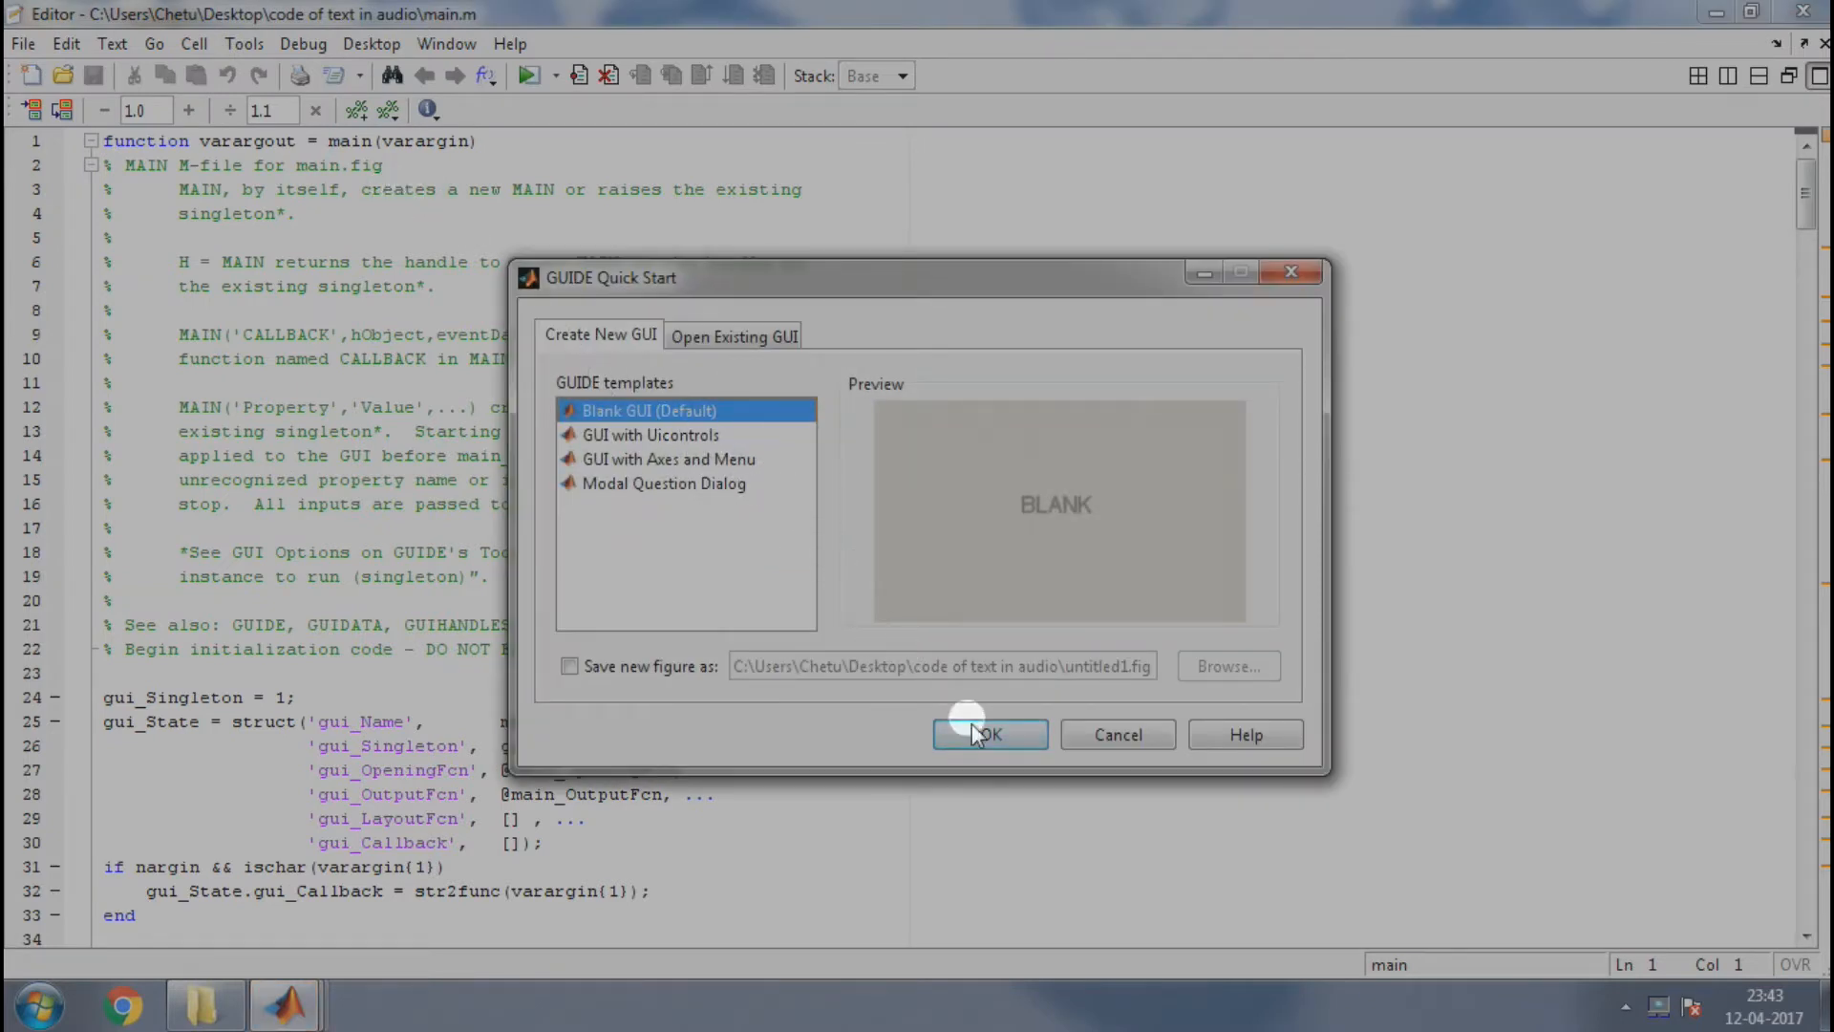
click(989, 735)
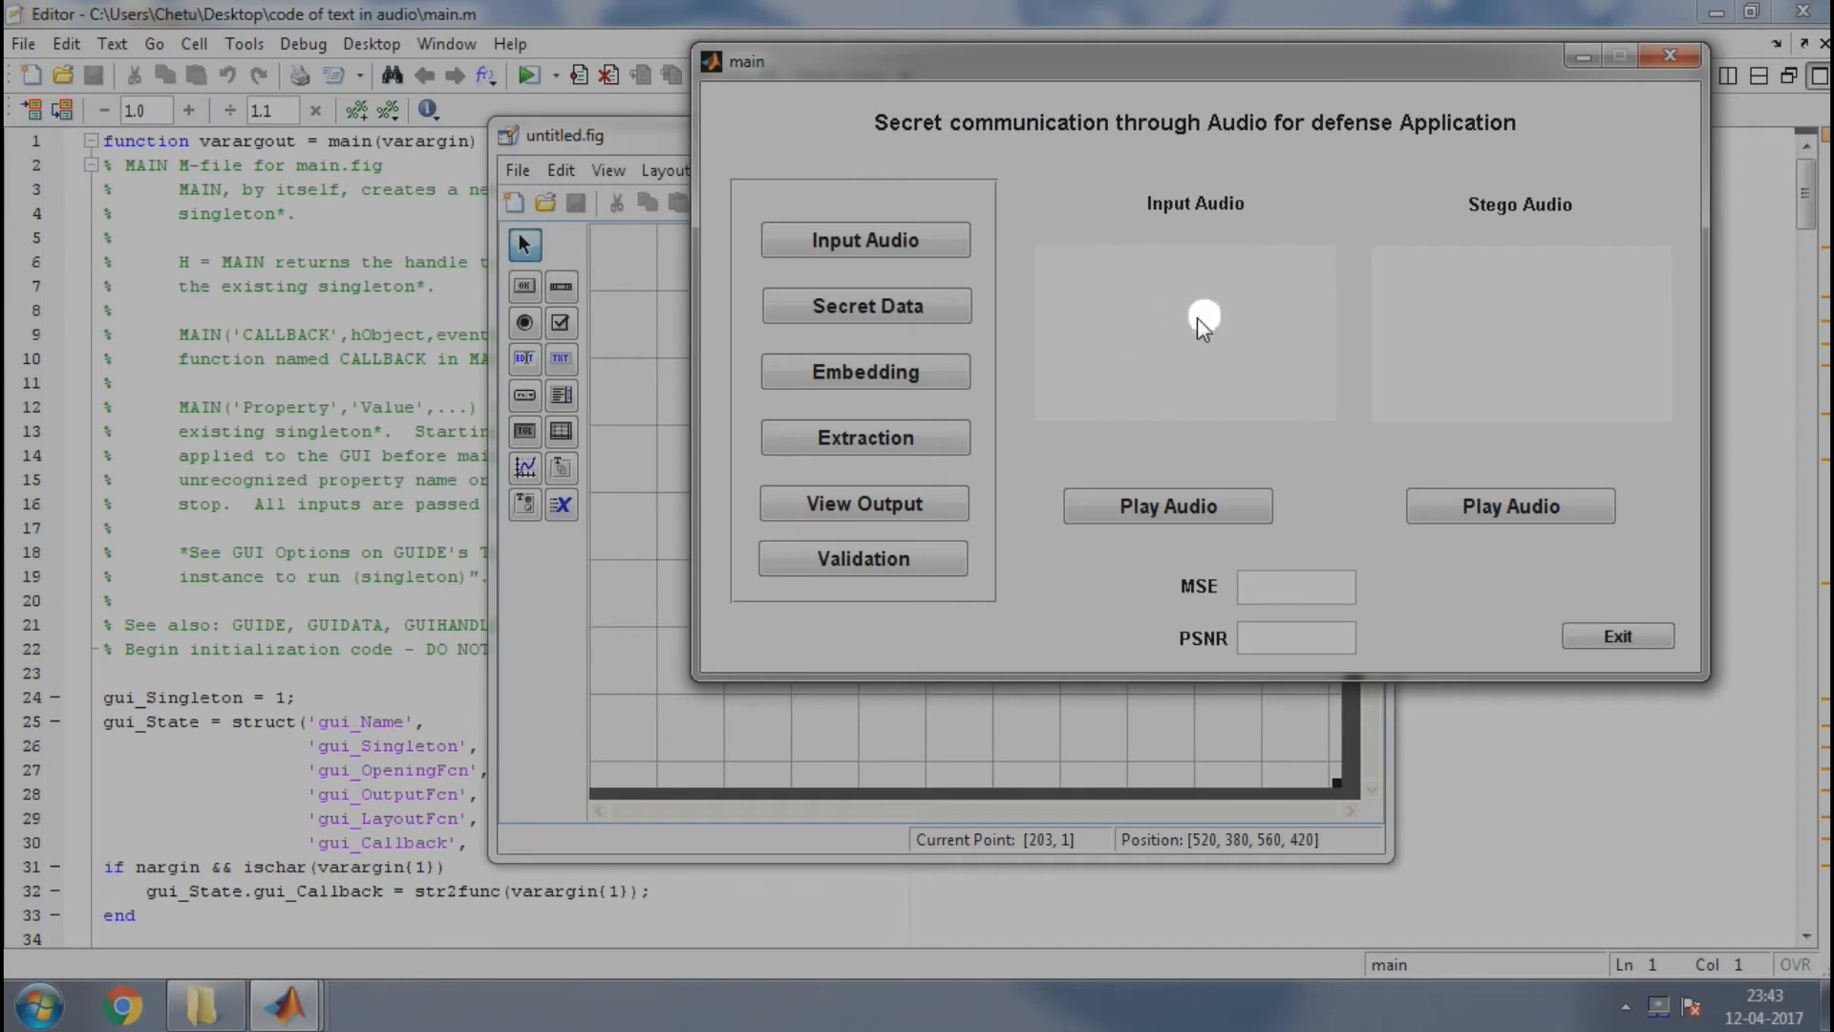
mouse_move(1173, 217)
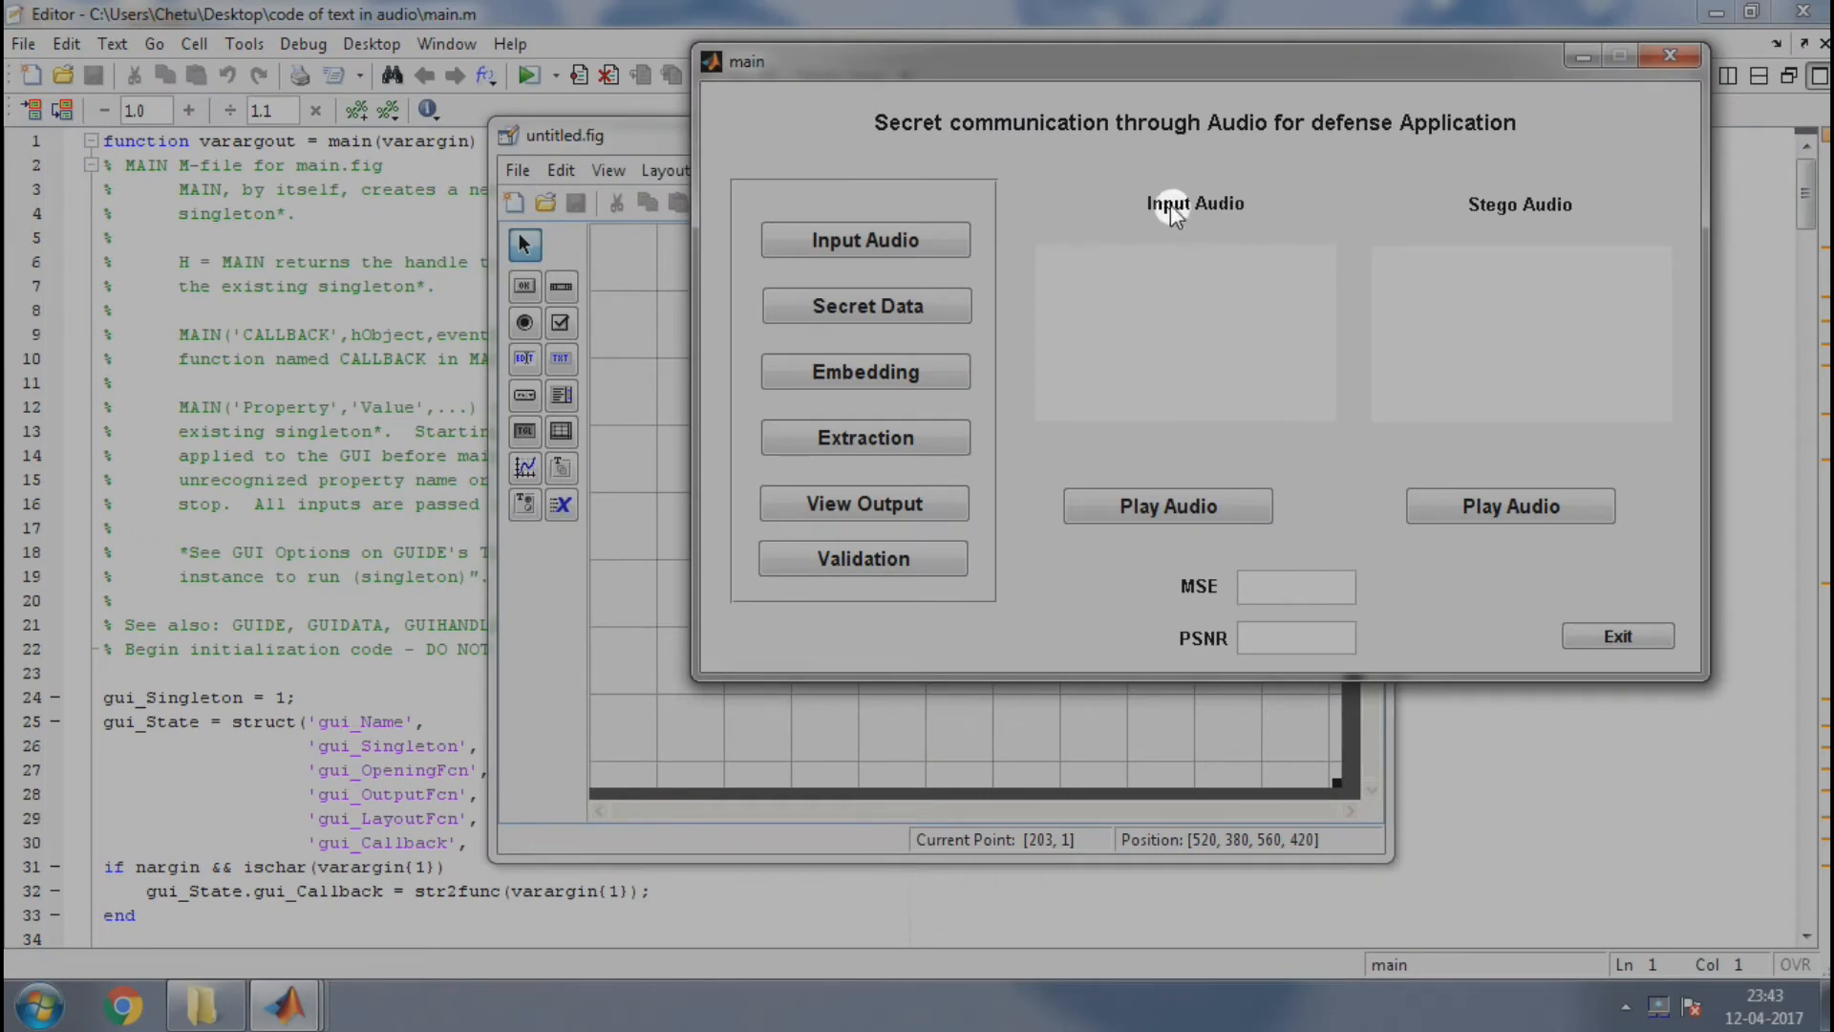
mouse_move(1527, 234)
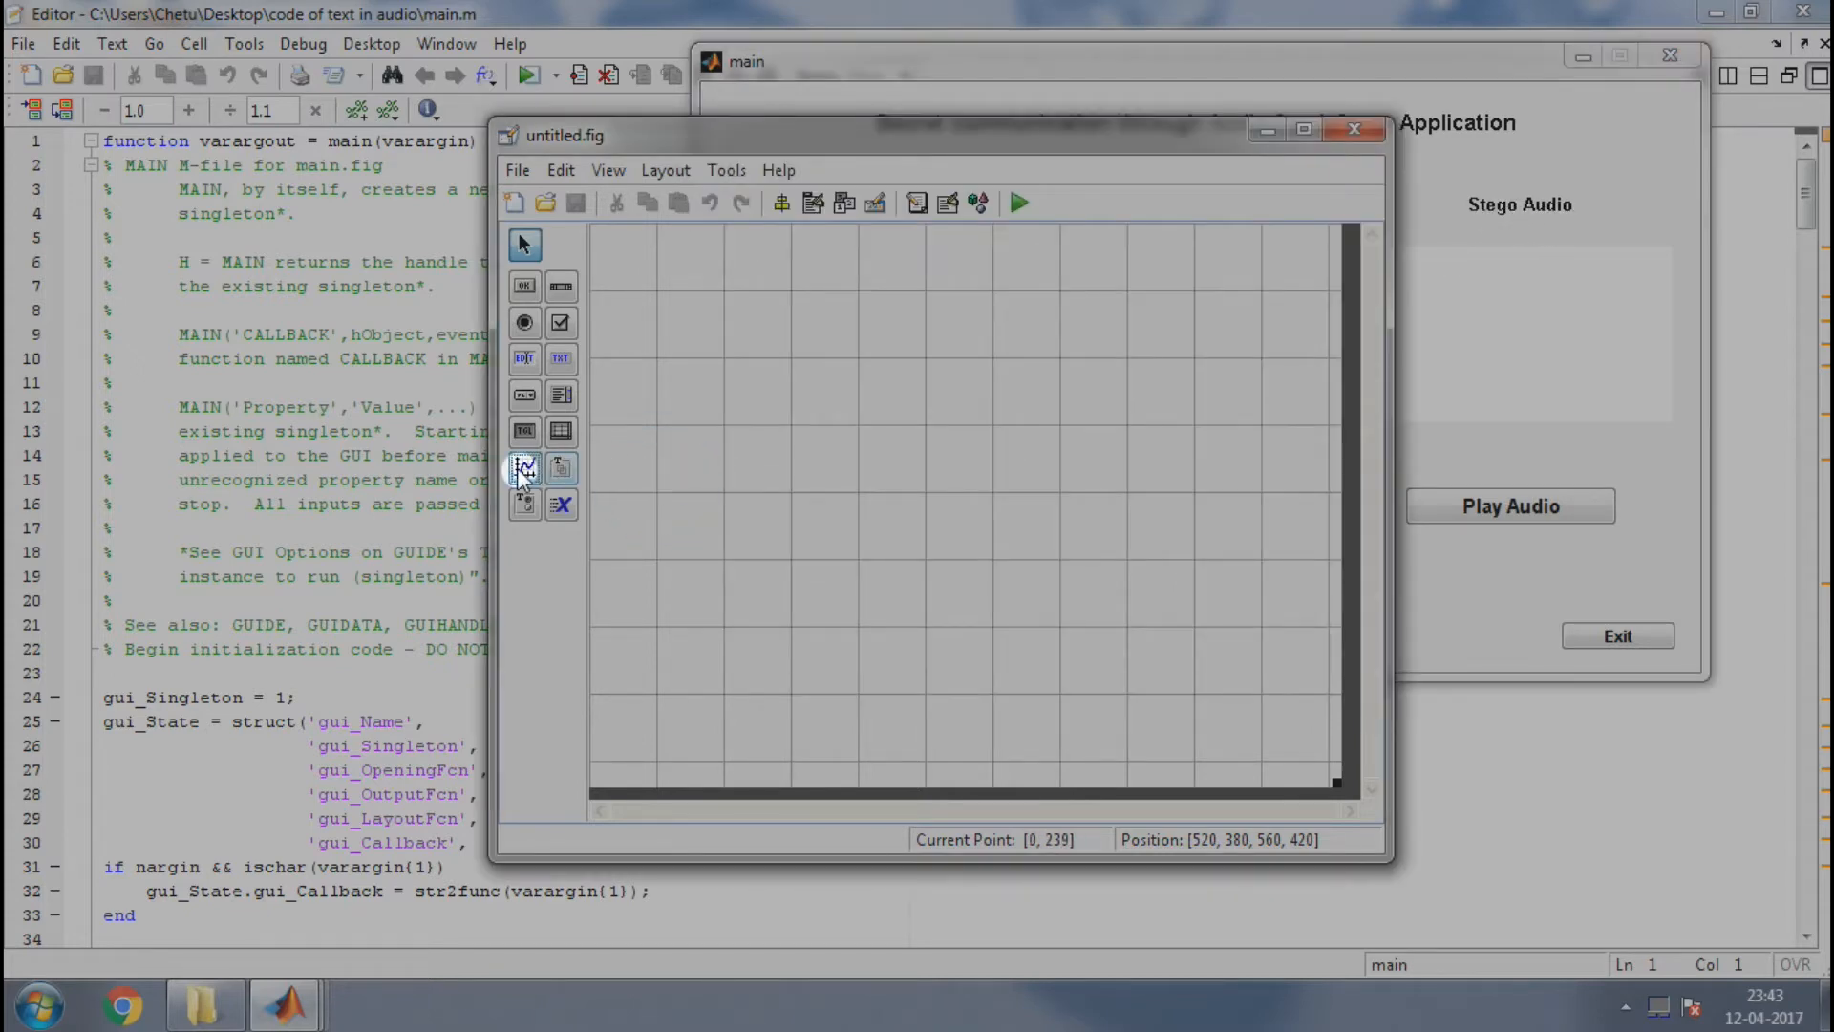
Draw axes1 on the layout and save the GUI to the Desktop as 'sample'.
click(524, 467)
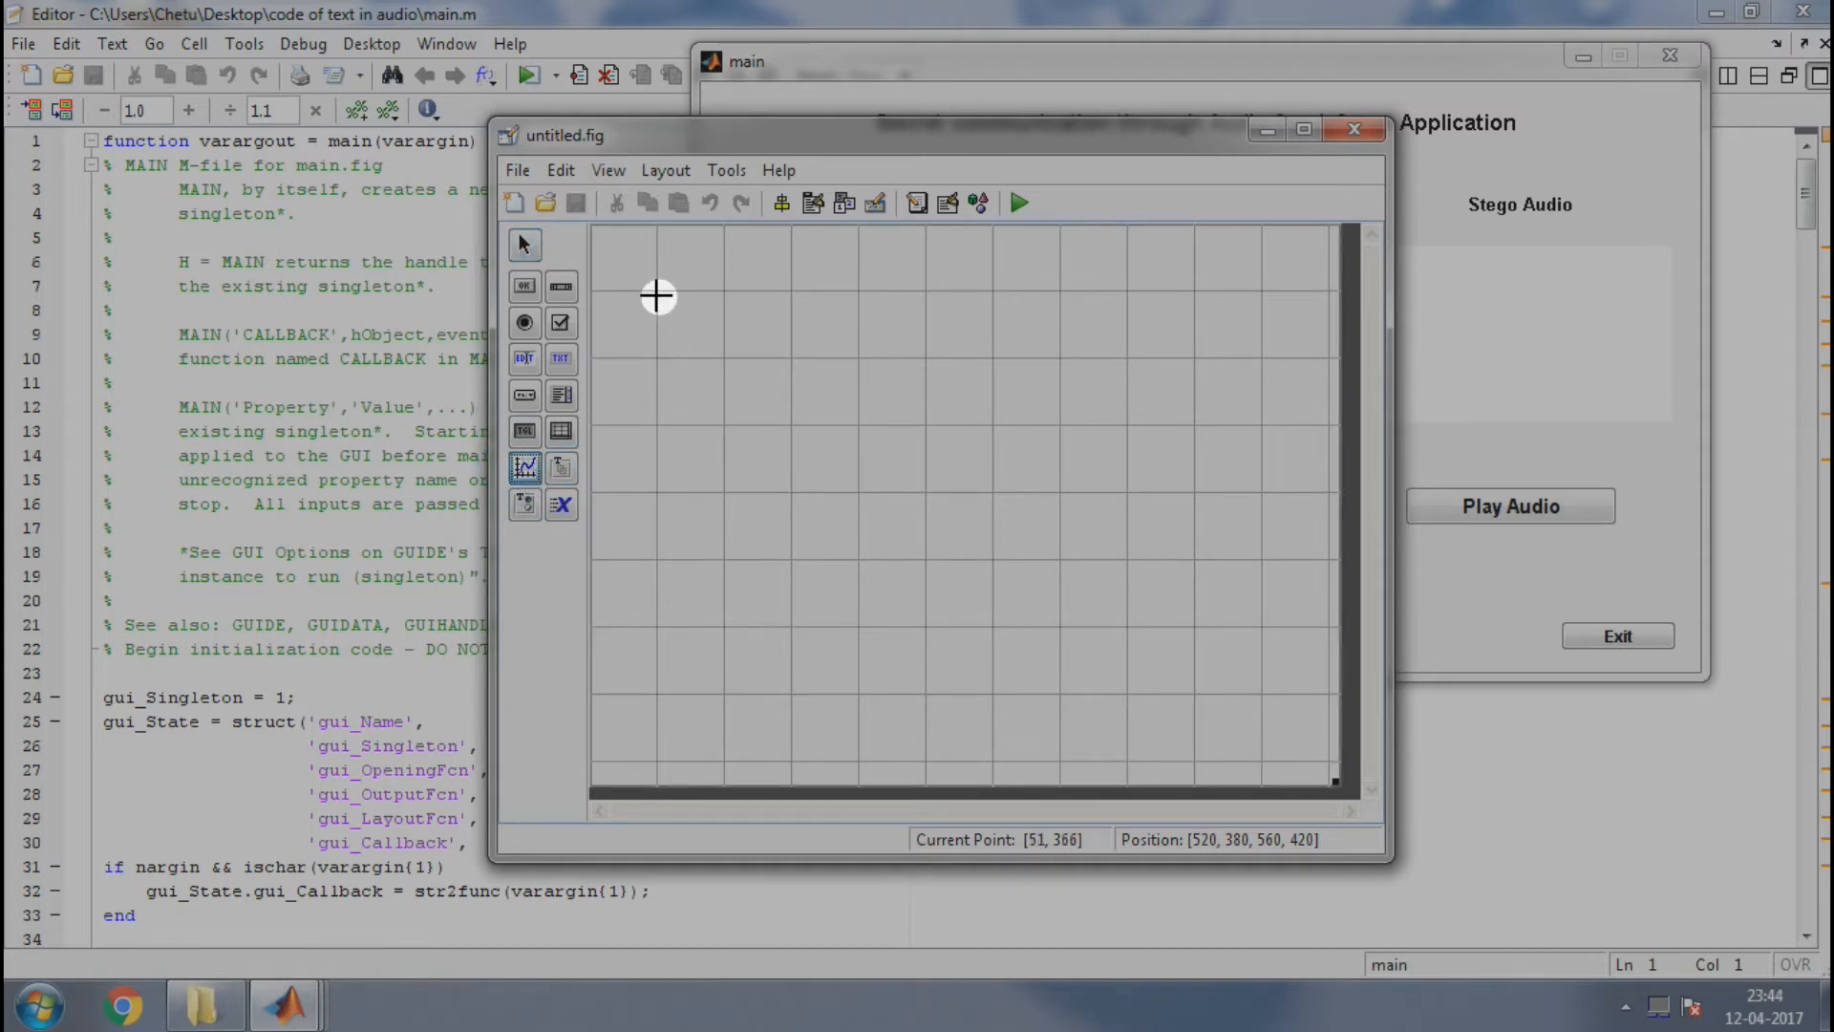
drag(657, 296, 913, 512)
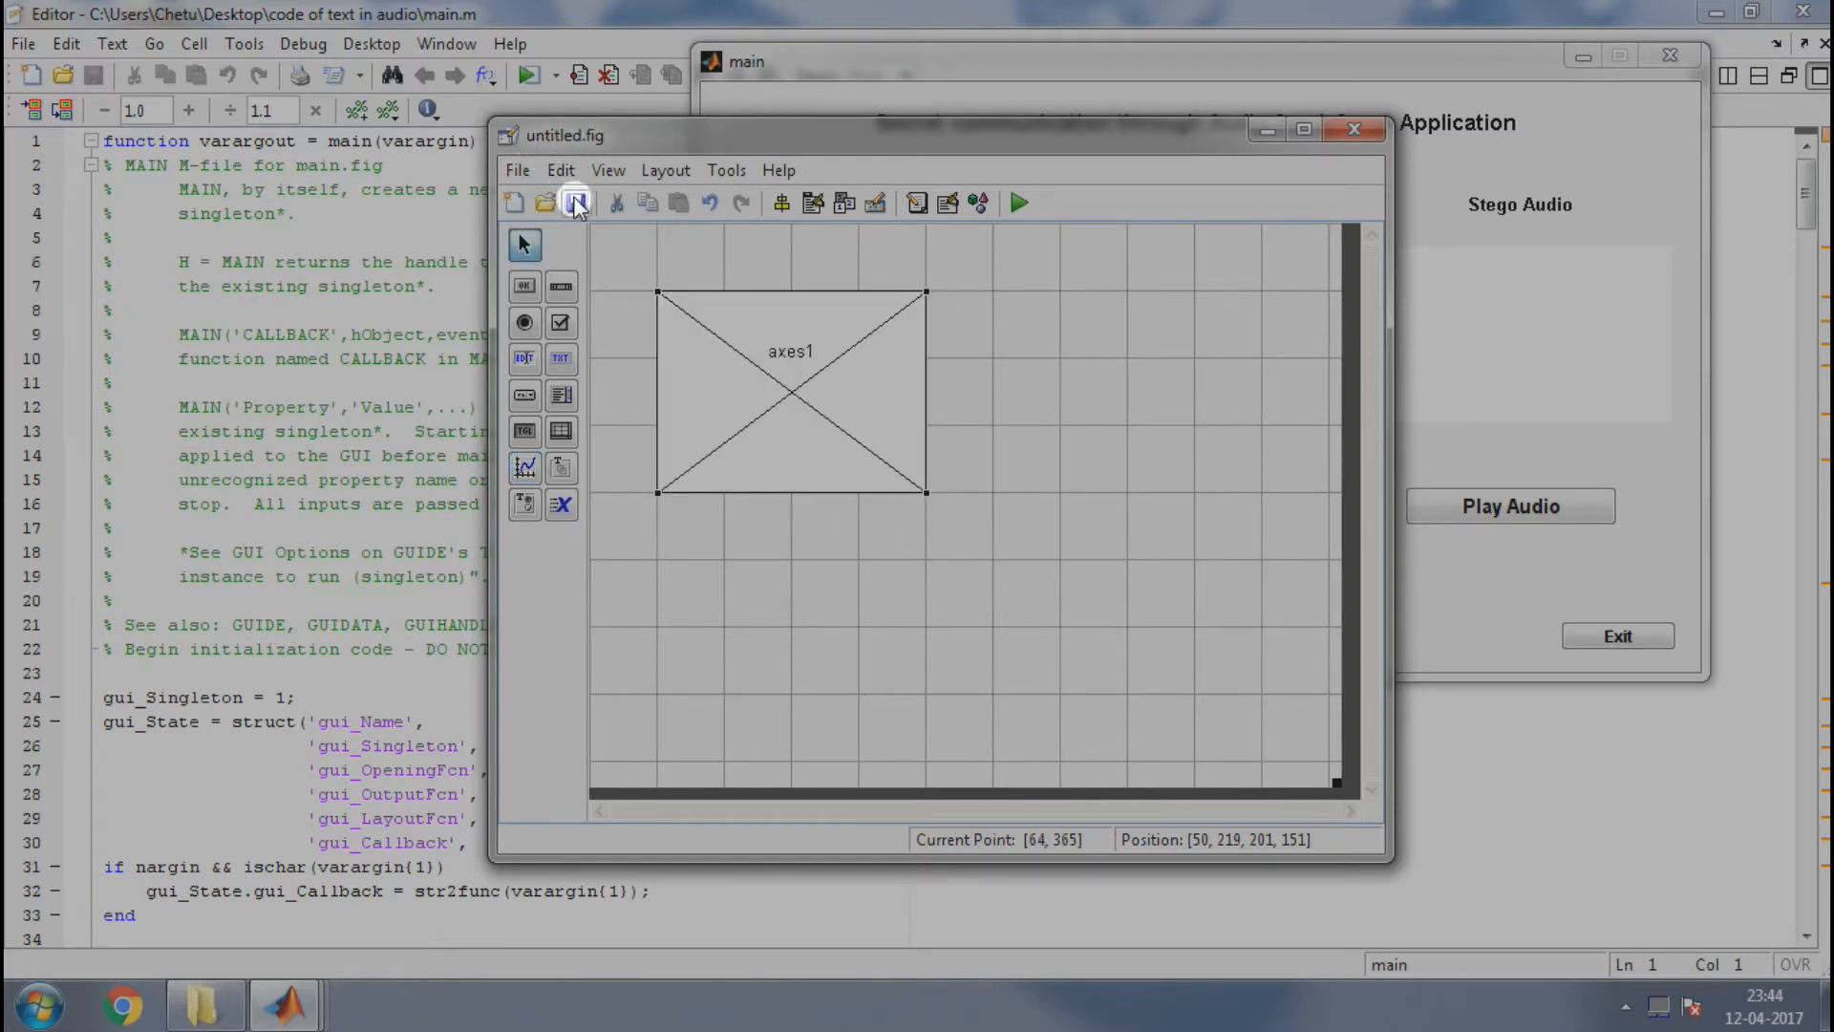
click(574, 202)
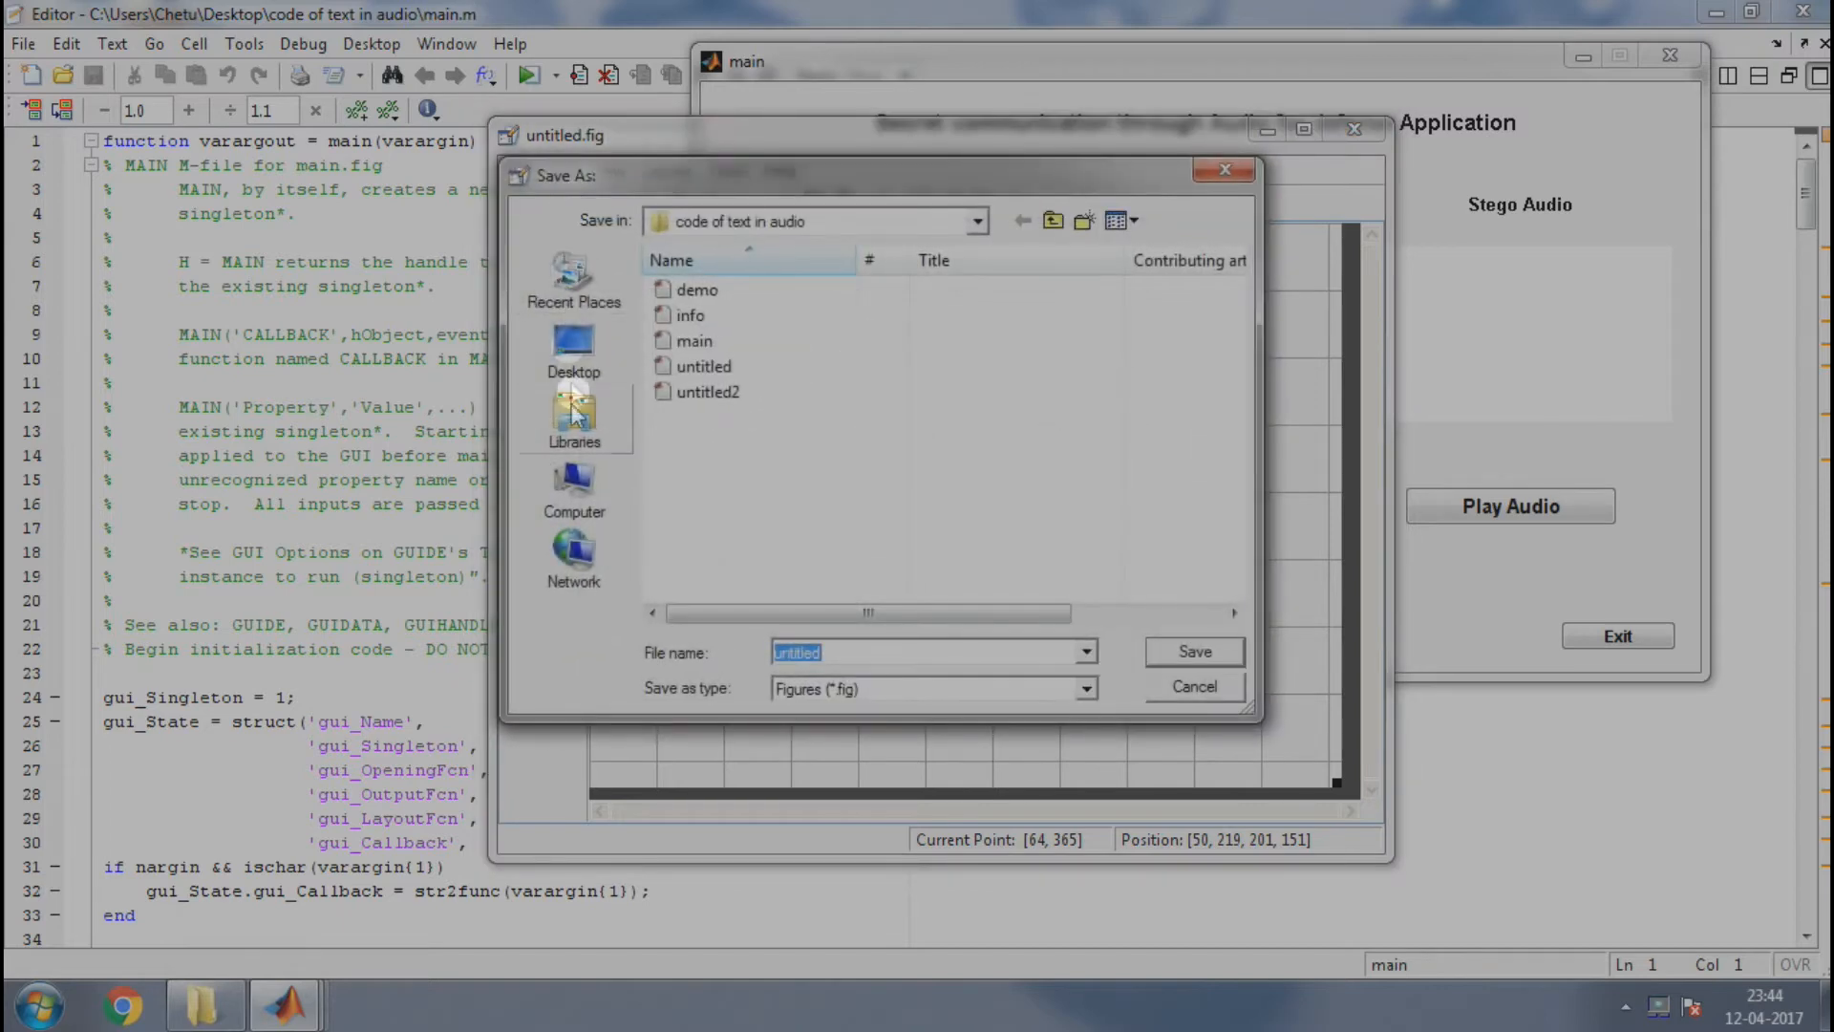
click(574, 350)
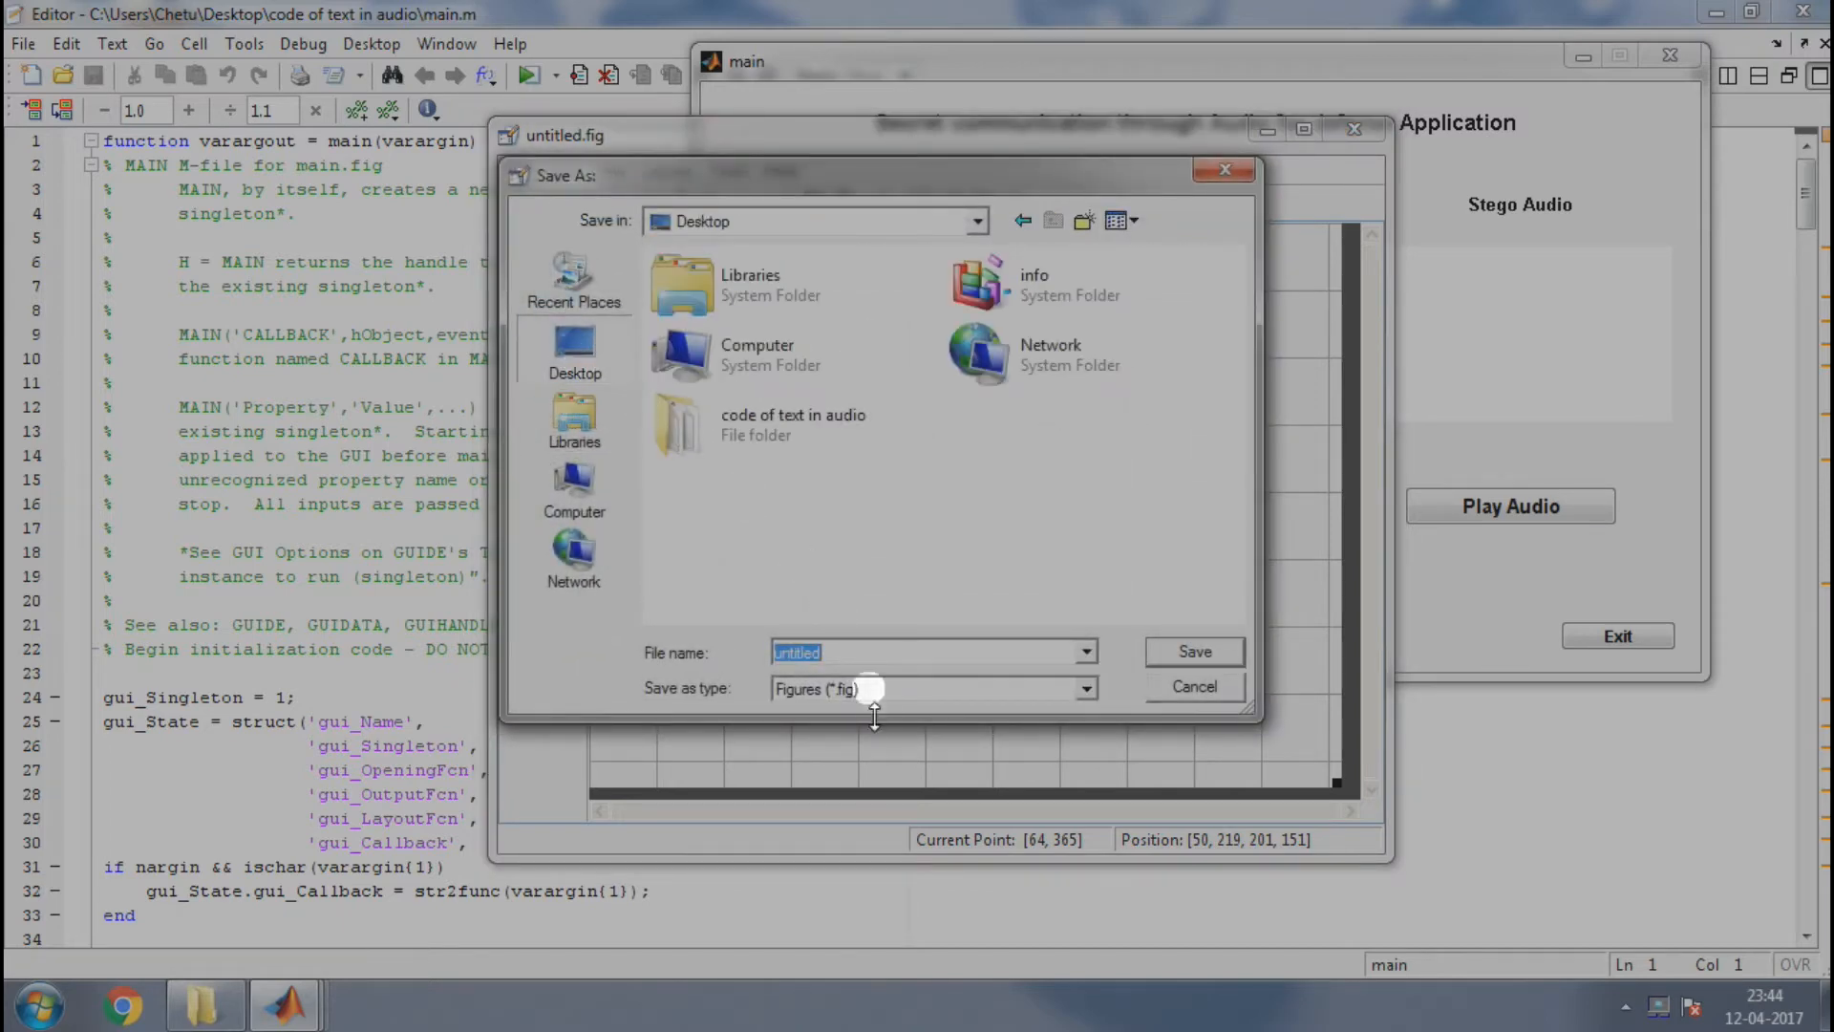
click(866, 651)
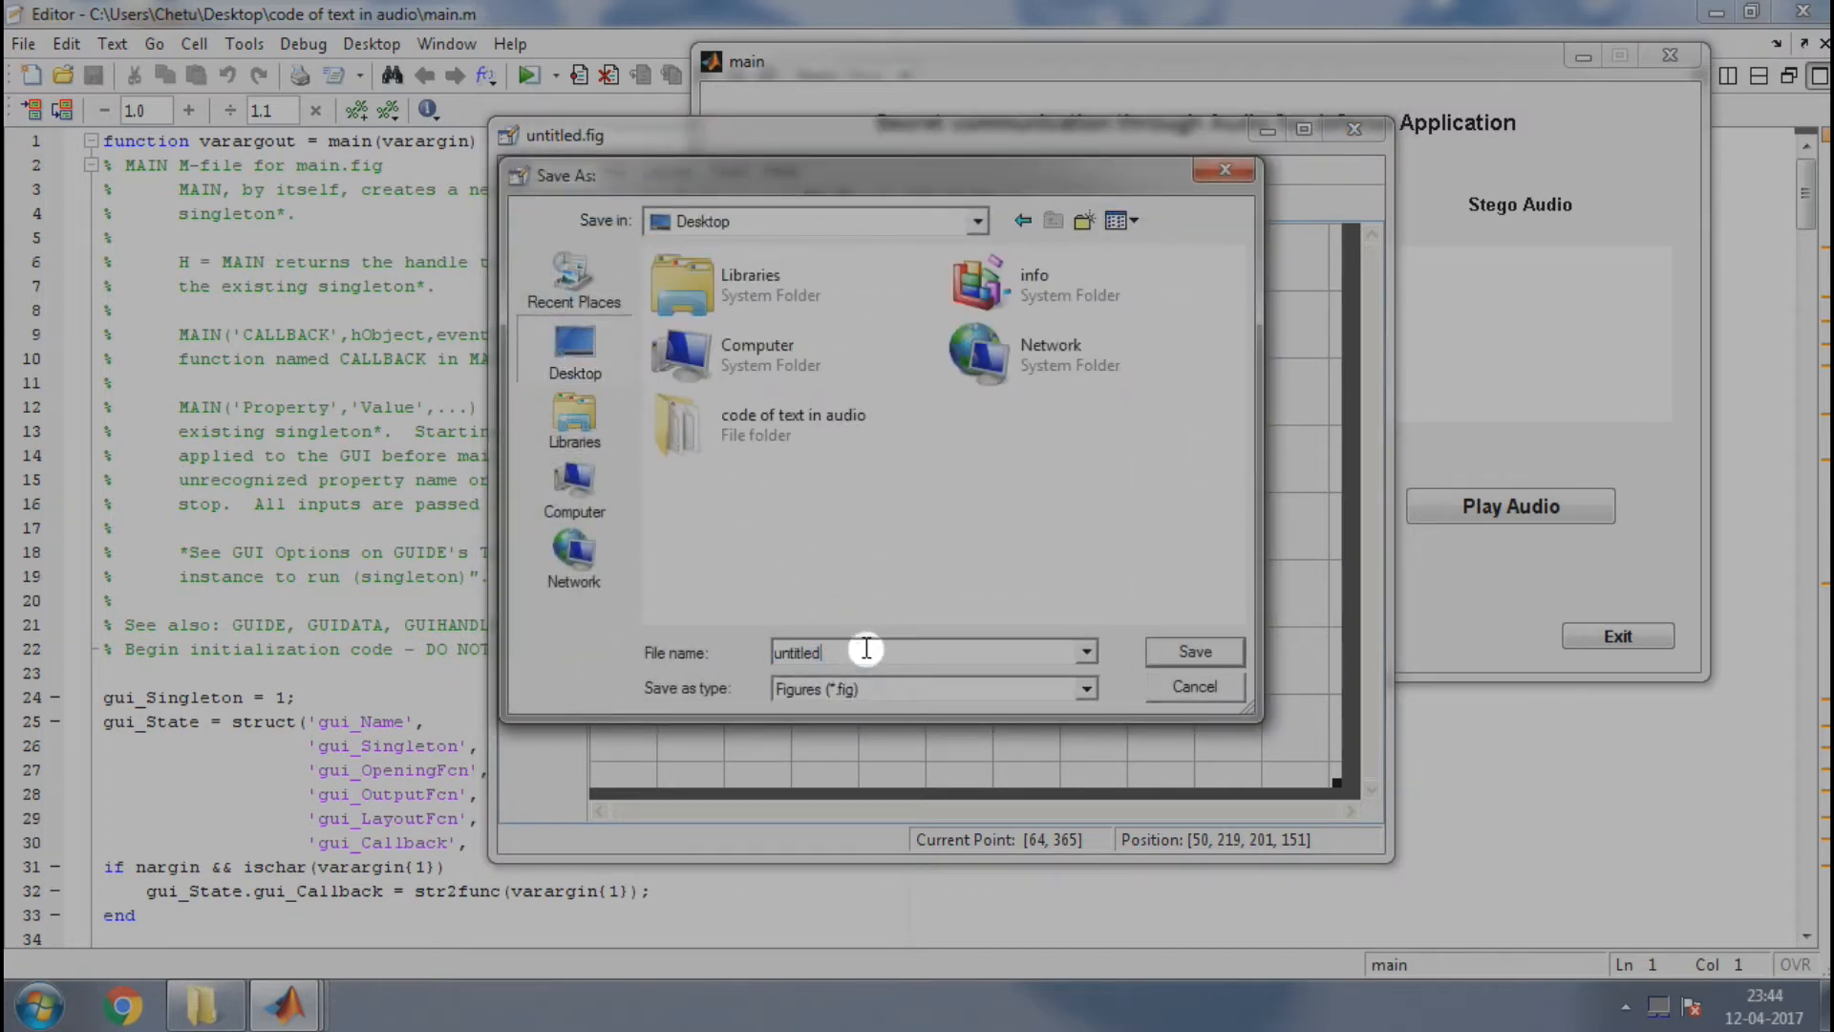
text(sample)
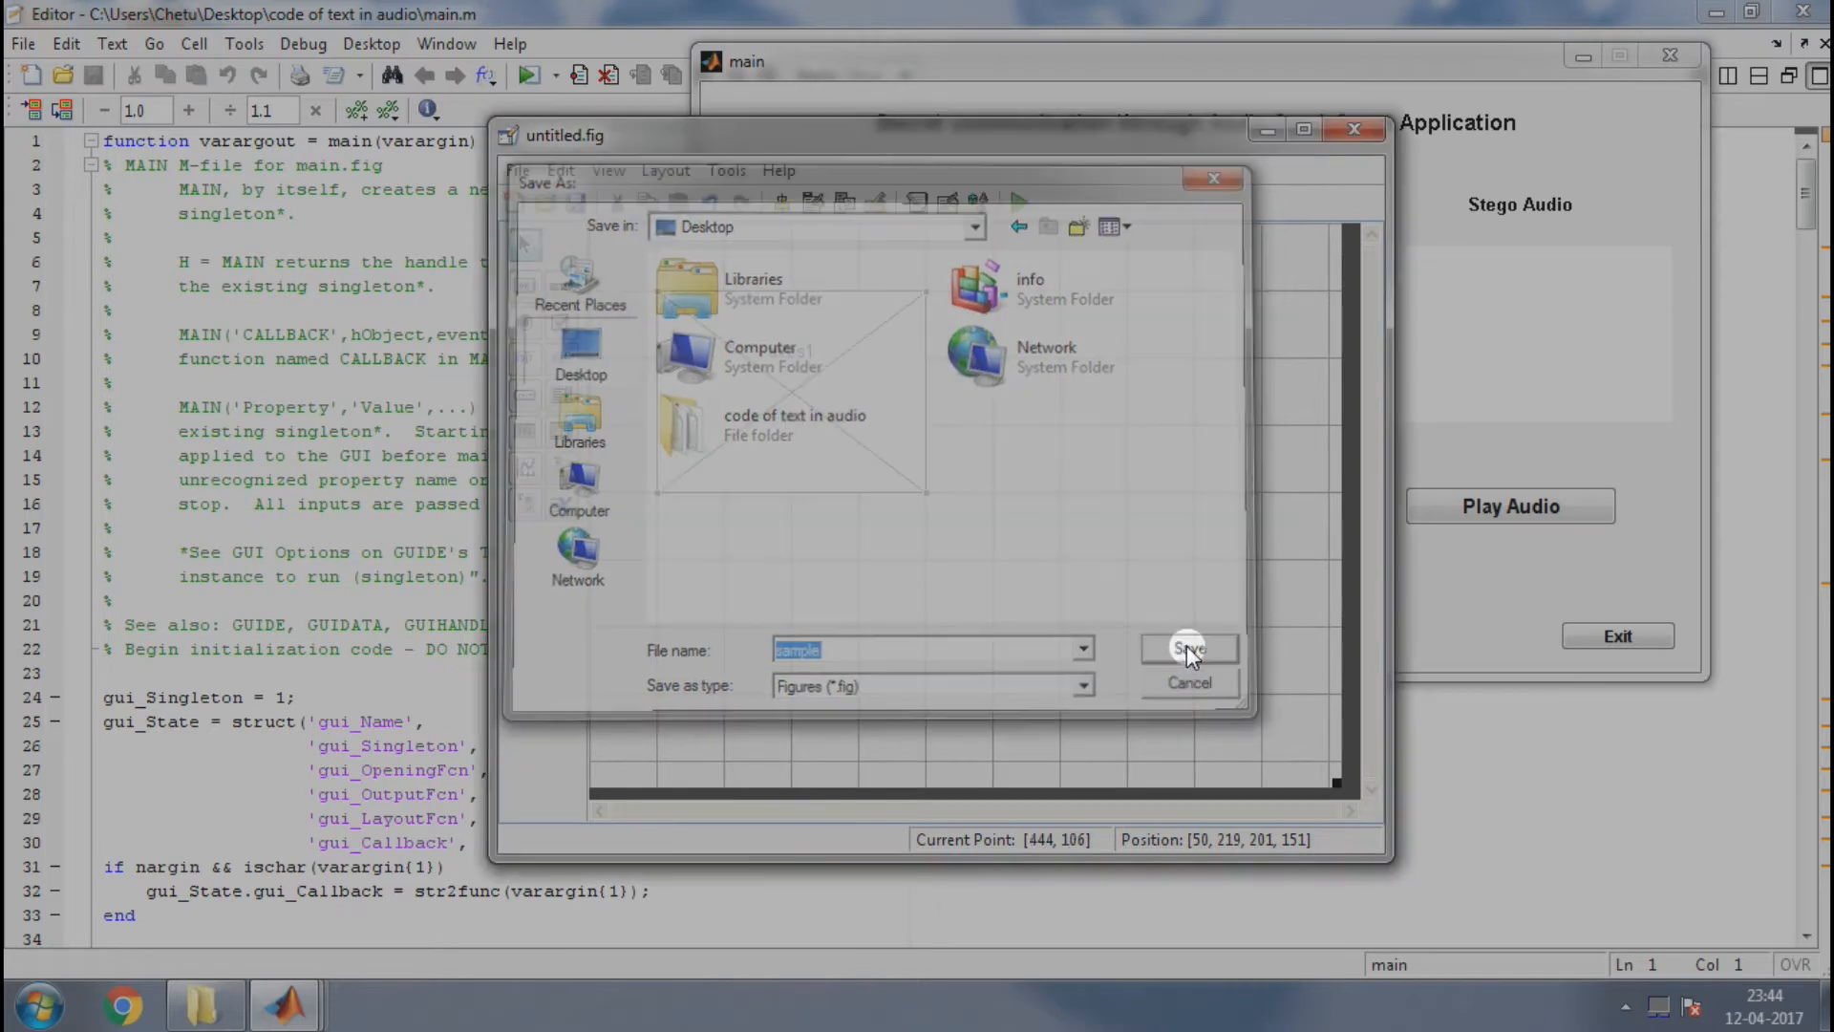
click(1187, 650)
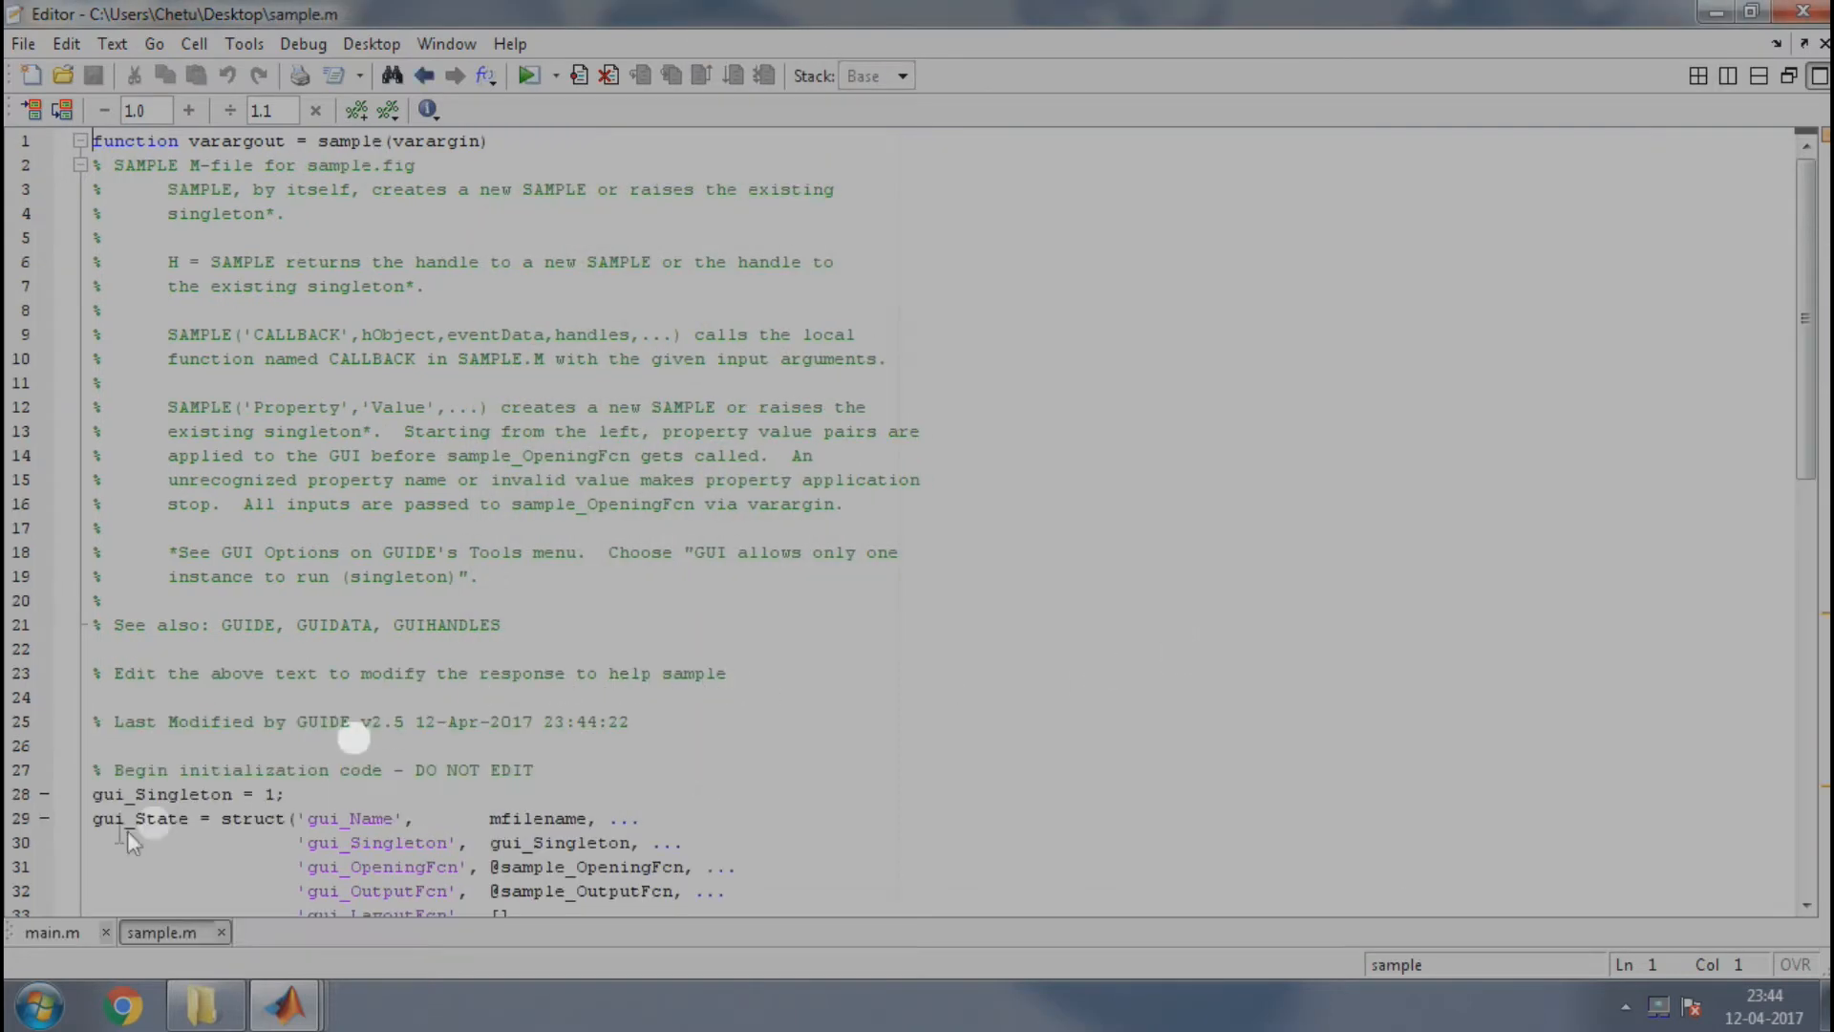
mouse_move(145, 932)
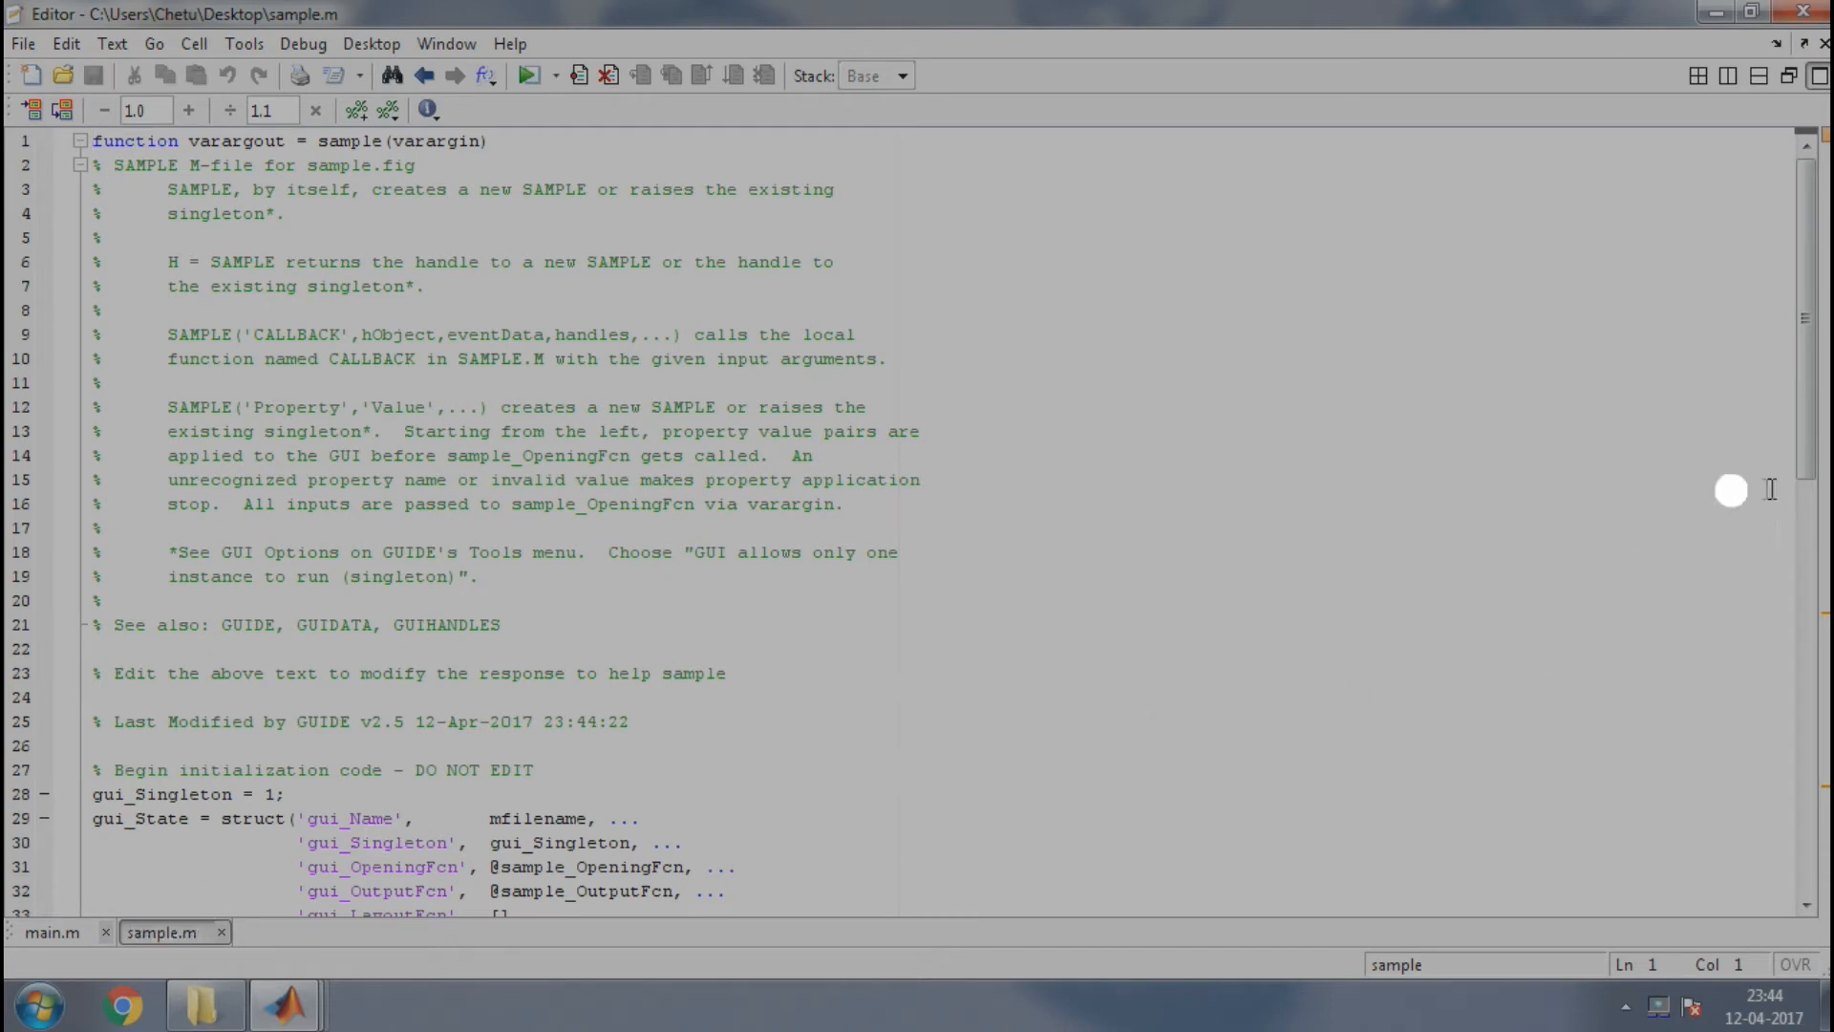
mouse_move(1804, 406)
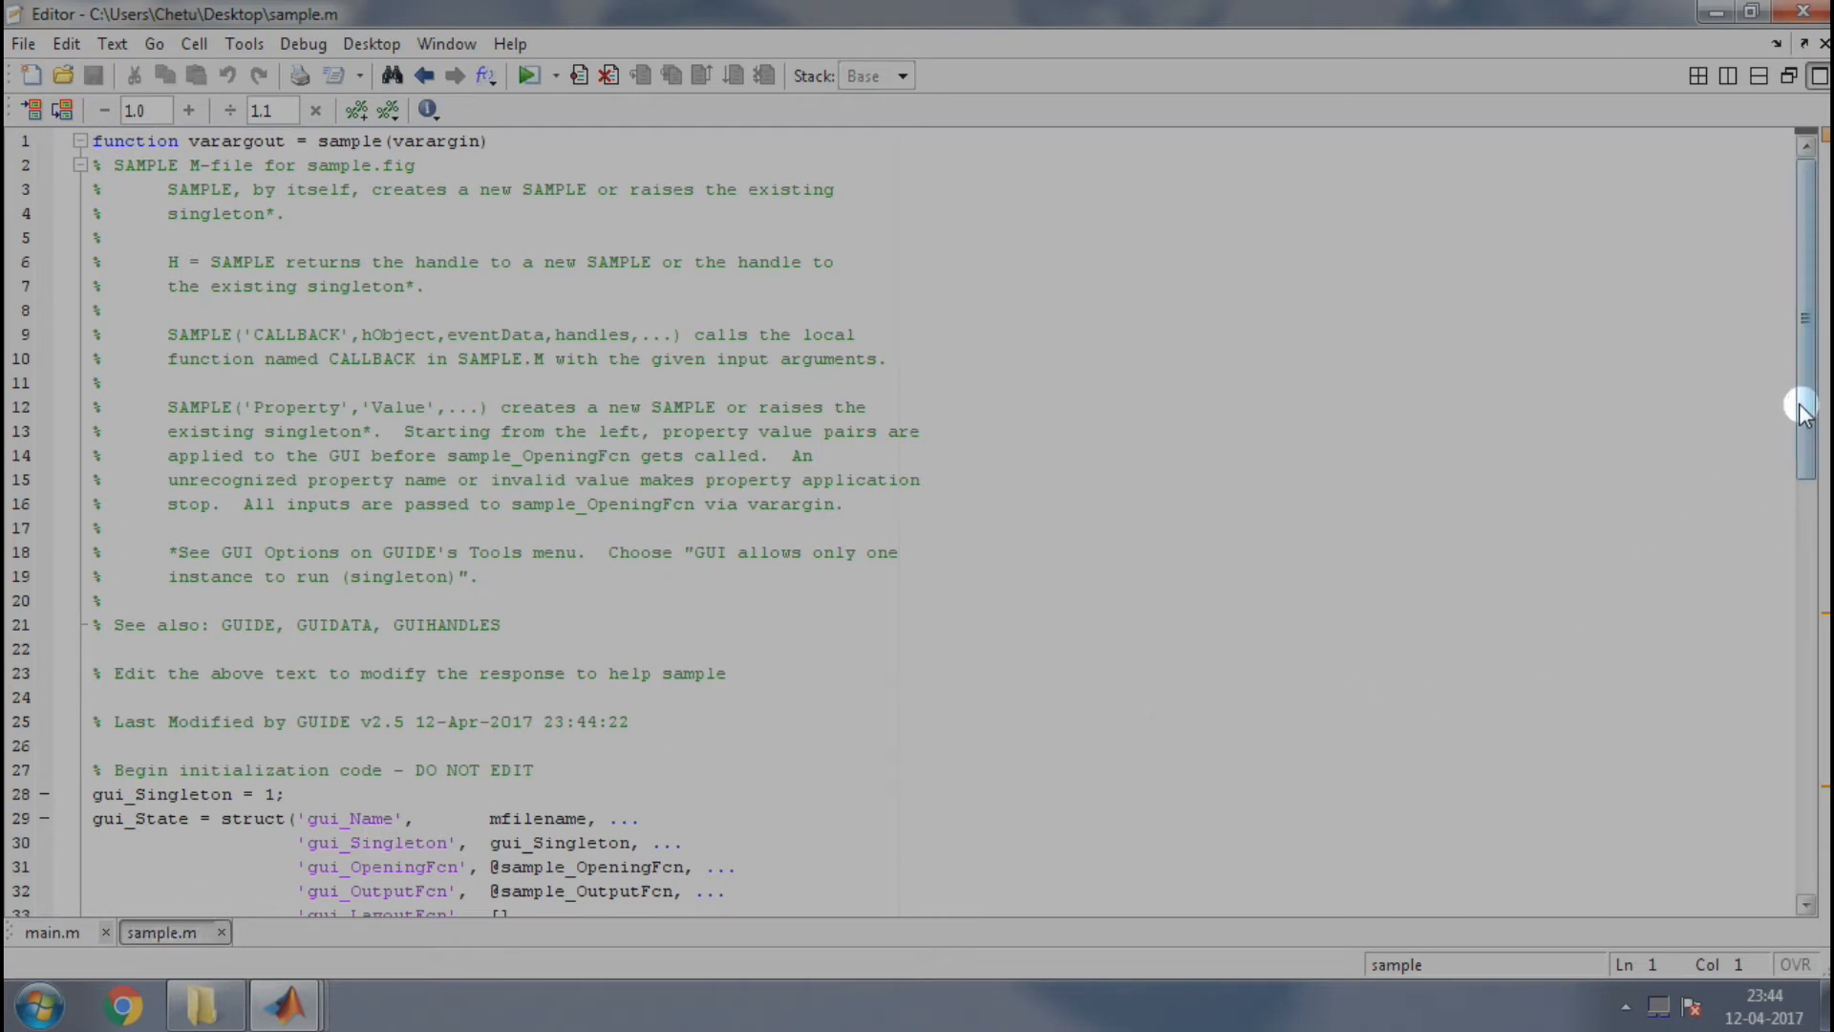
scroll(down, 3)
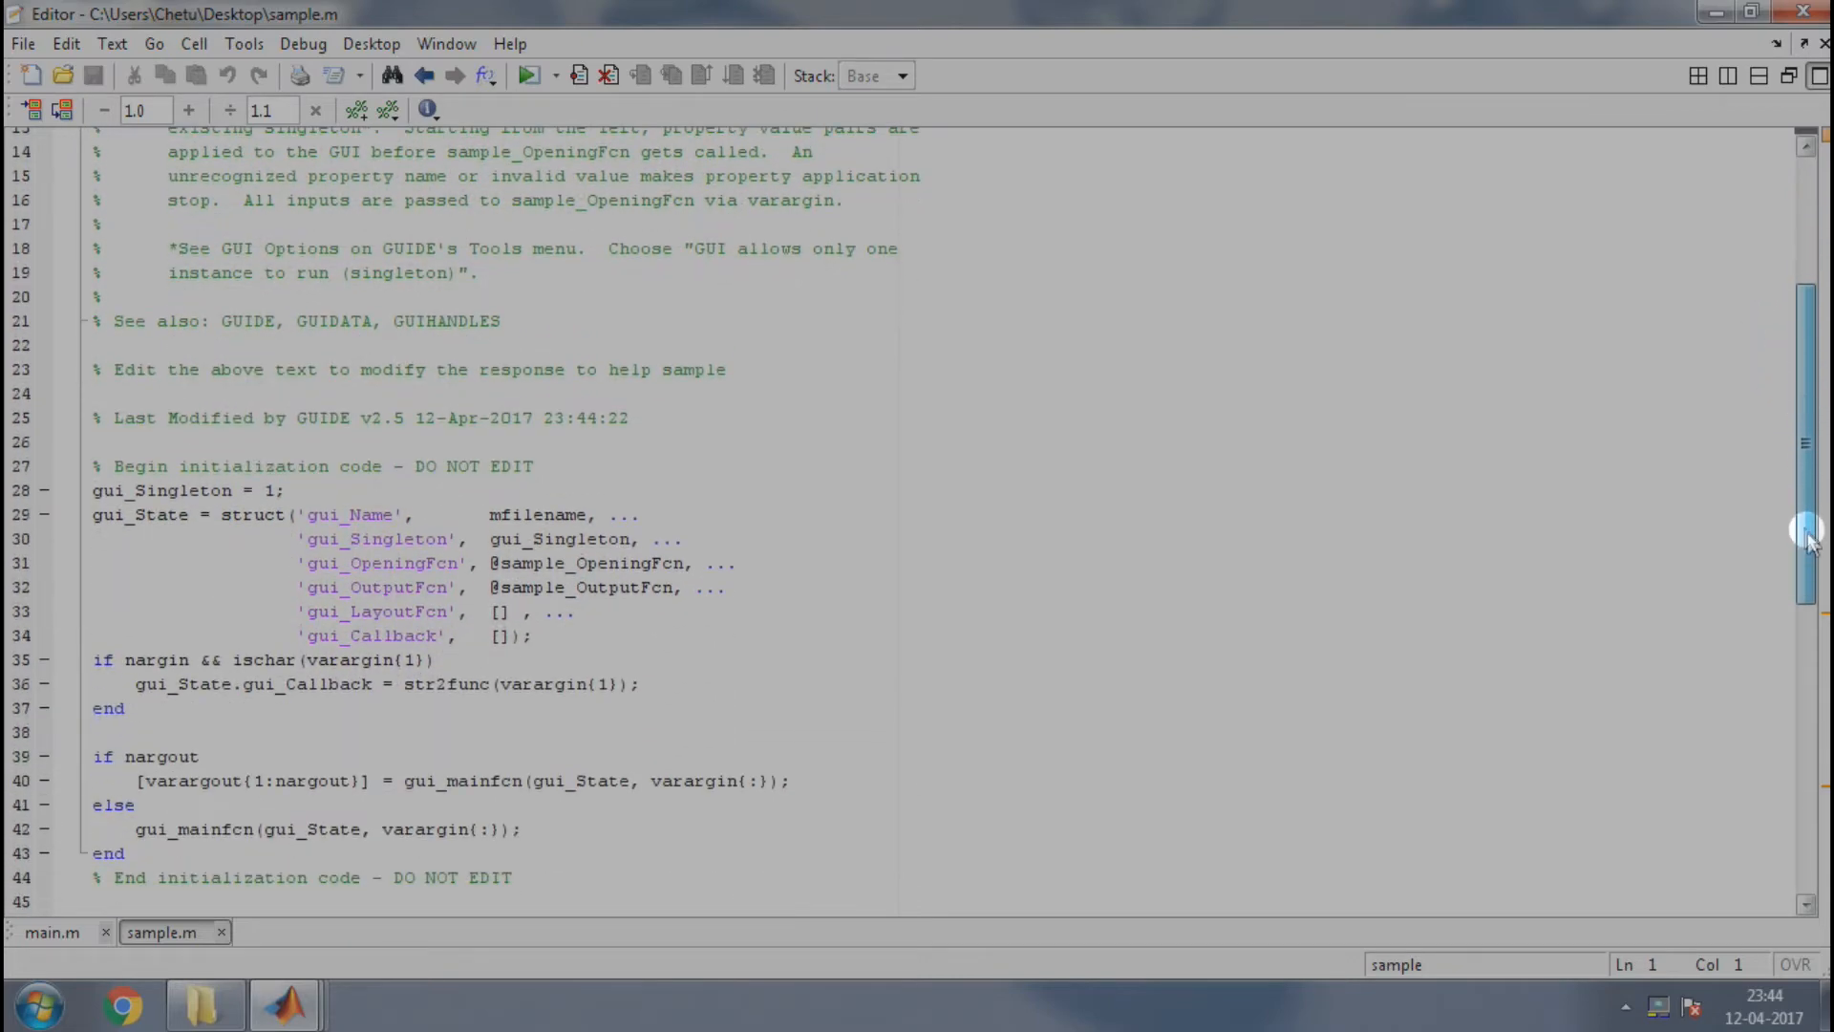
scroll(down, 3)
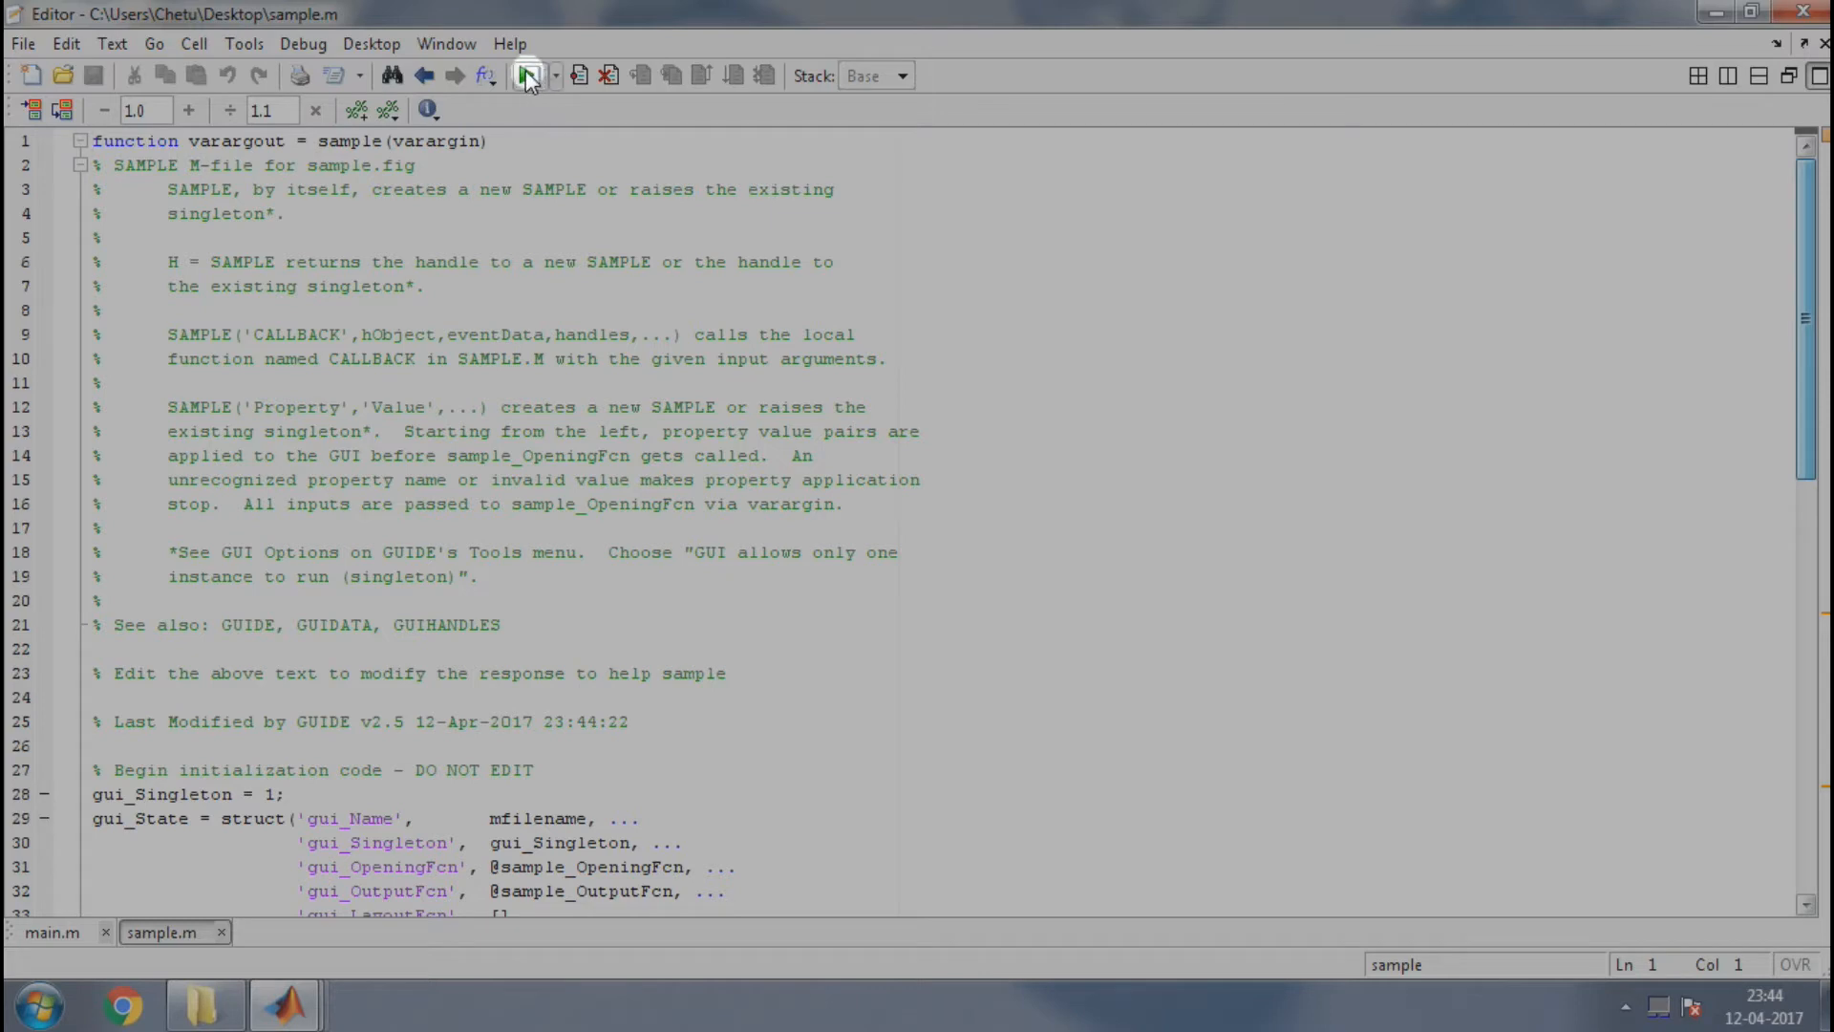
Run the sample GUI, choosing Change Directory at the name-shadowing warning.
click(527, 75)
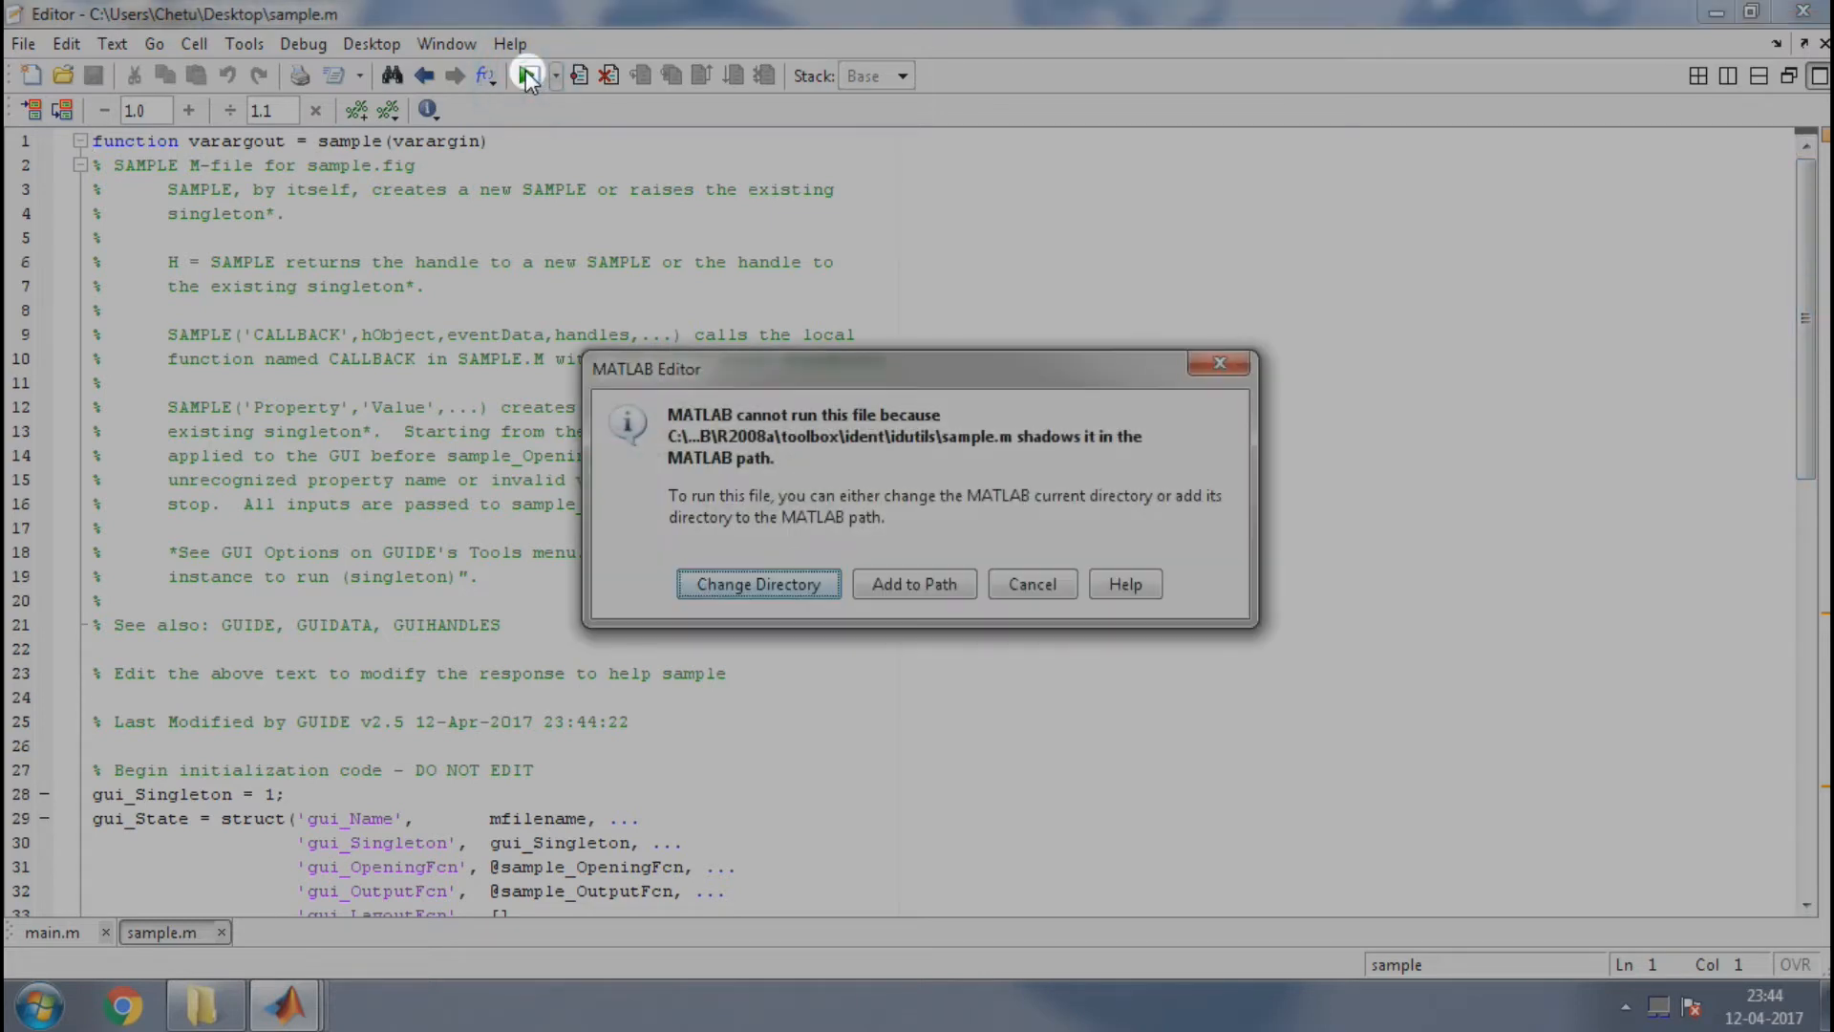
click(756, 584)
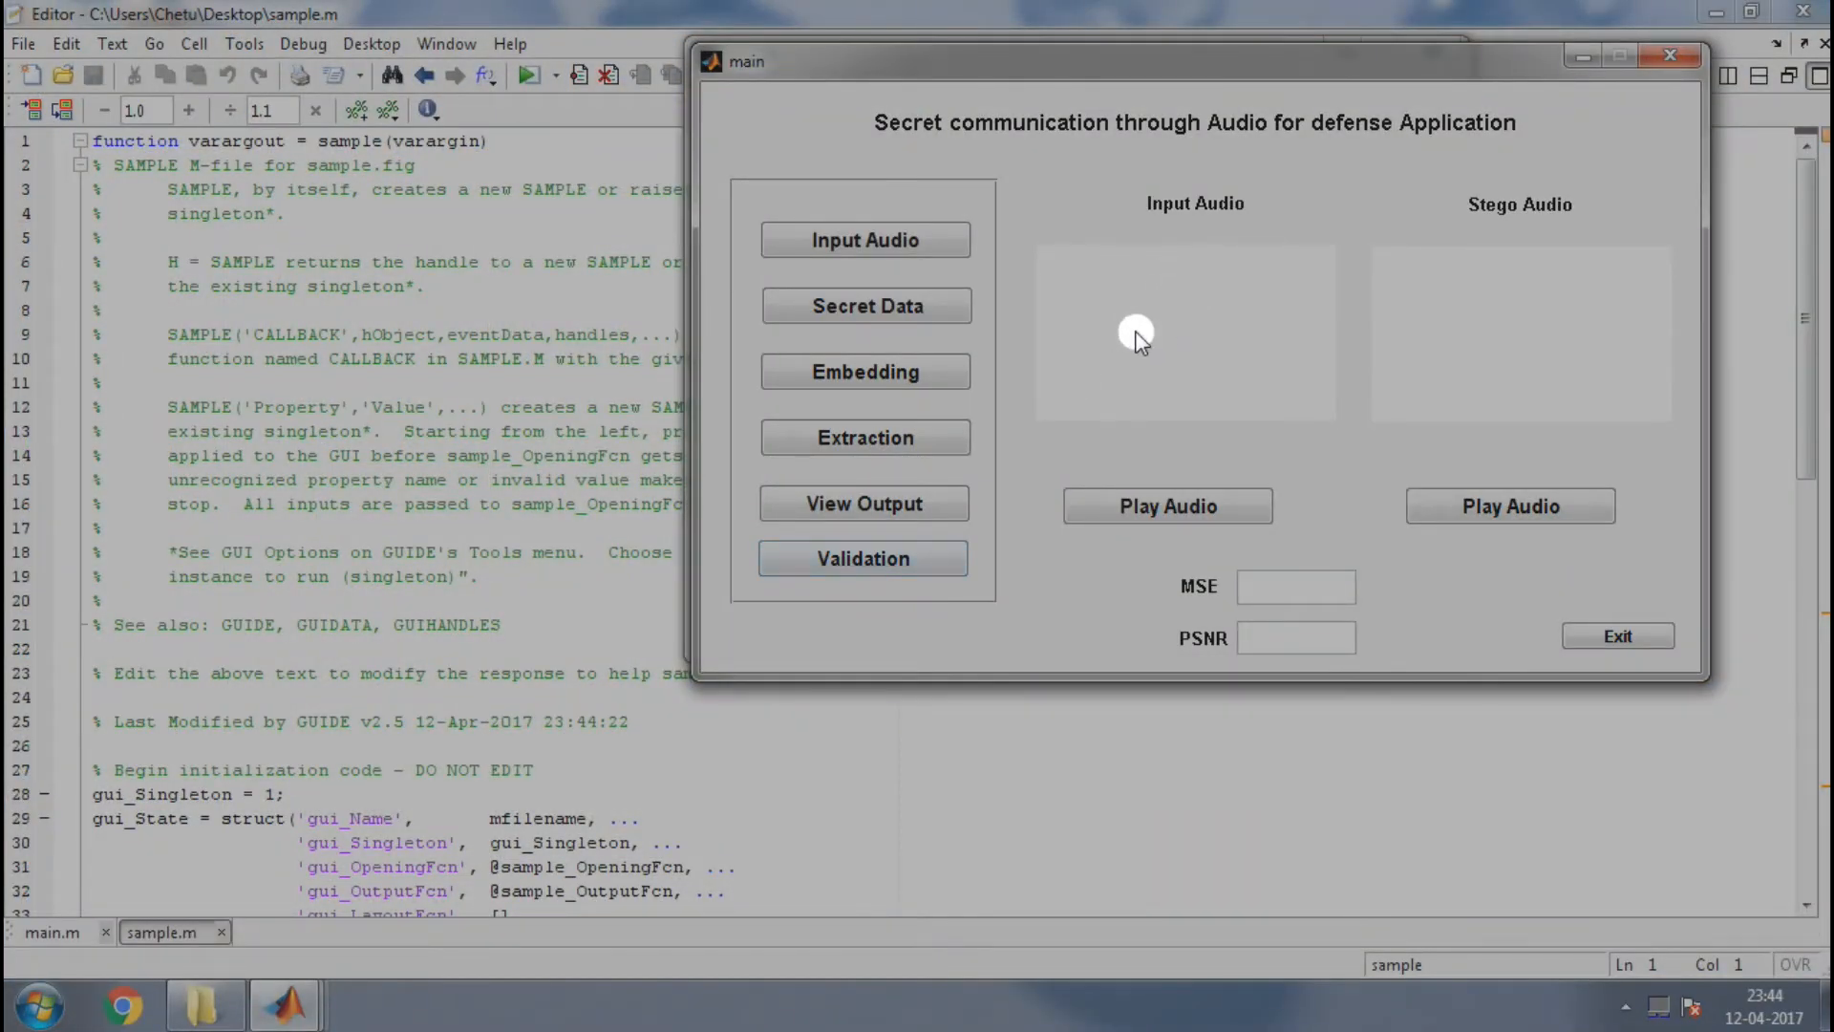
mouse_move(1134, 343)
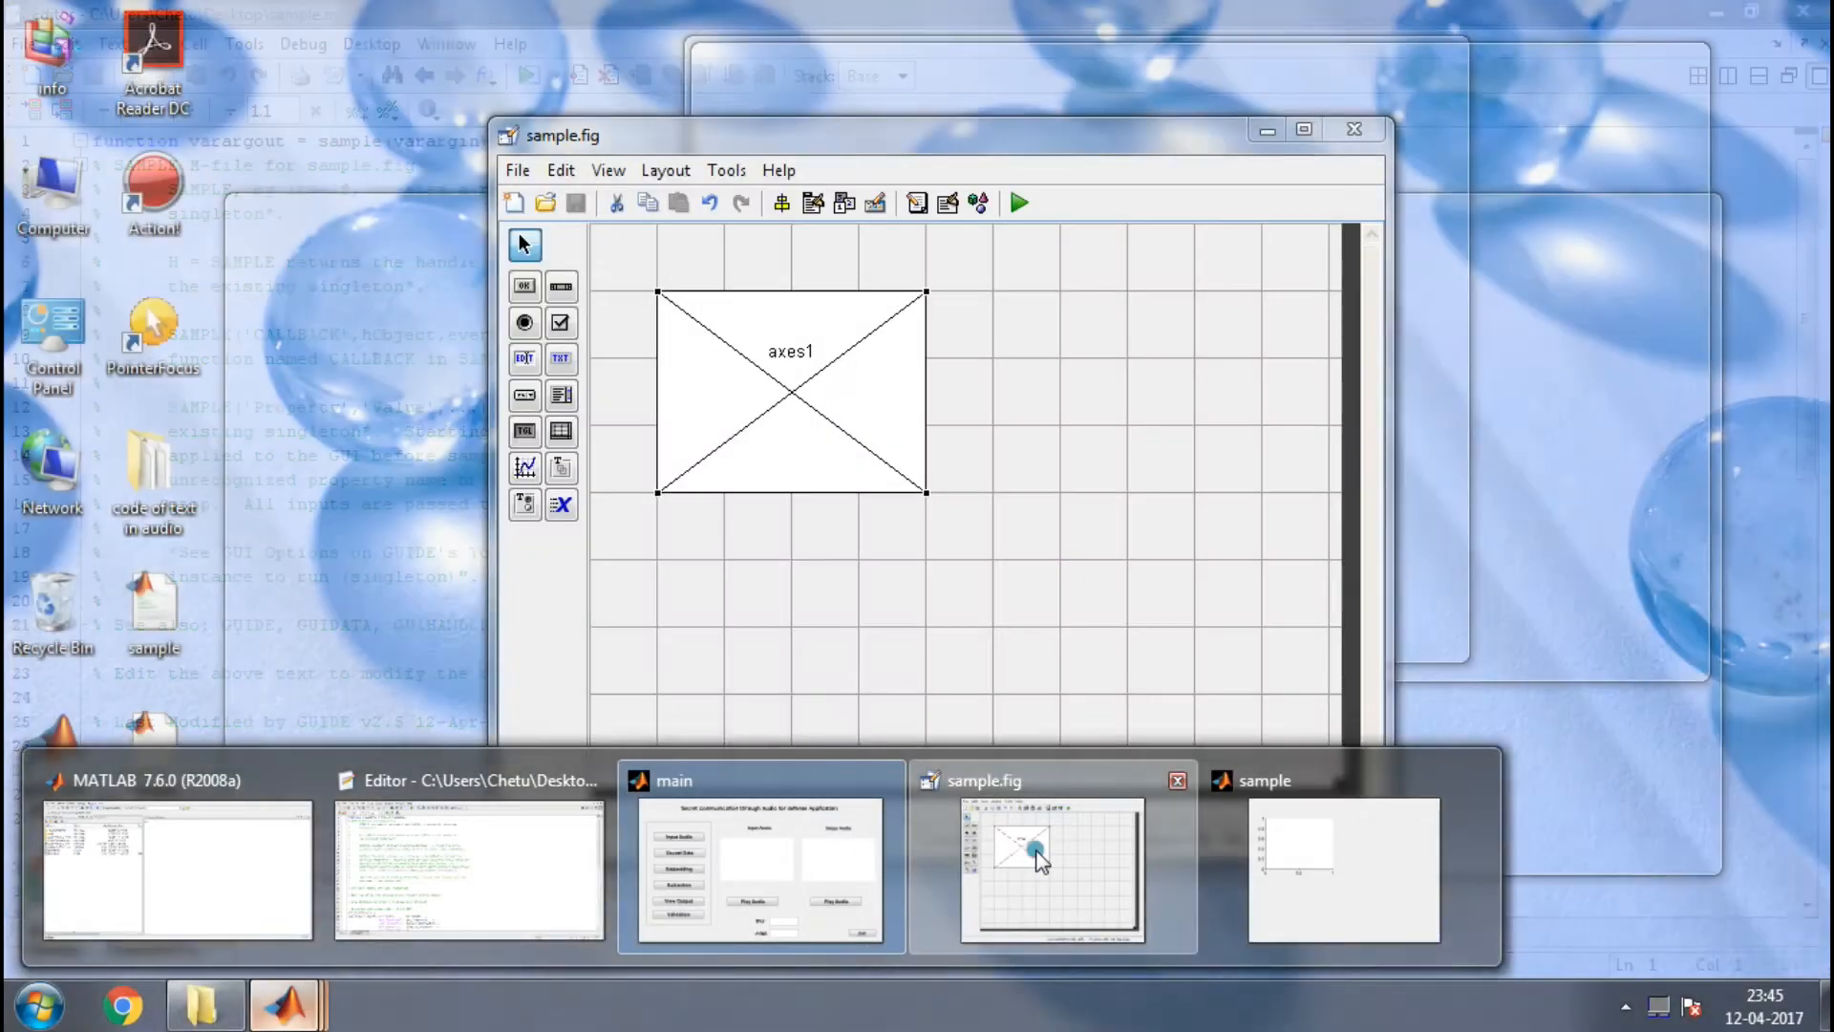
Bring the Editor forward and scroll main.m to its blank-image opening function.
click(1053, 871)
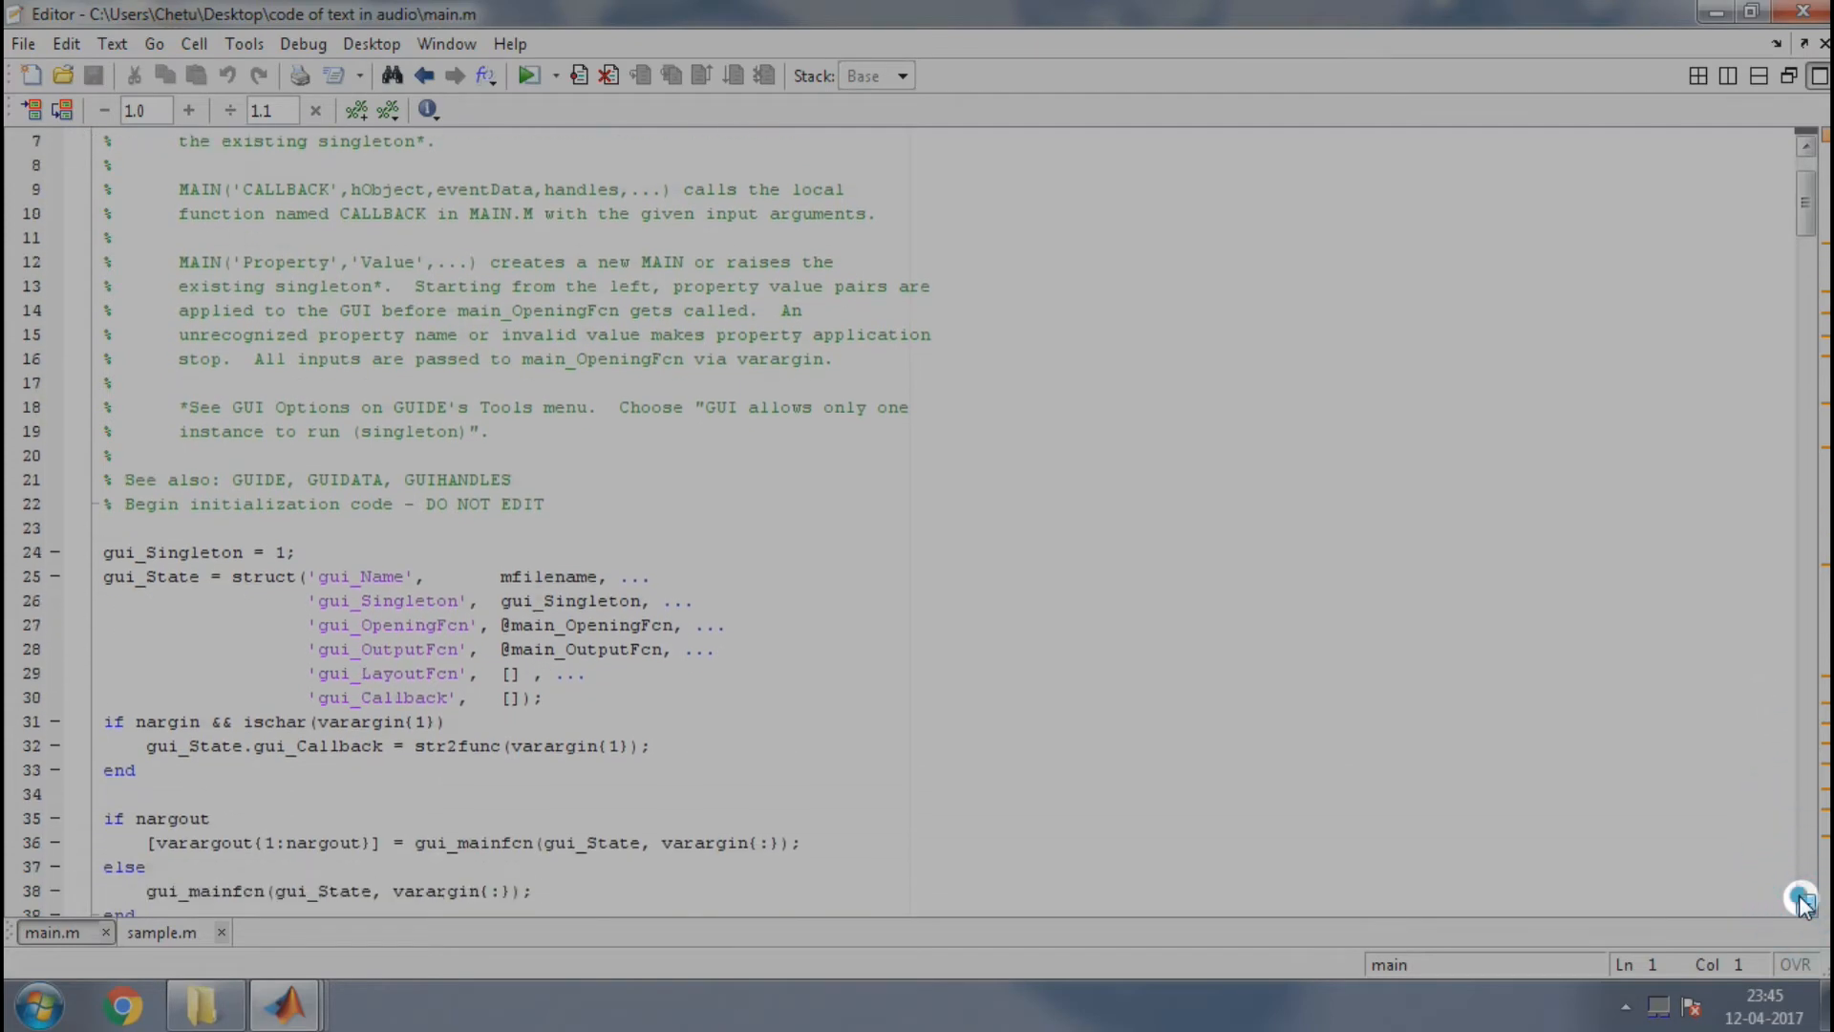
scroll(down, 3)
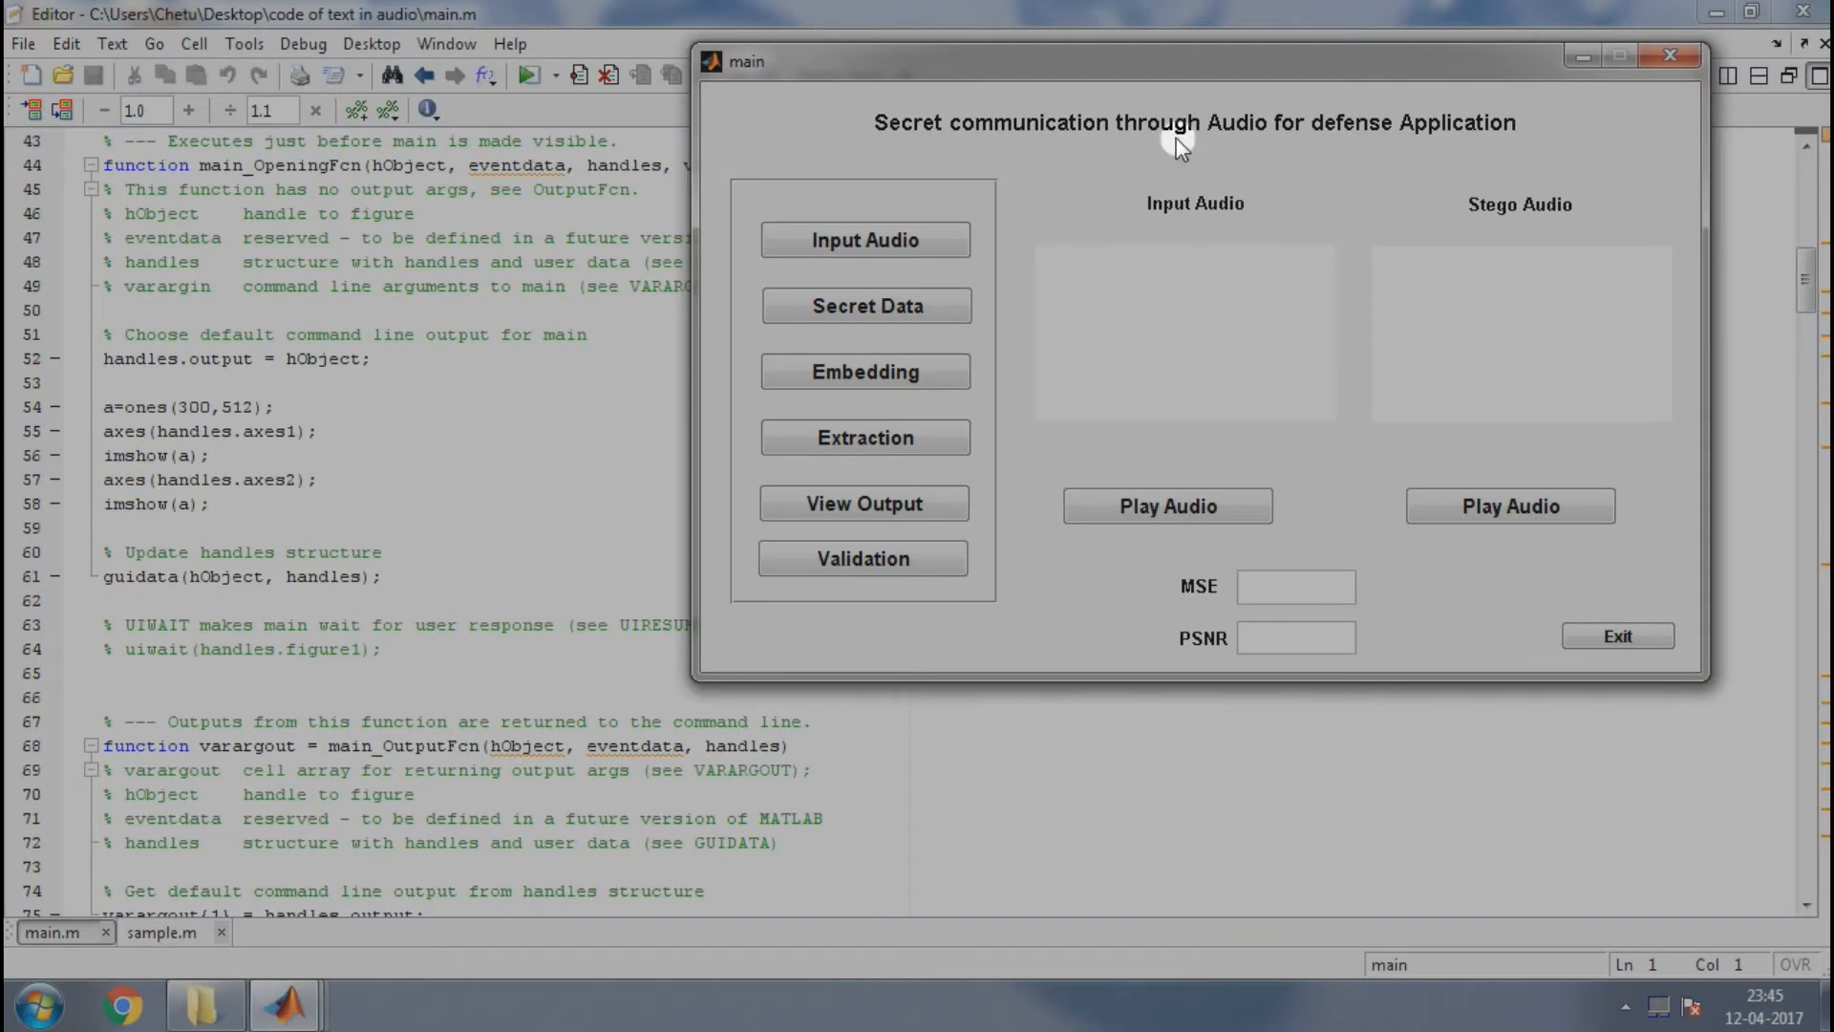
mouse_move(1302, 187)
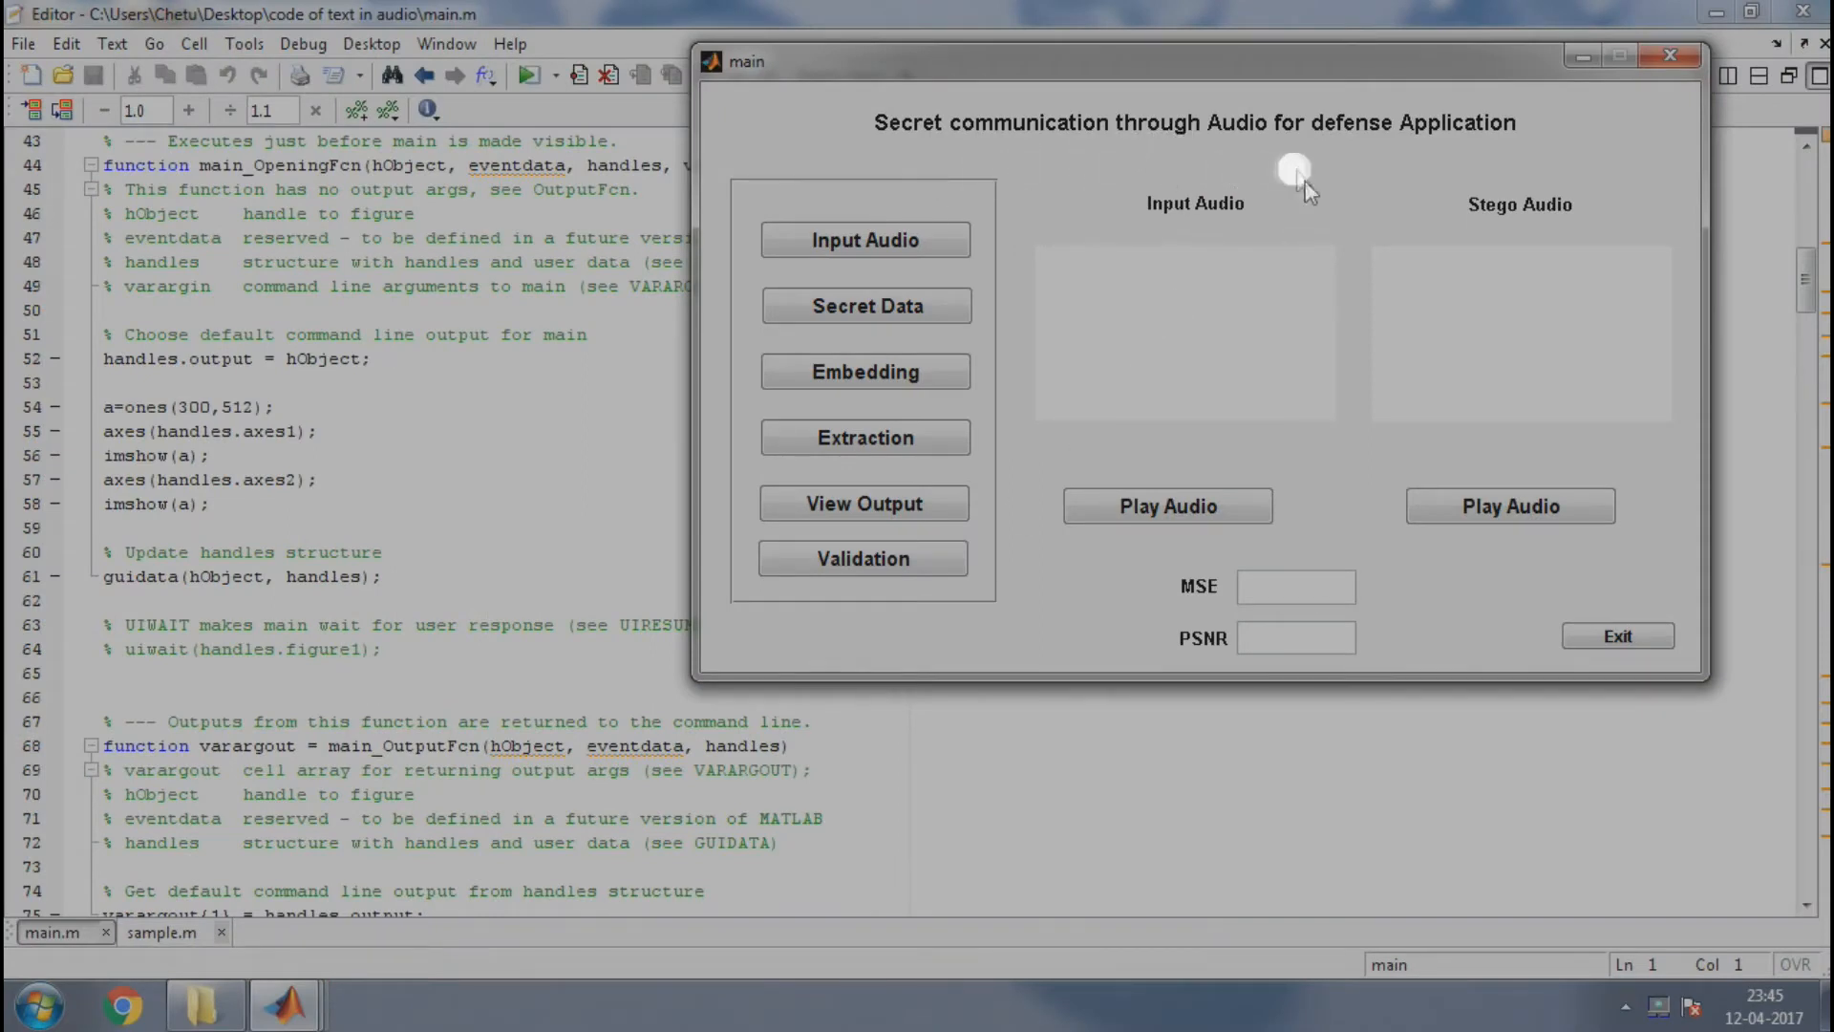
mouse_move(1181, 322)
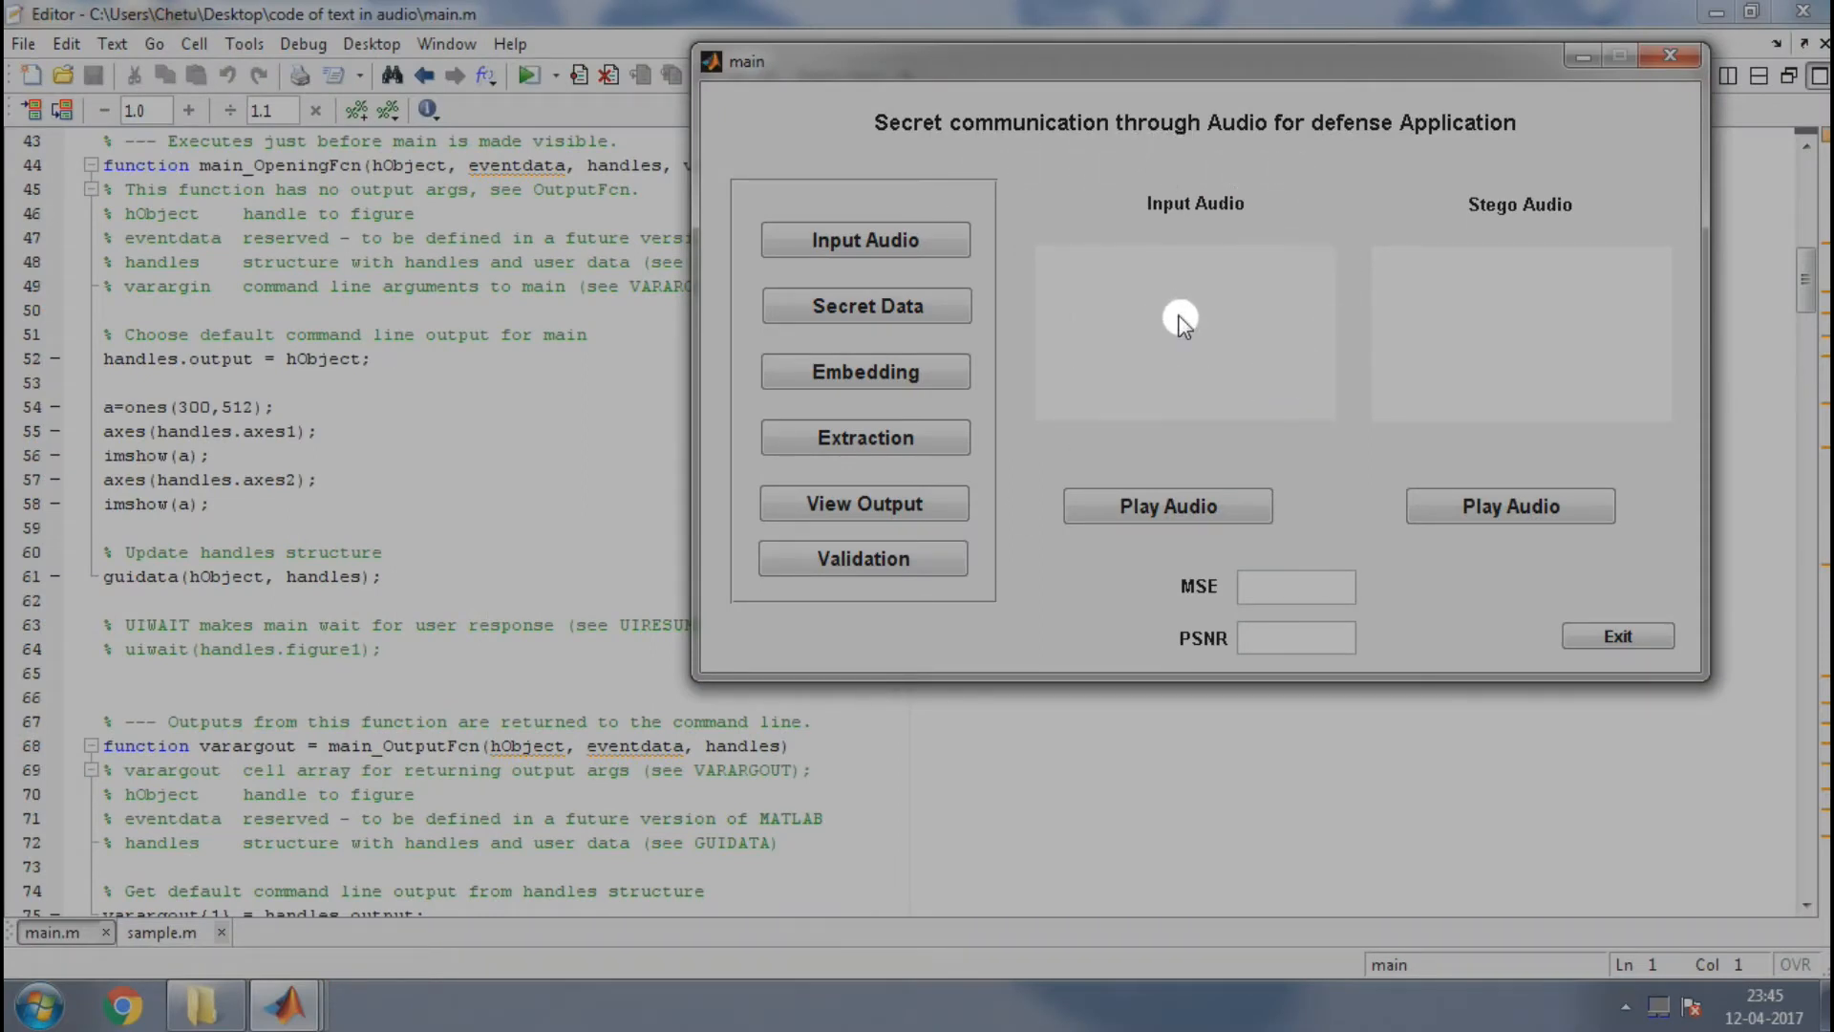
mouse_move(1547, 307)
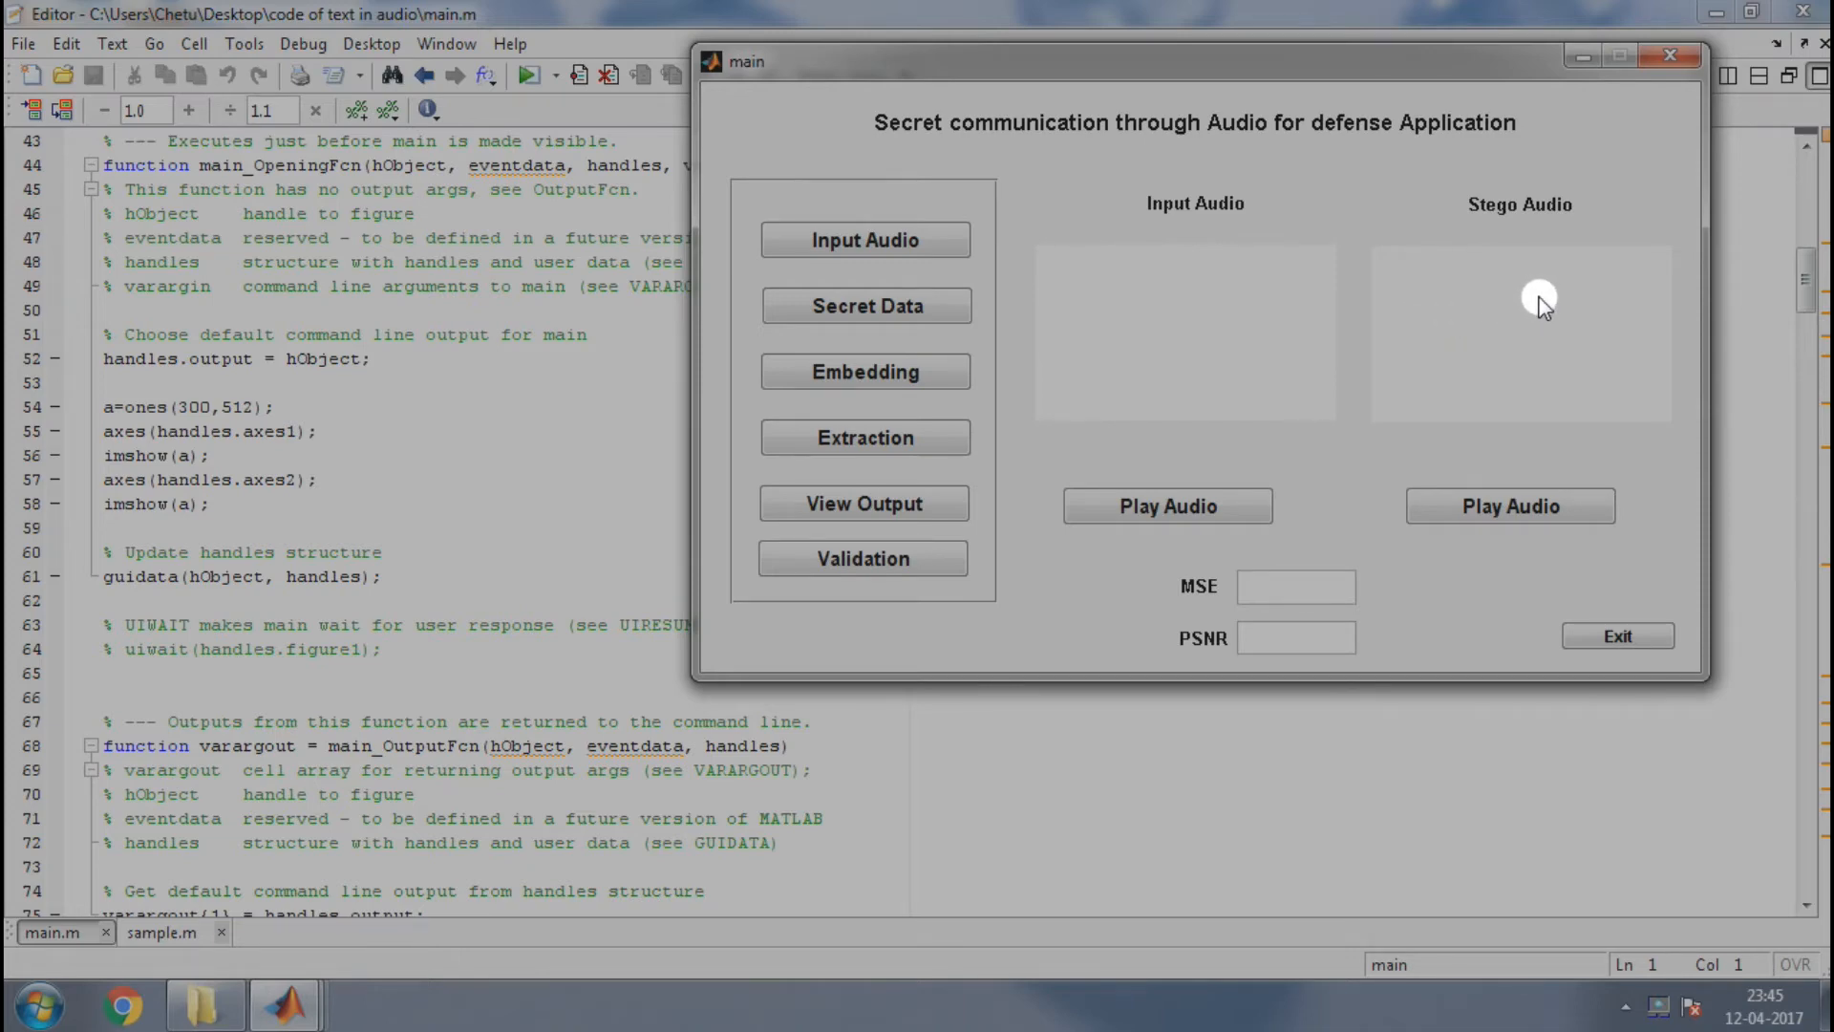
mouse_move(176, 140)
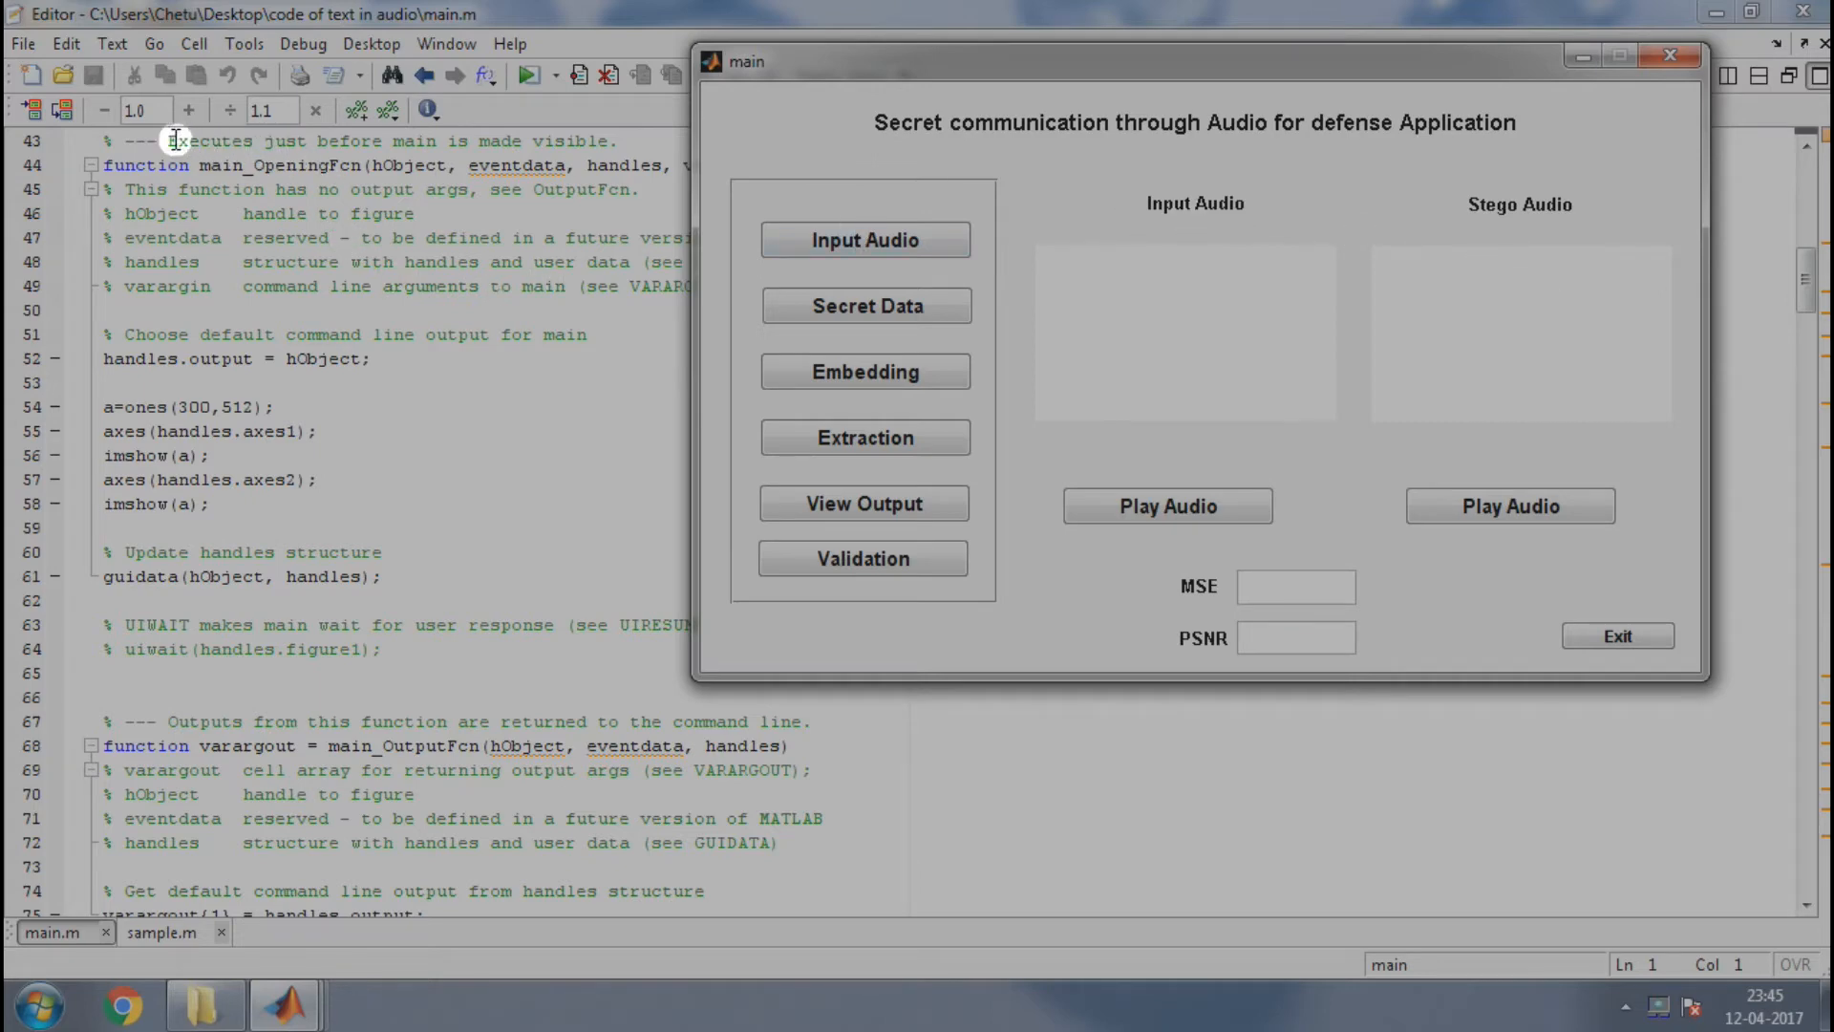
mouse_move(349, 140)
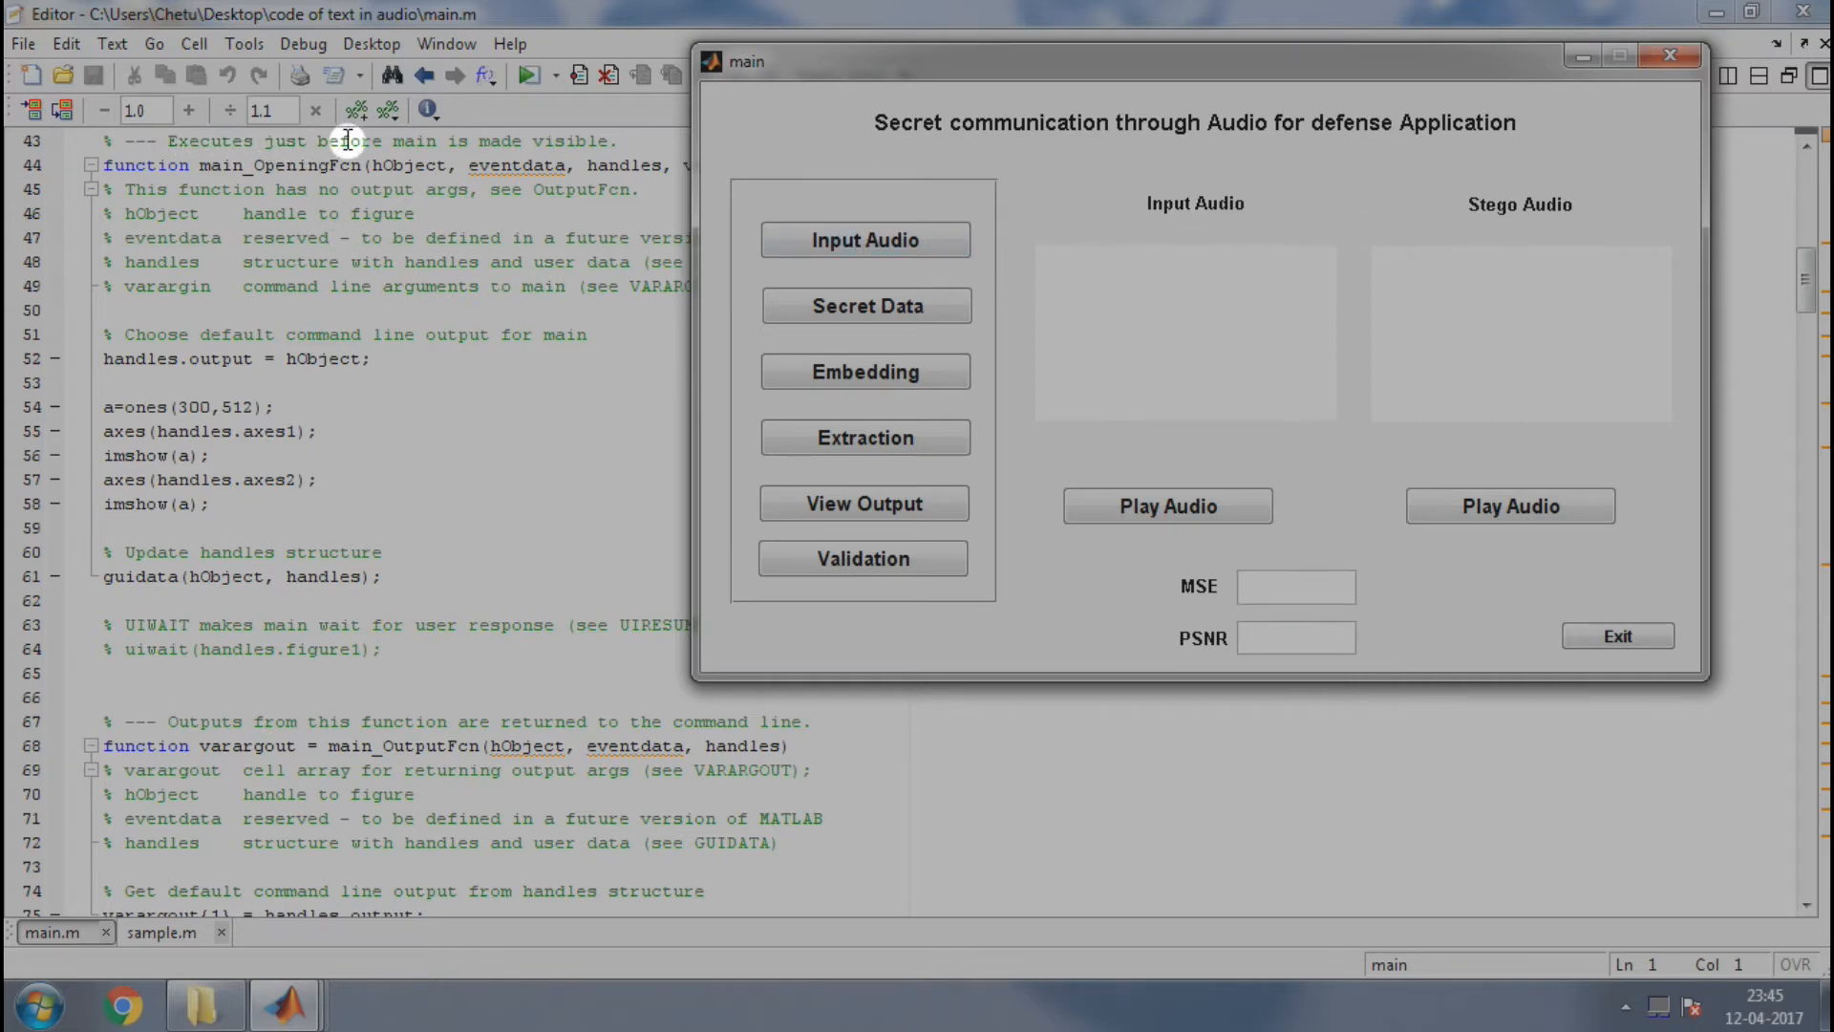
mouse_move(544, 140)
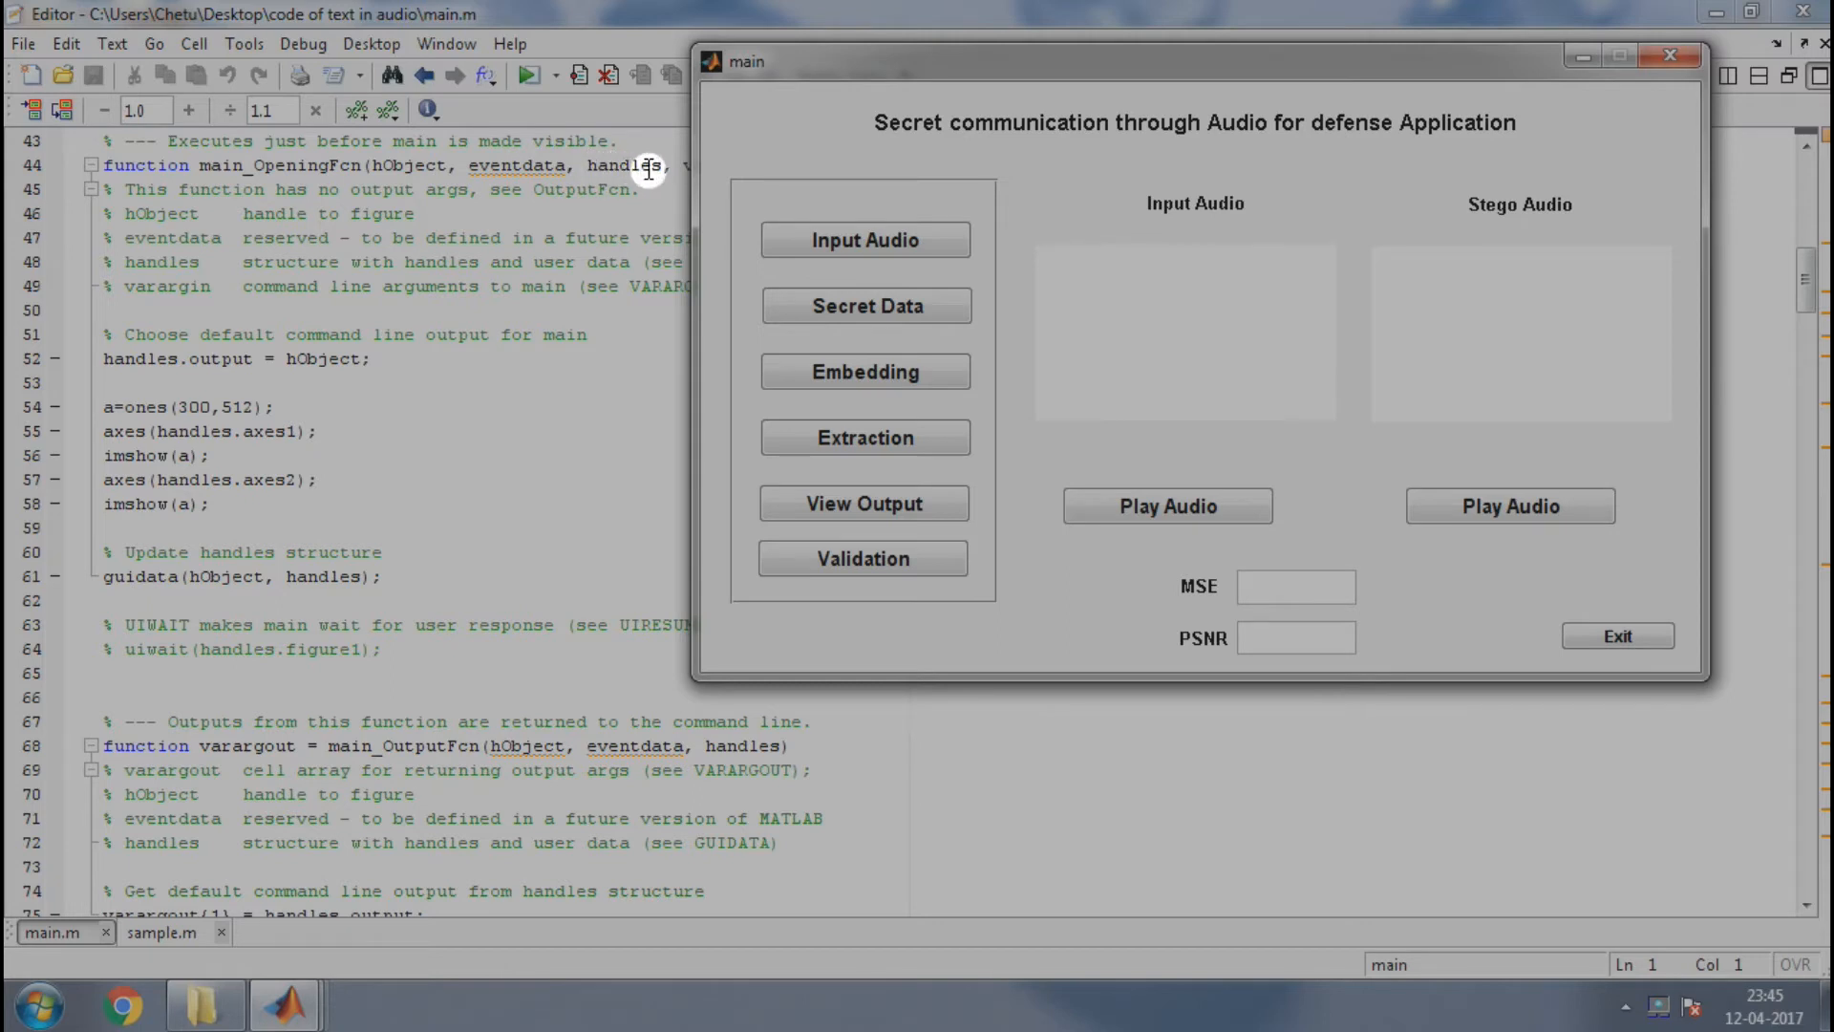
mouse_move(626, 165)
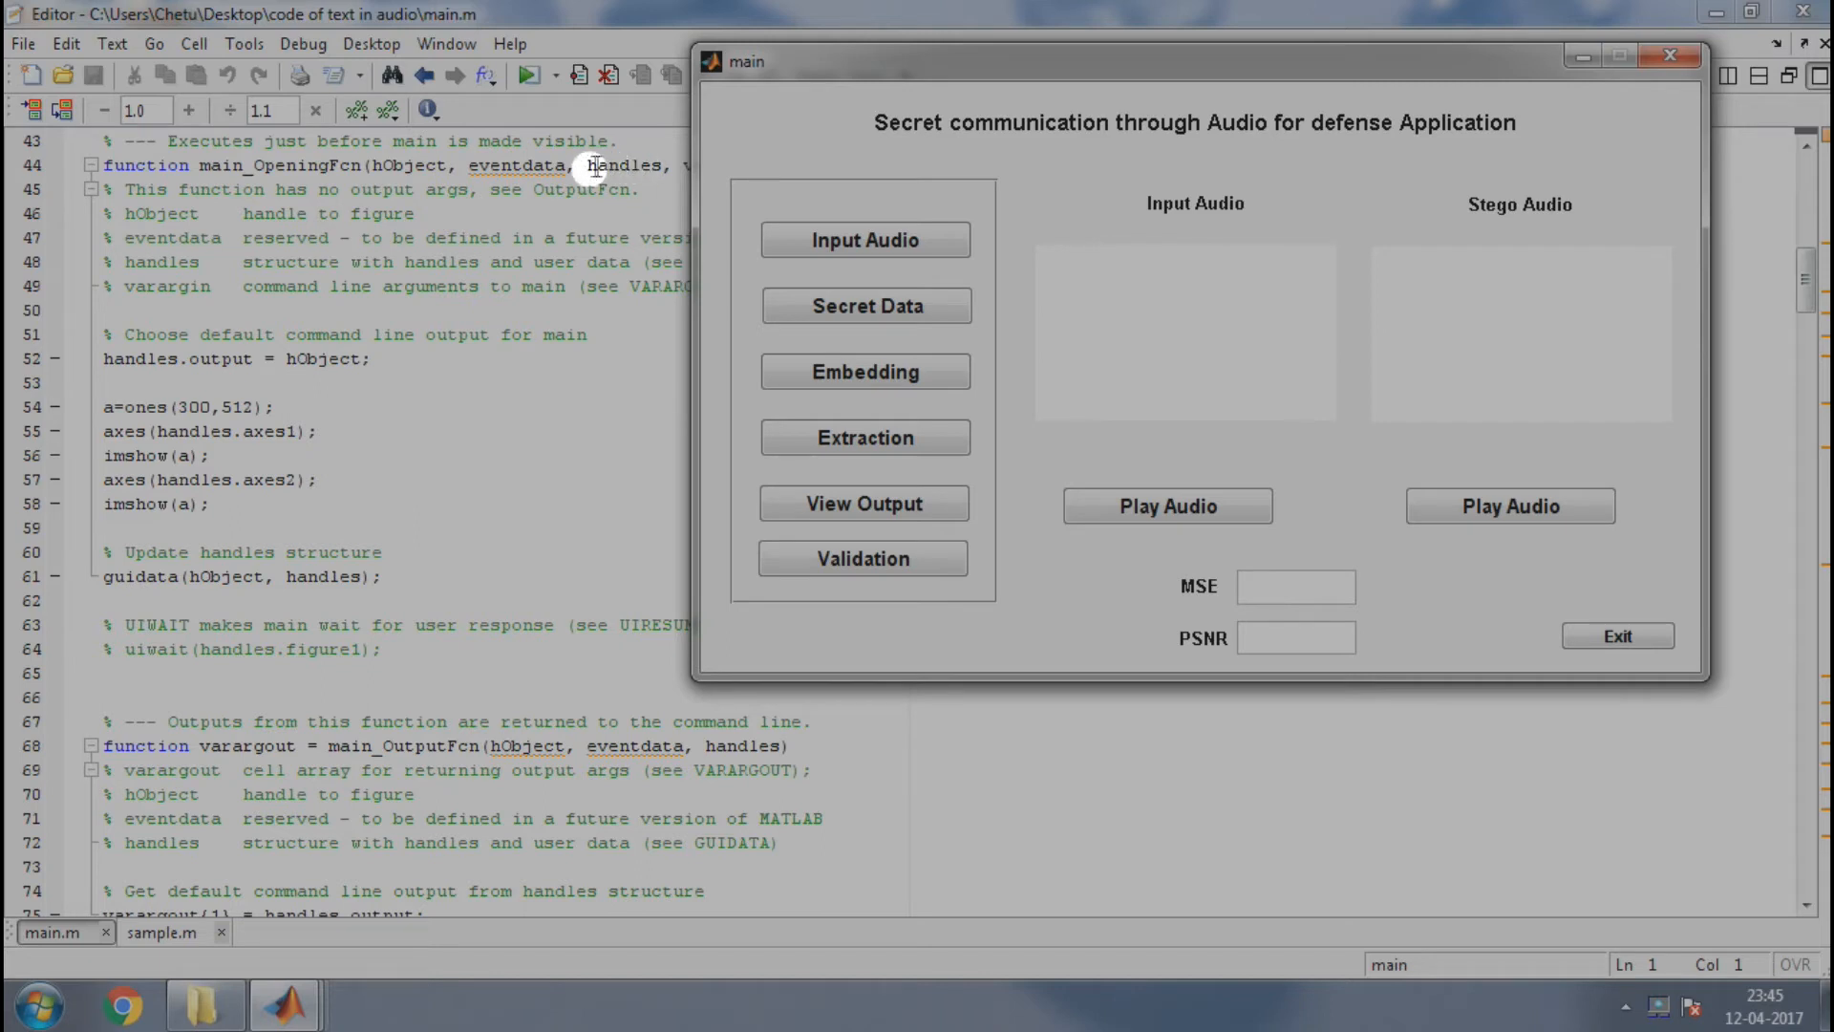
mouse_move(602, 163)
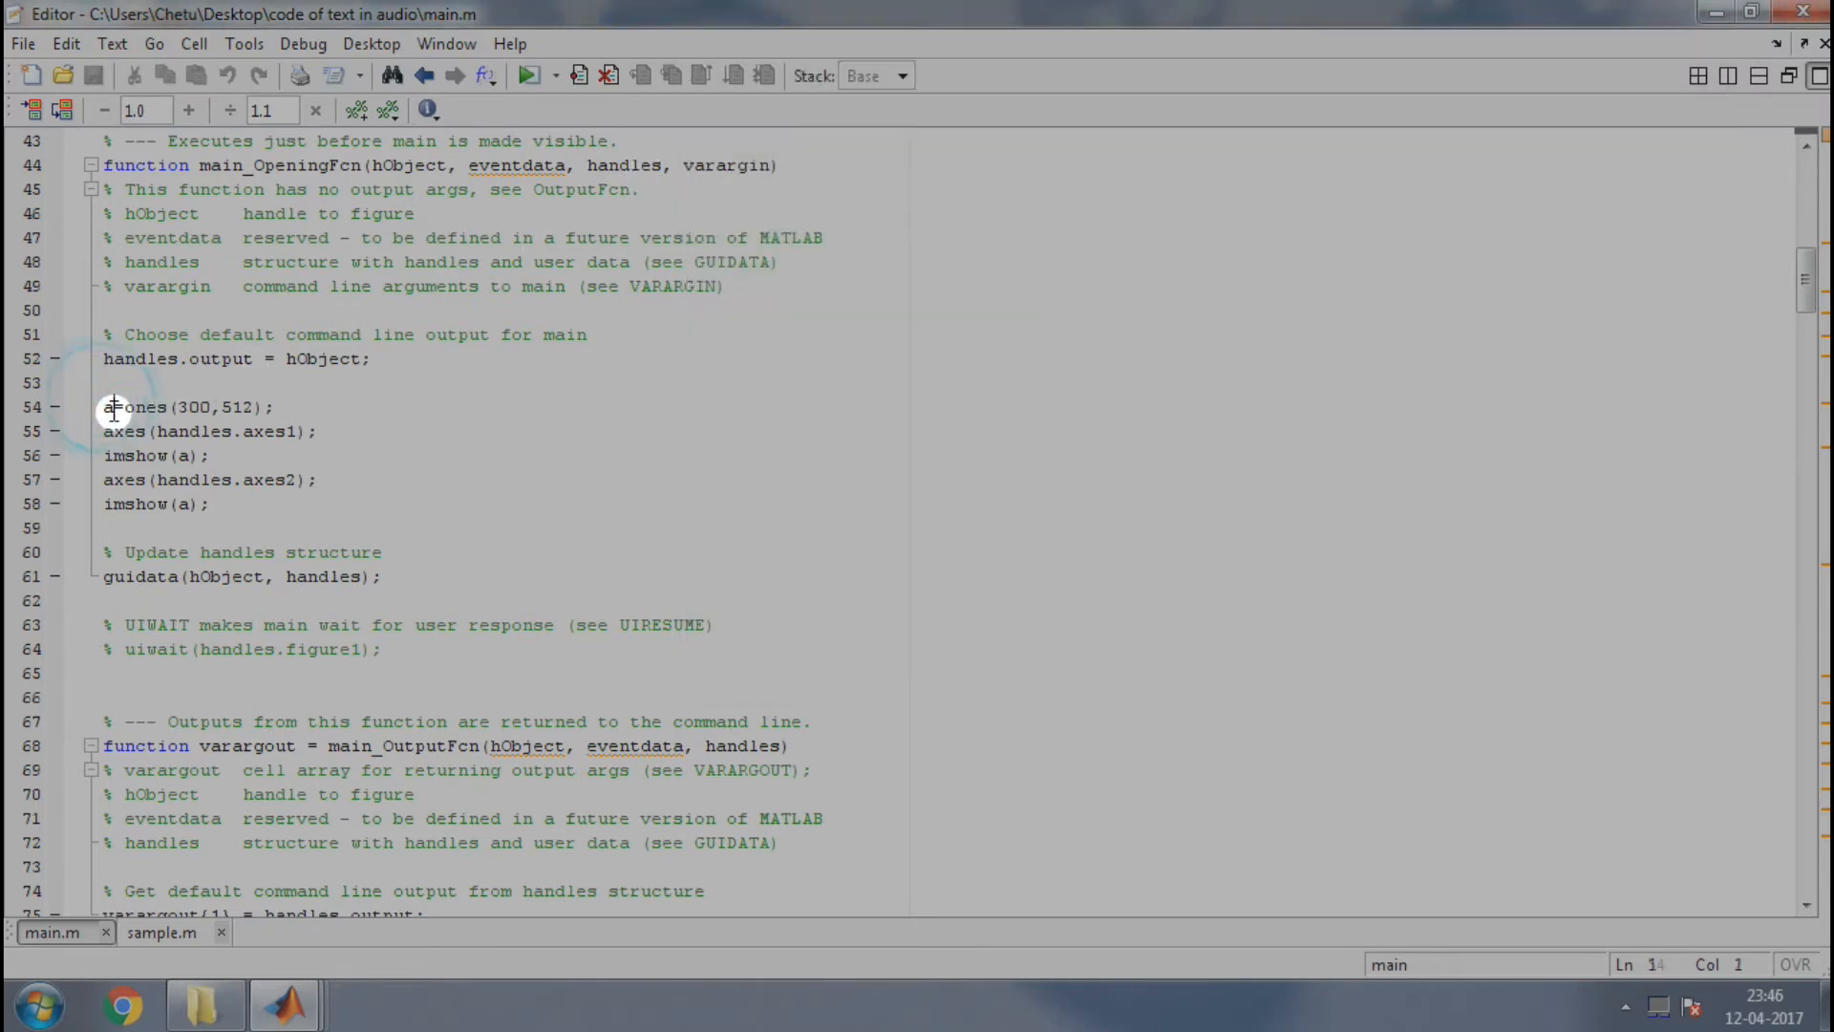
Put the cursor on the a=ones line, then switch to the sample.fig layout.
click(113, 407)
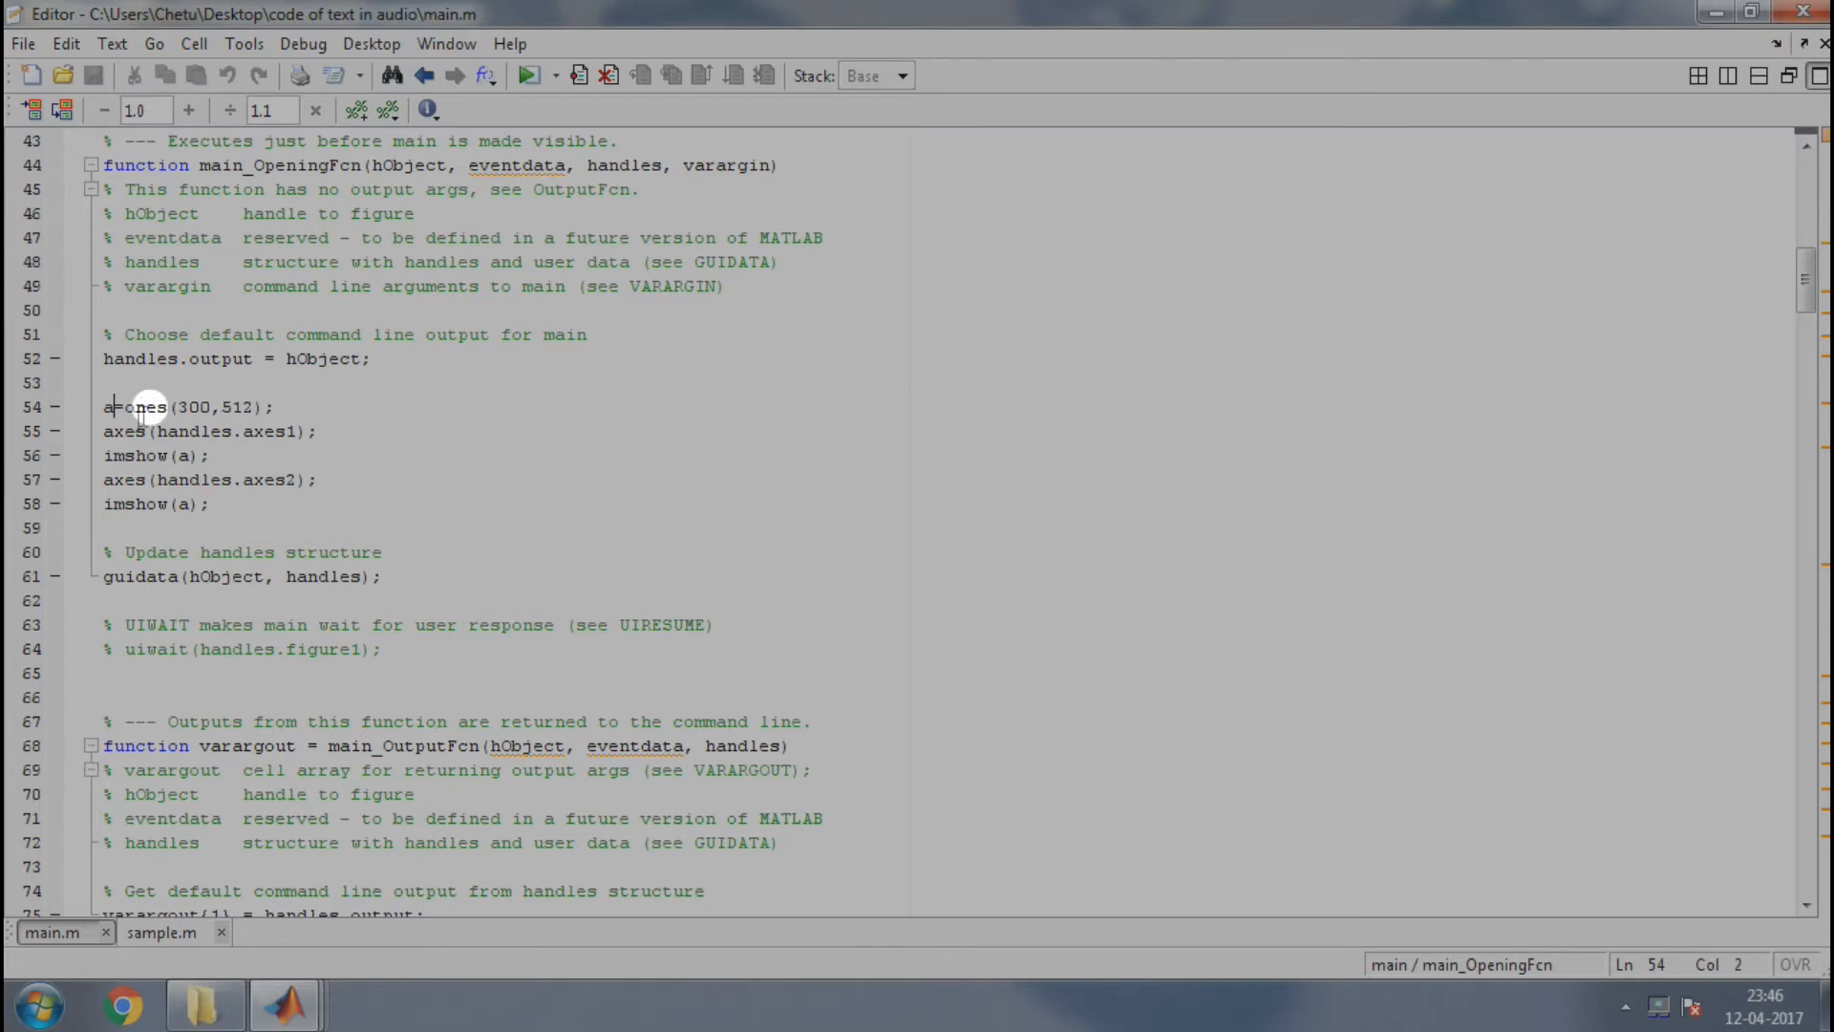
mouse_move(123, 431)
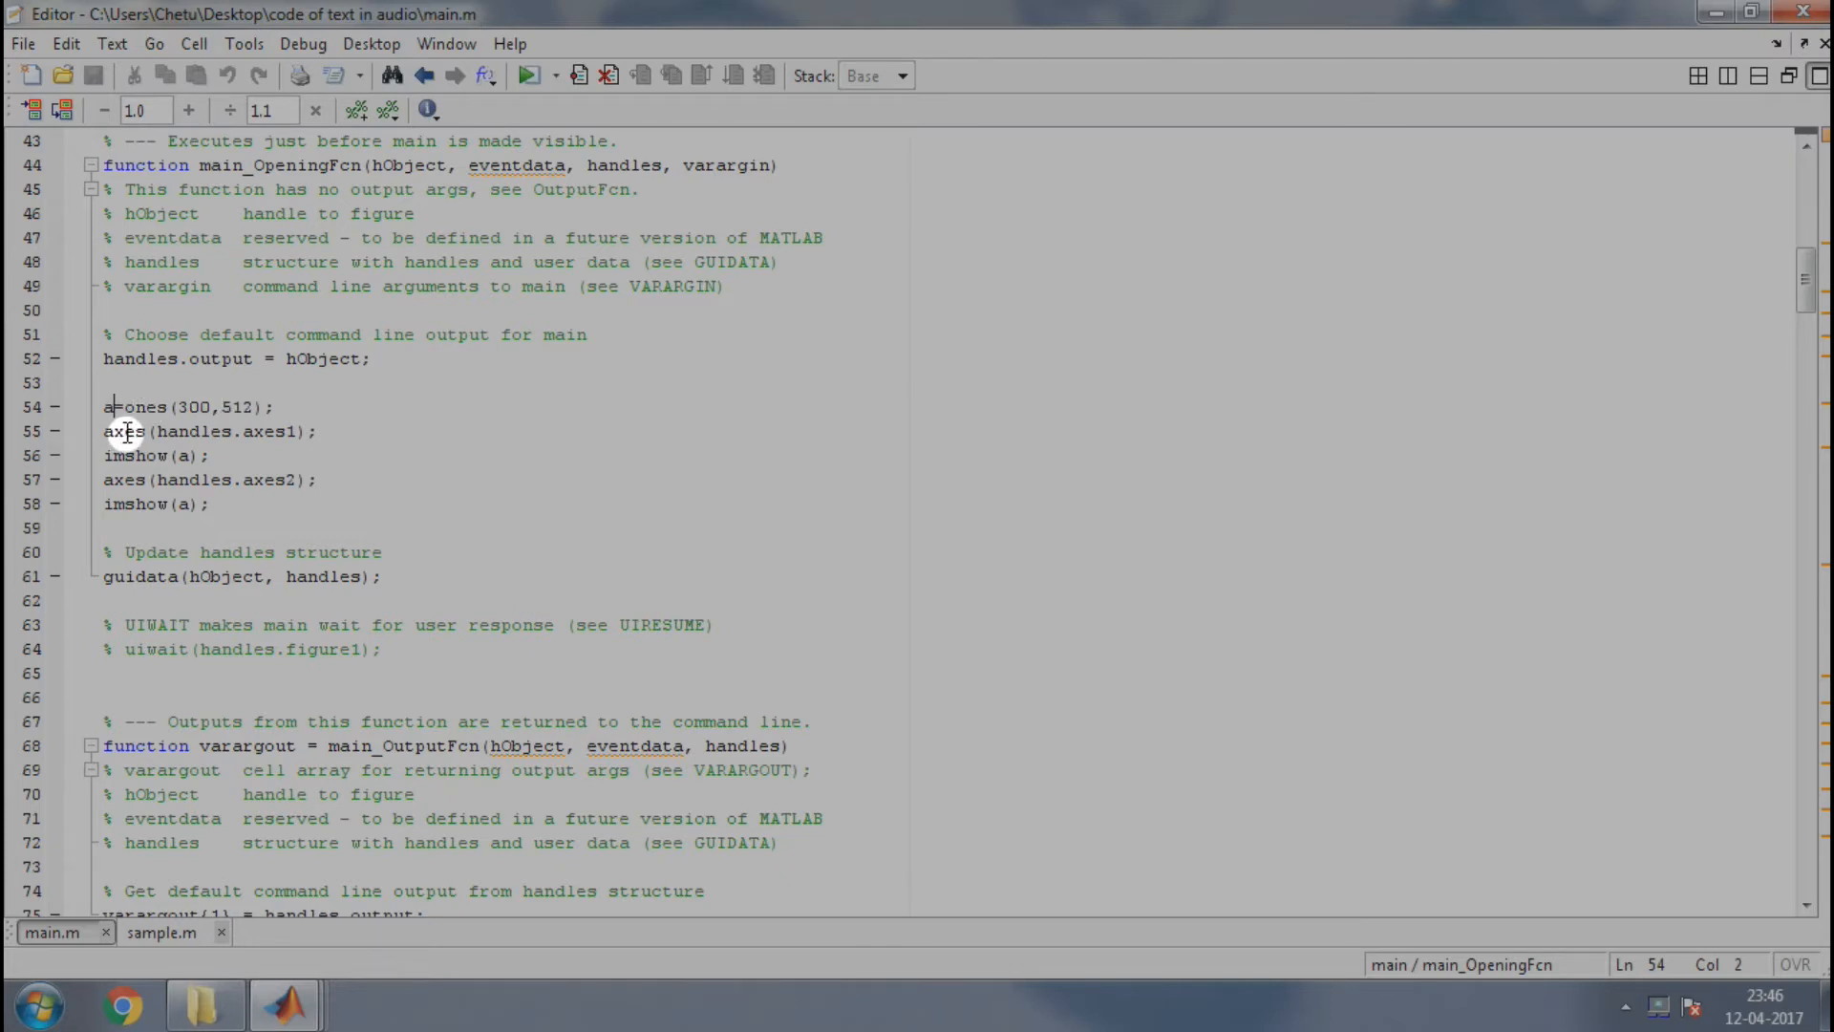
mouse_move(223, 435)
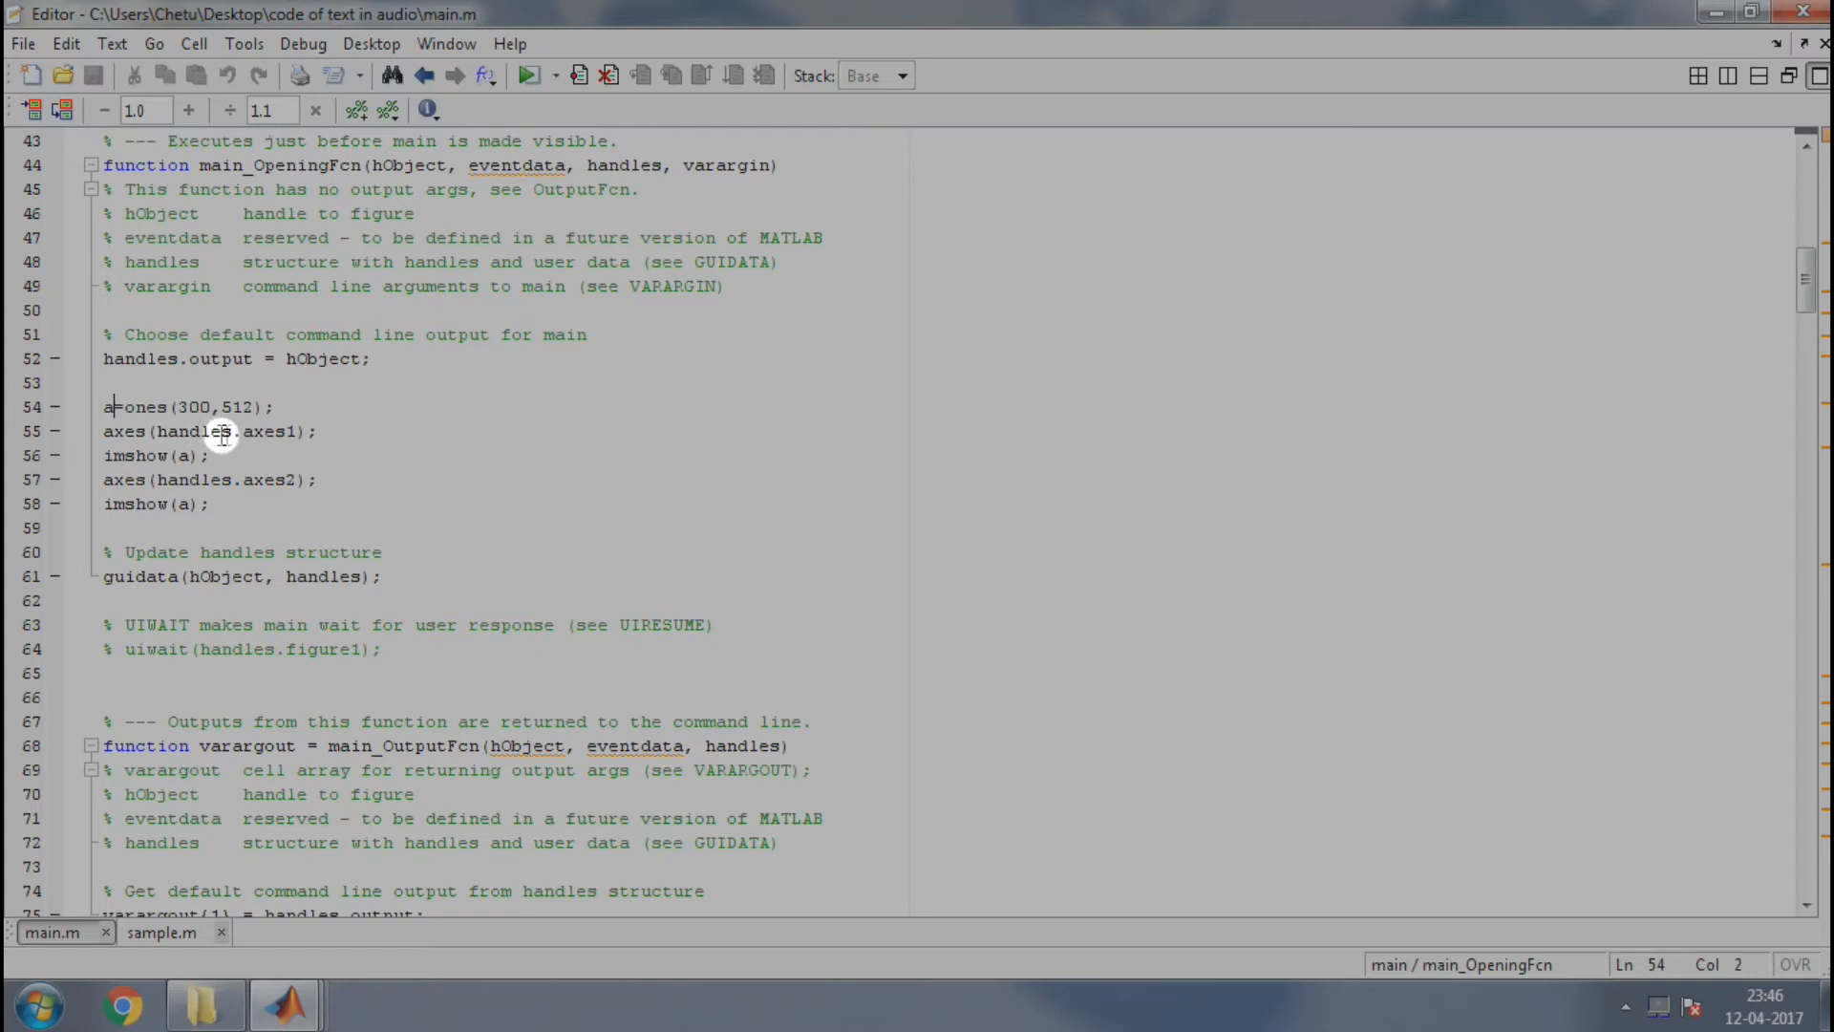
mouse_move(282, 1003)
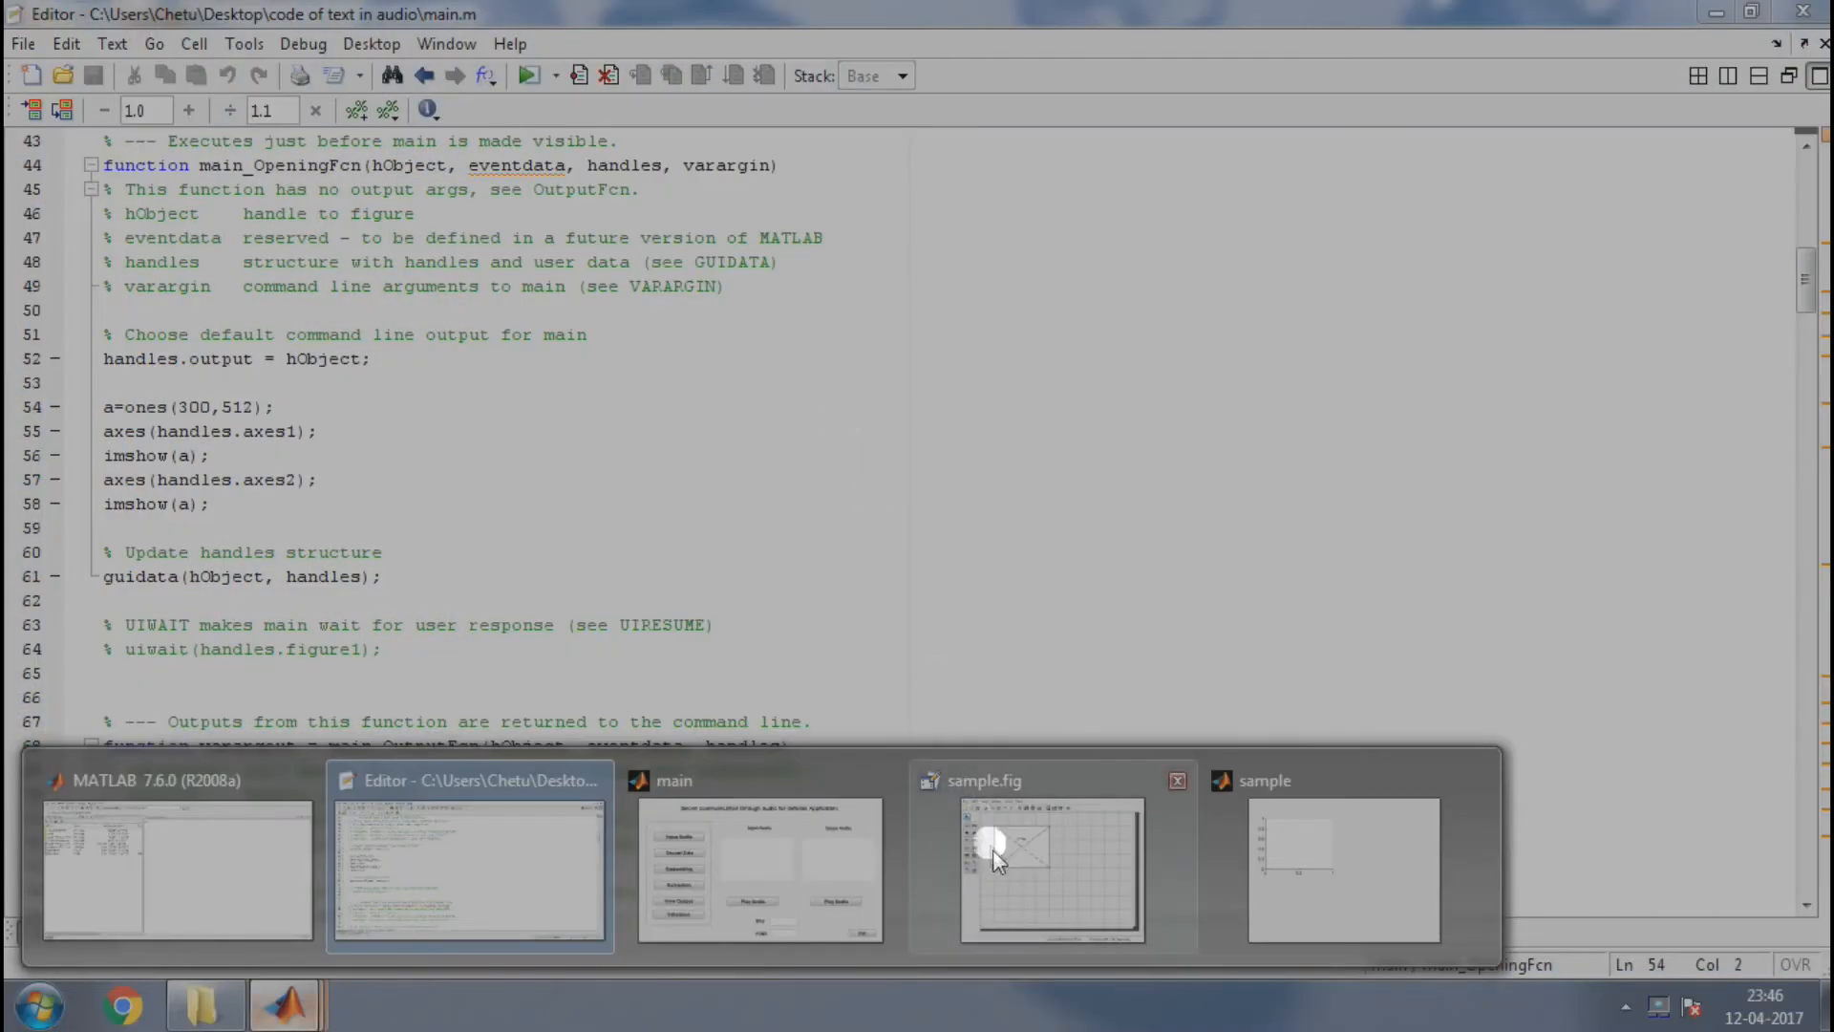
click(1051, 854)
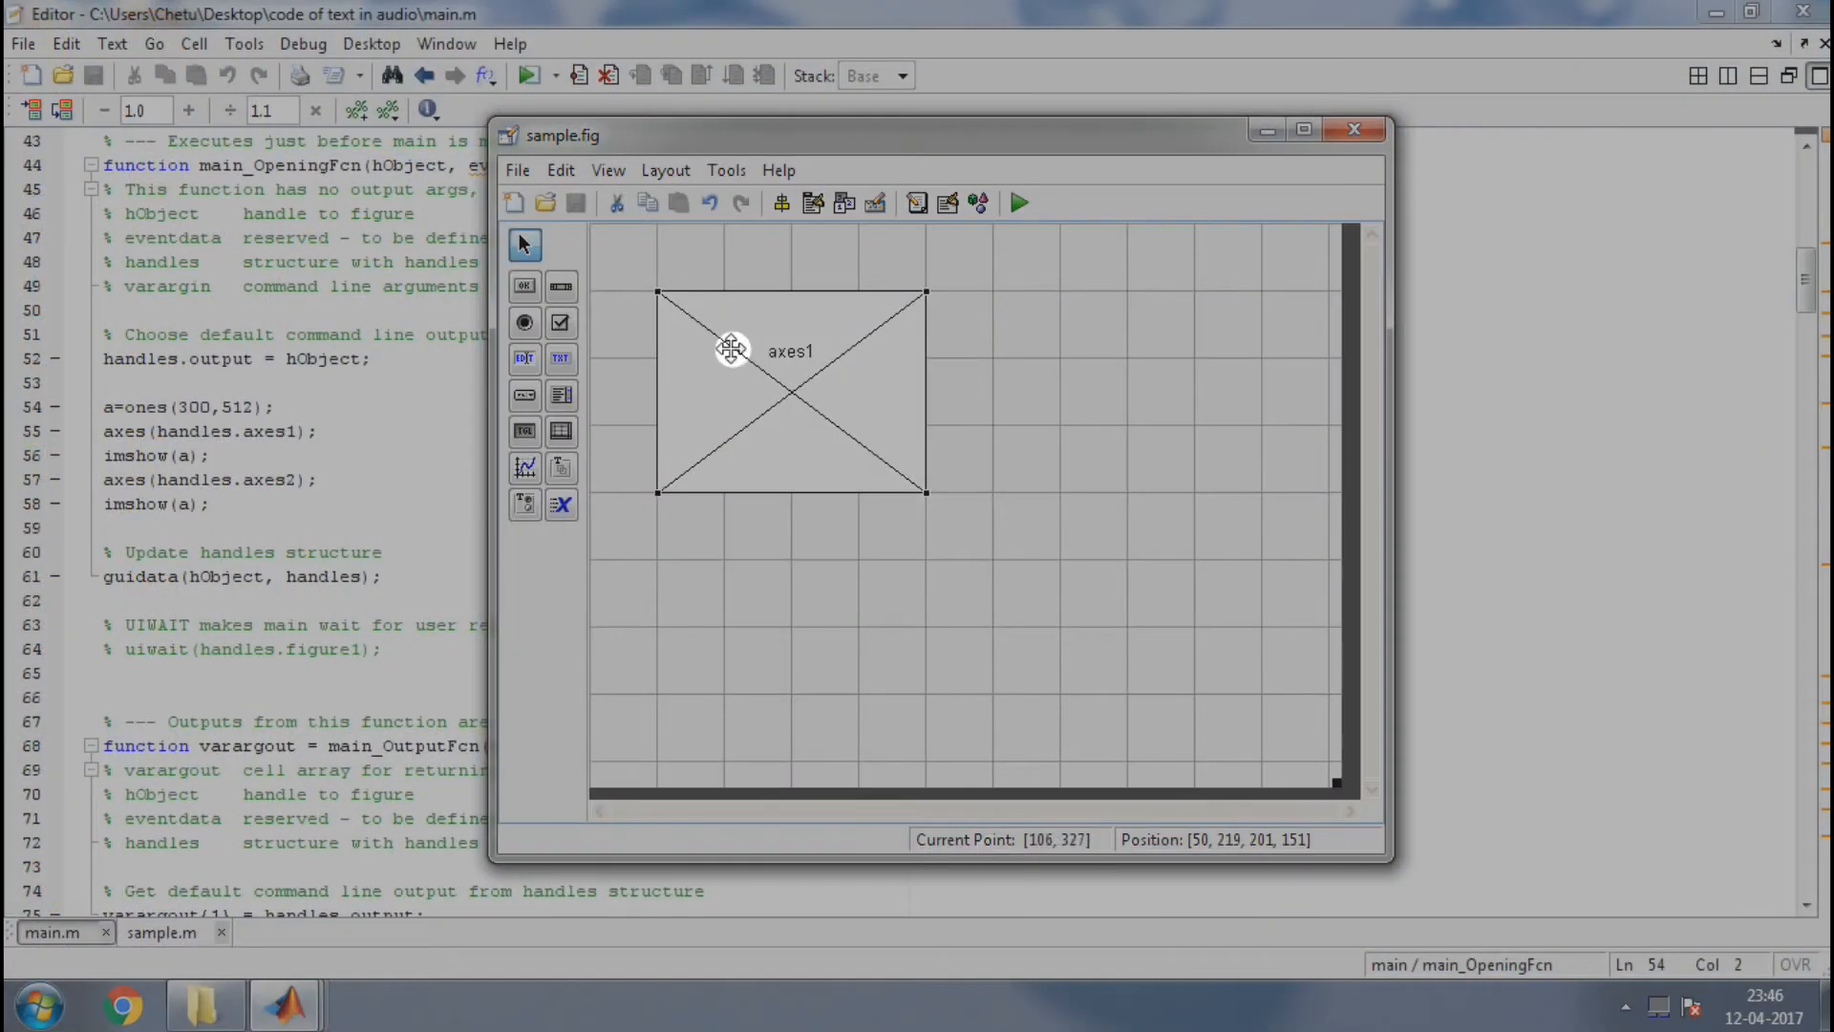
Check axes1's Tag in the Property Inspector, then minimize the sample.fig window.
right_click(730, 349)
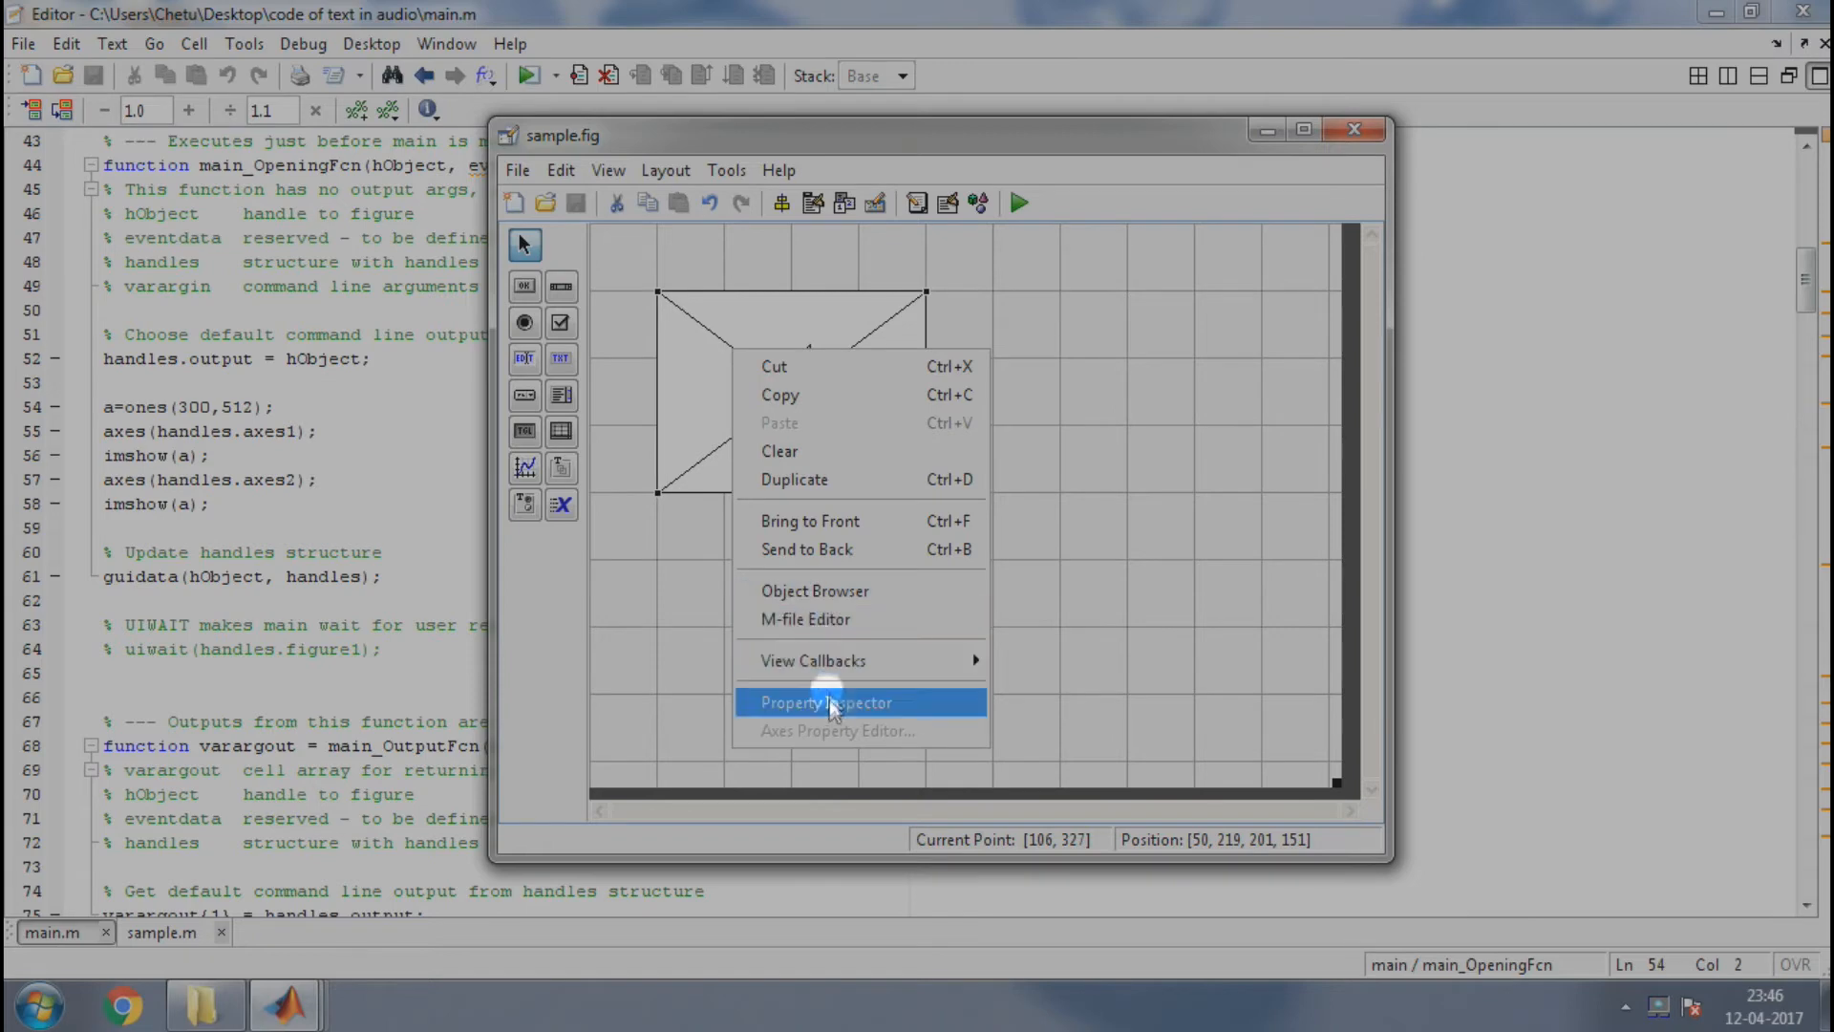
click(825, 702)
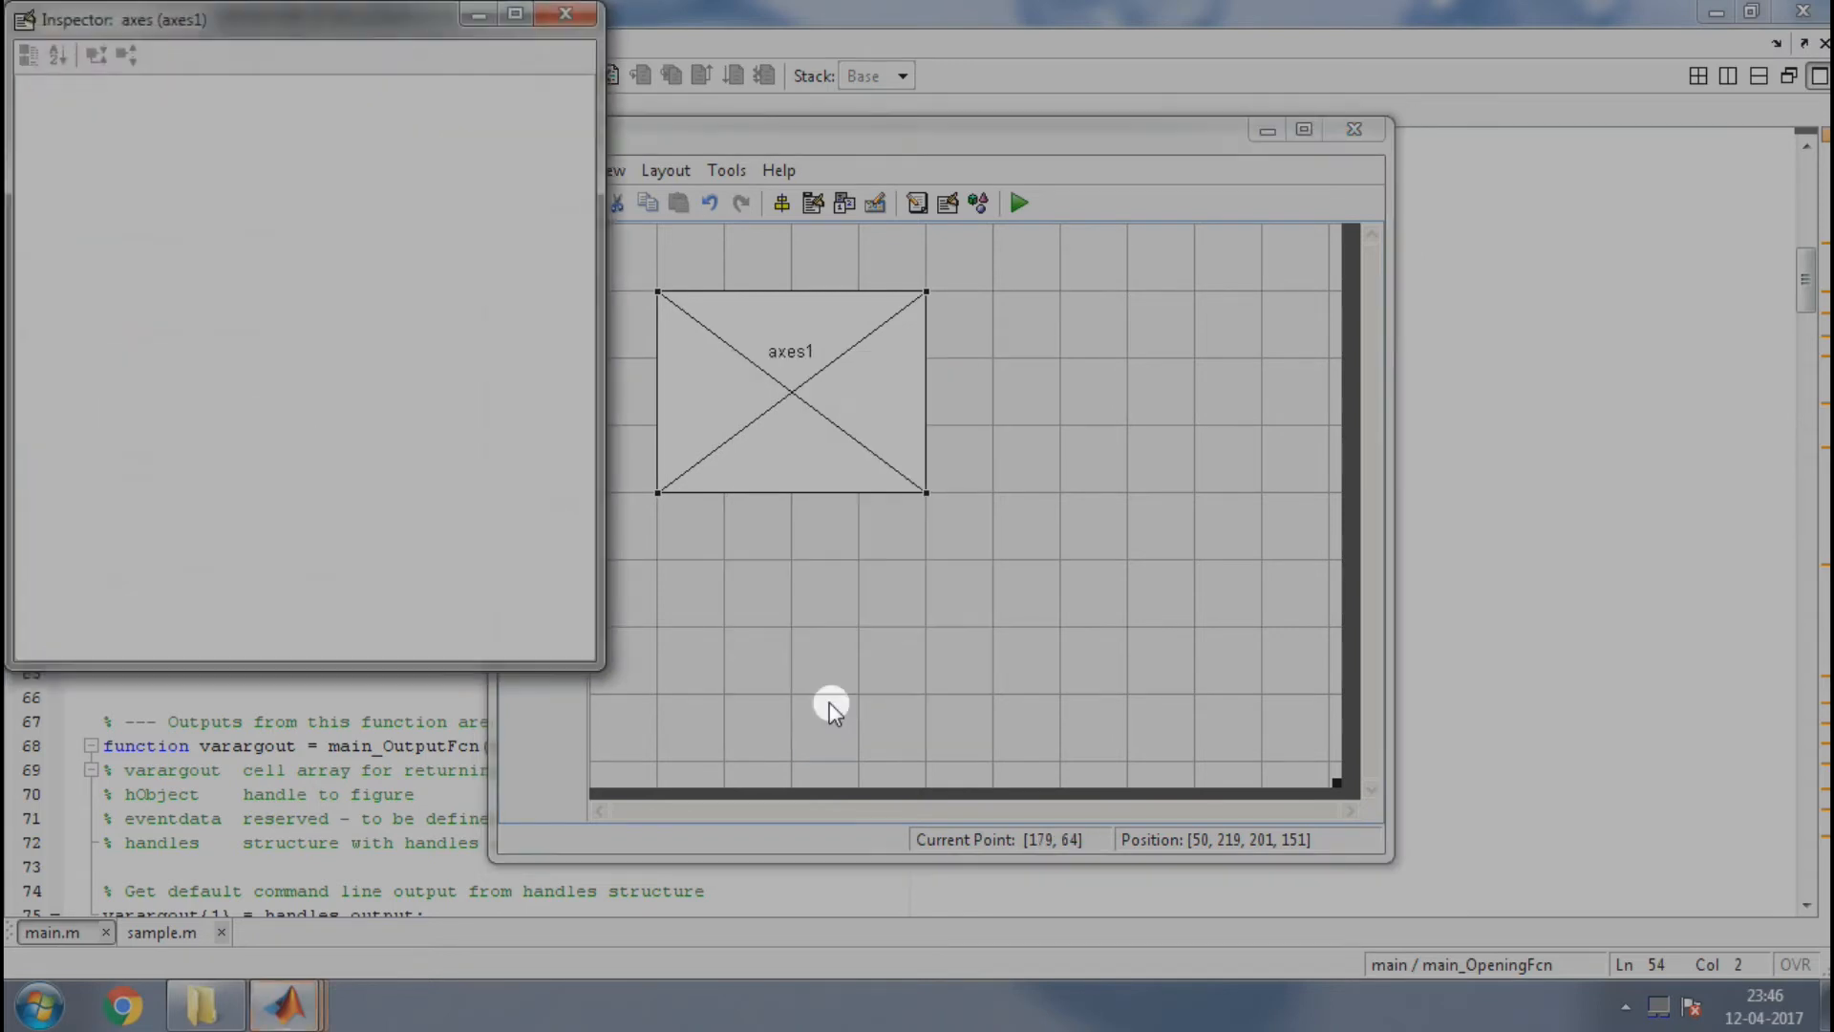
click(56, 55)
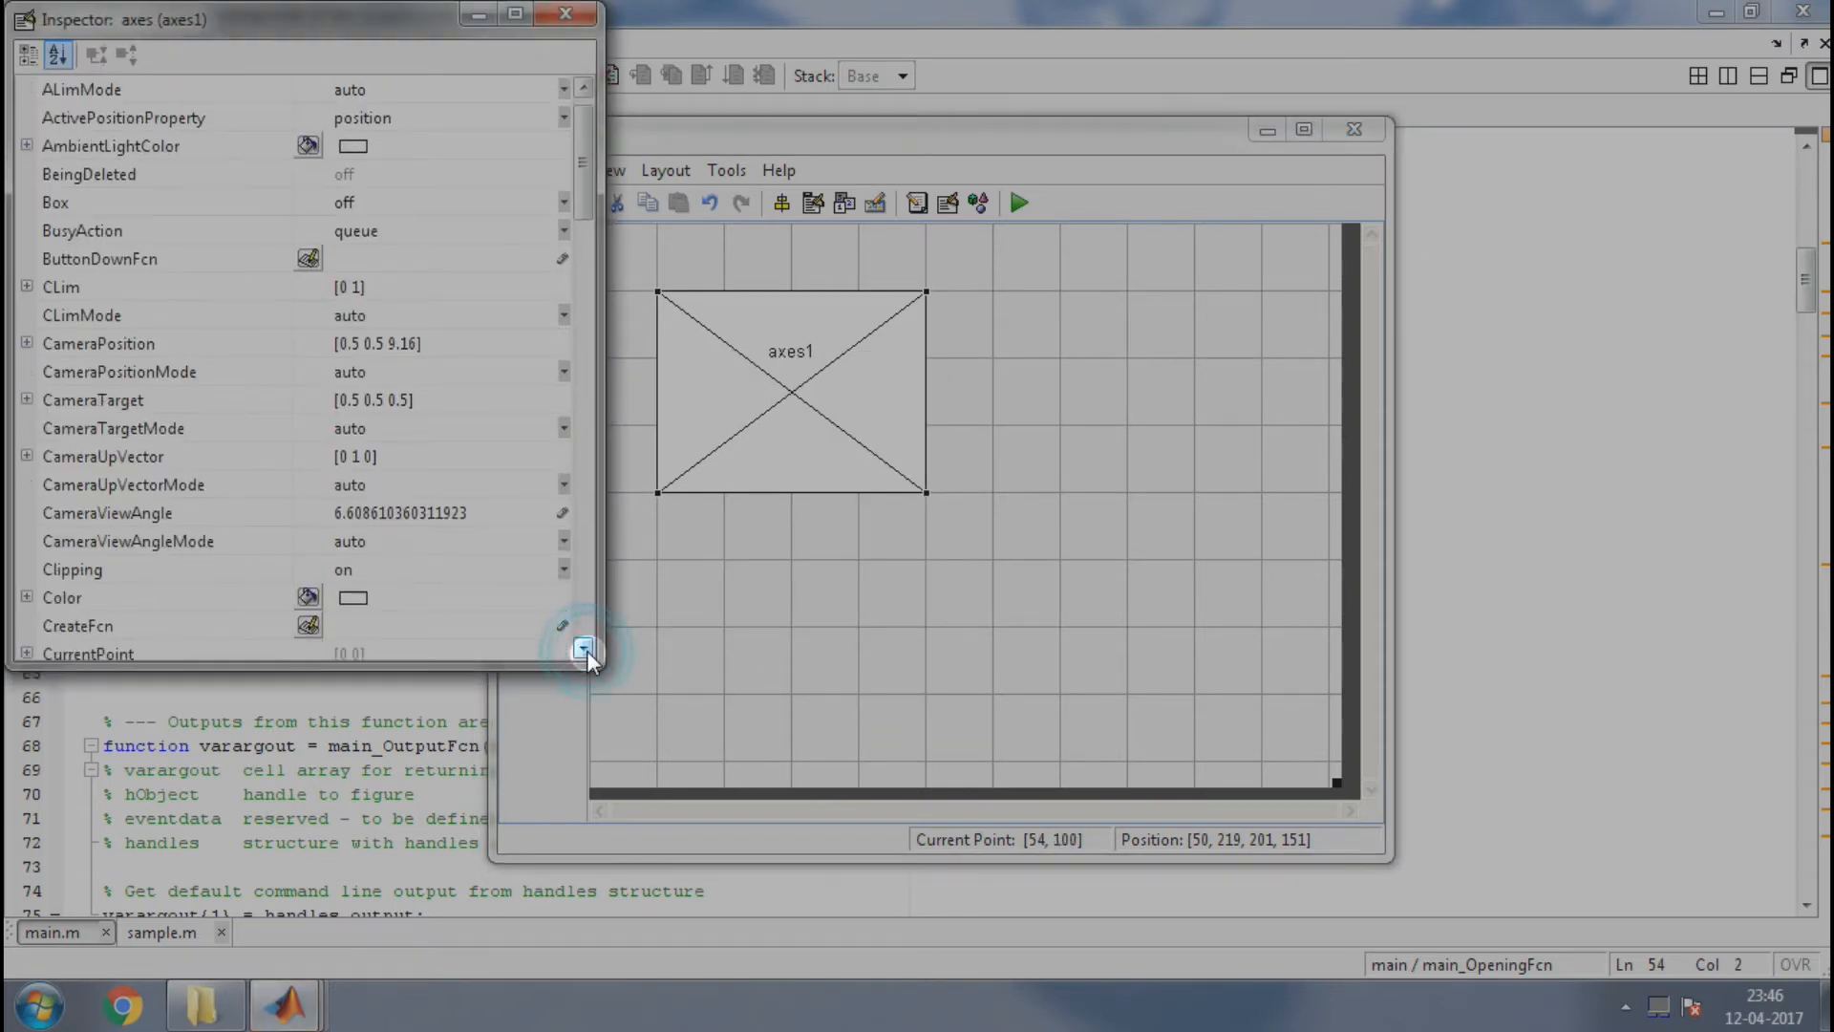
click(585, 650)
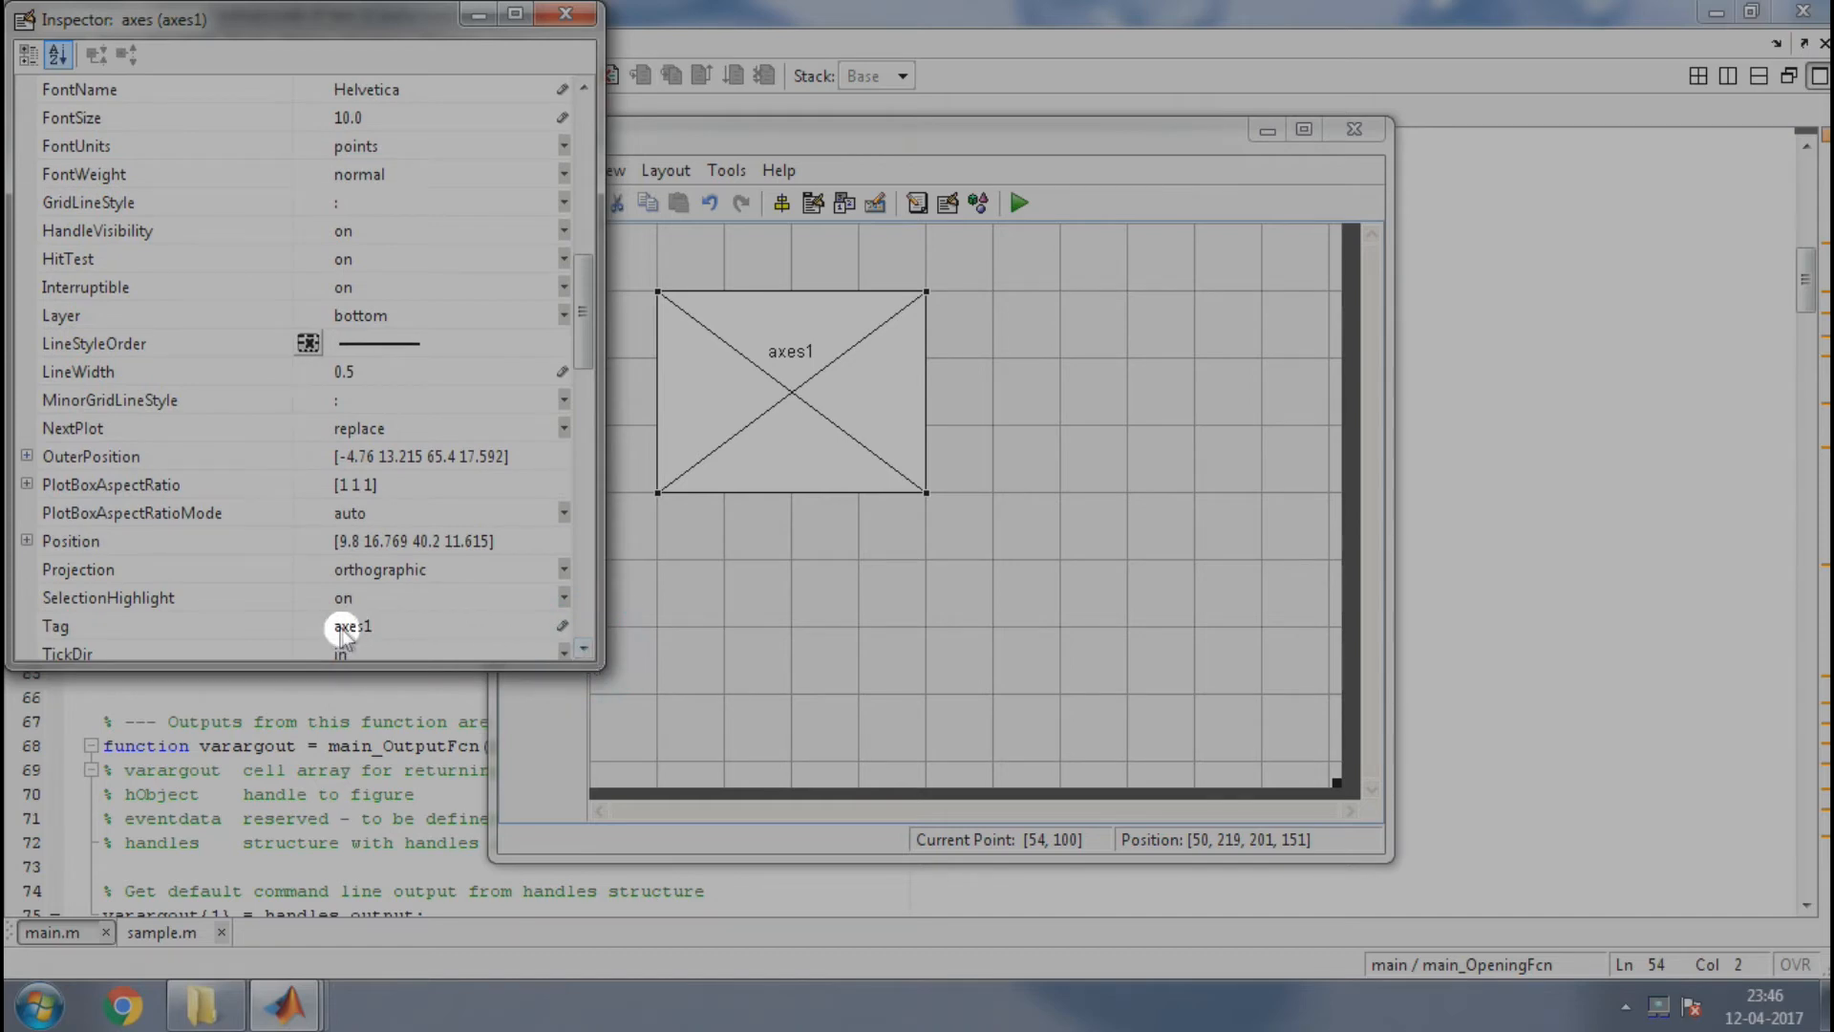
mouse_move(157, 614)
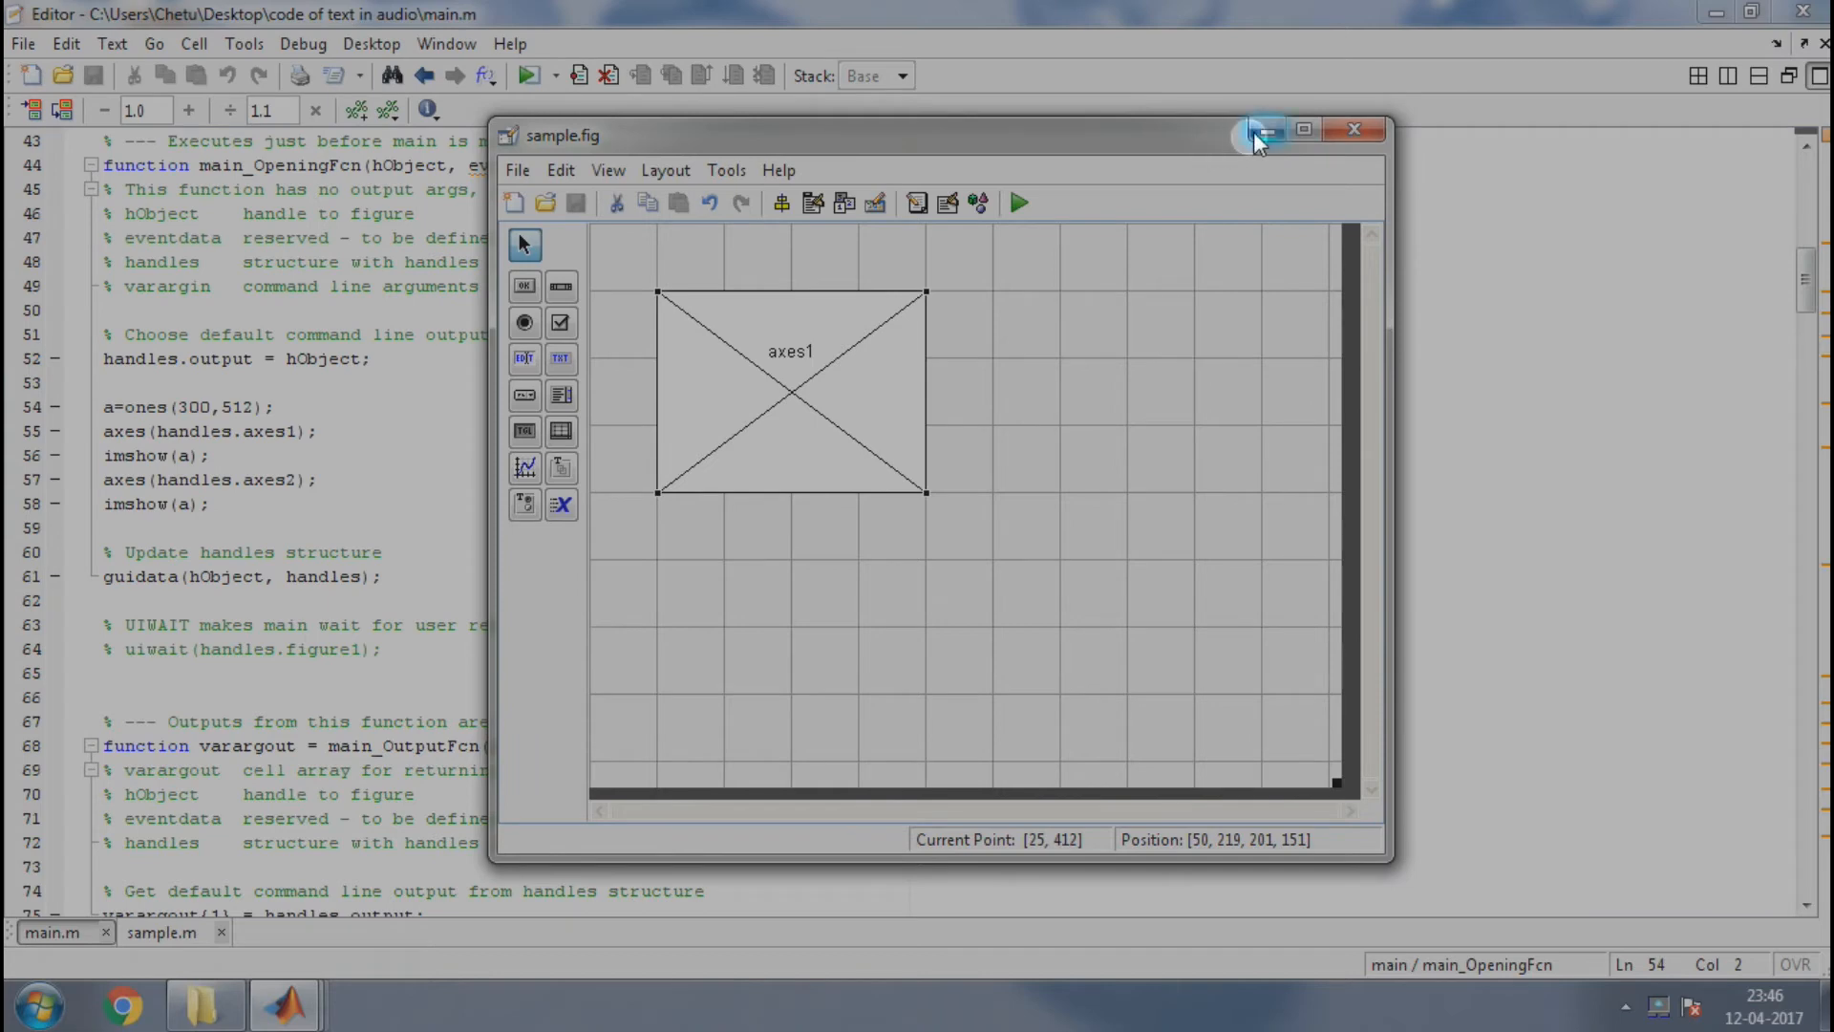
click(1257, 129)
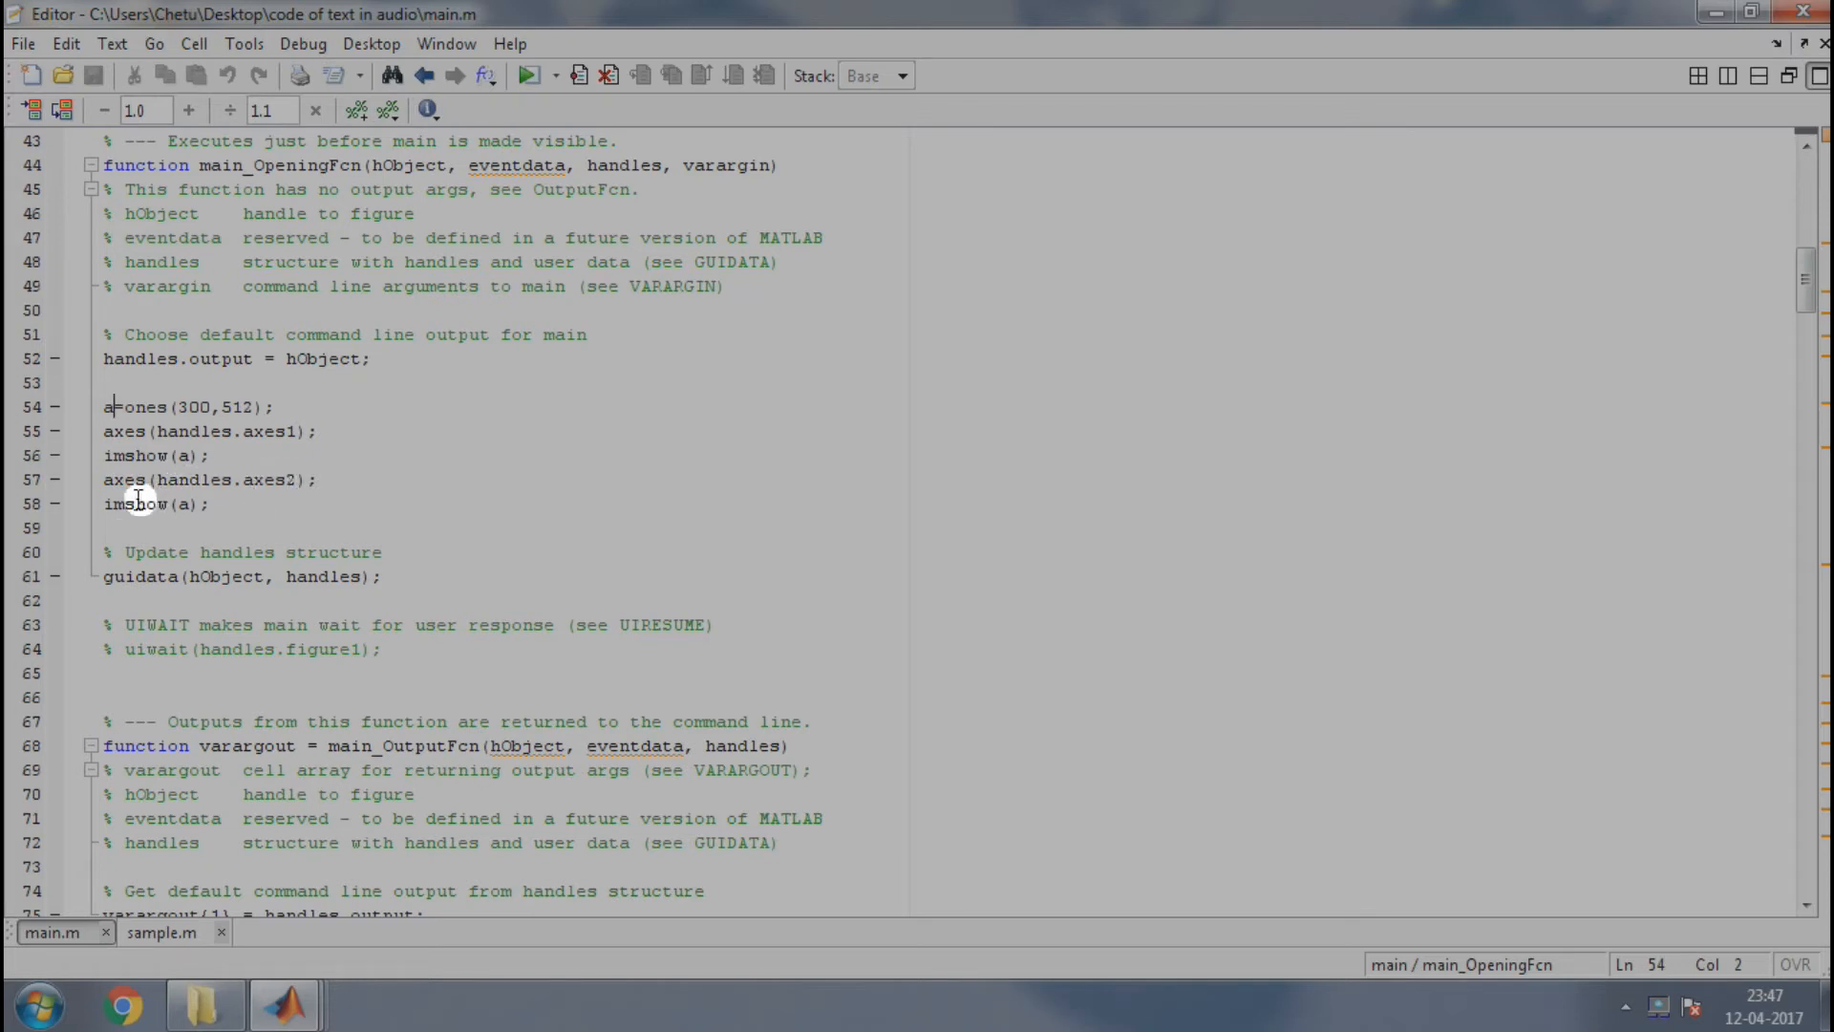
mouse_move(129, 504)
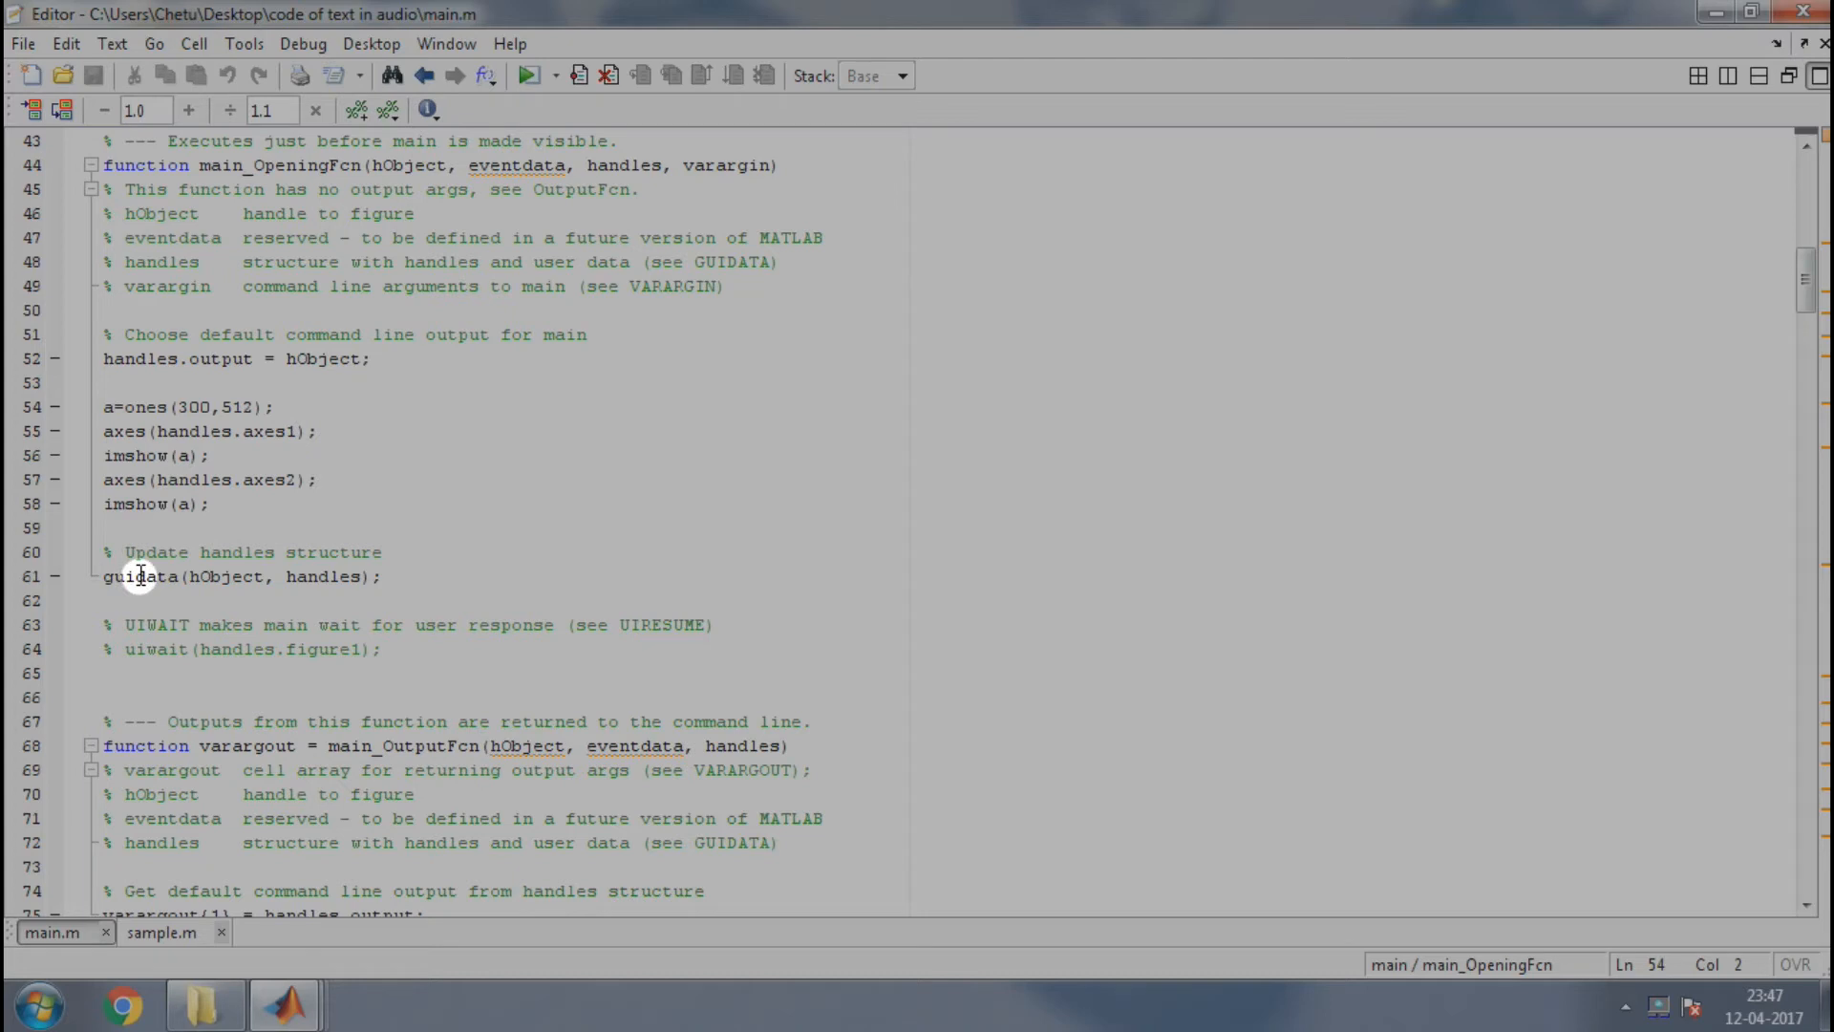
mouse_move(202, 575)
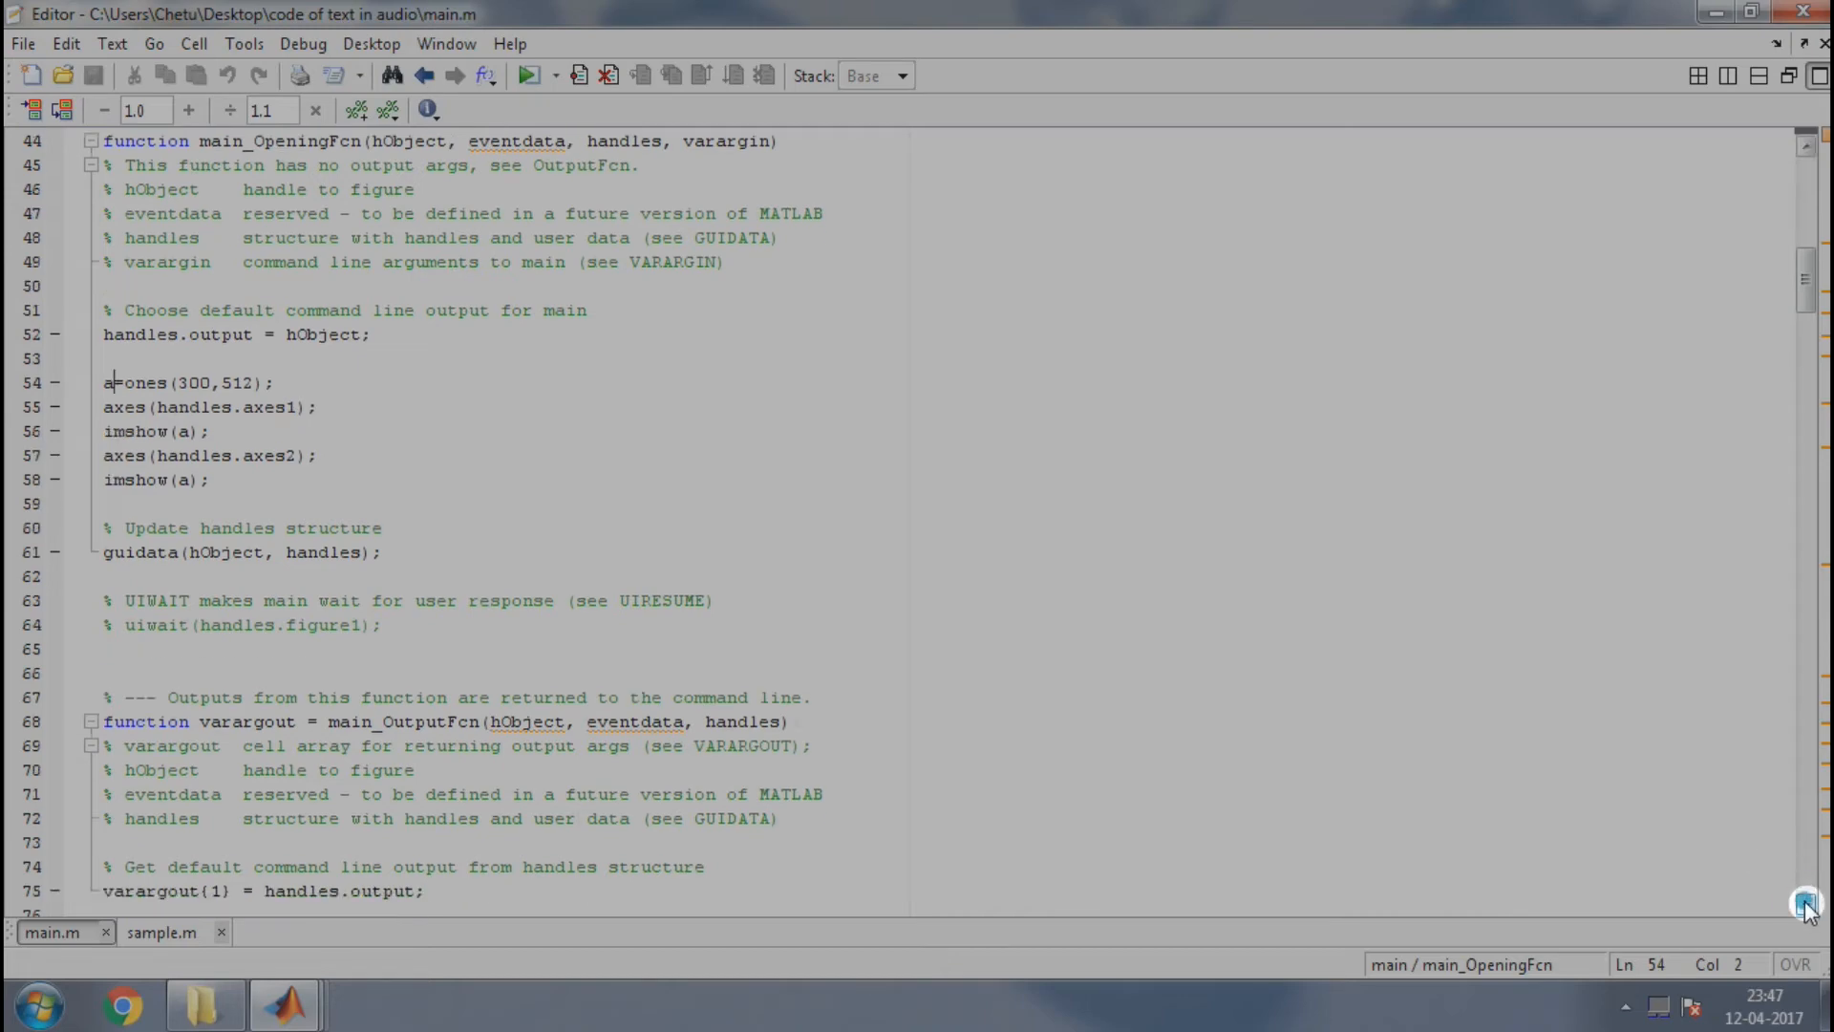
Scroll main.m down to the inputaudio callback and Alt+Tab between windows.
scroll(down, 3)
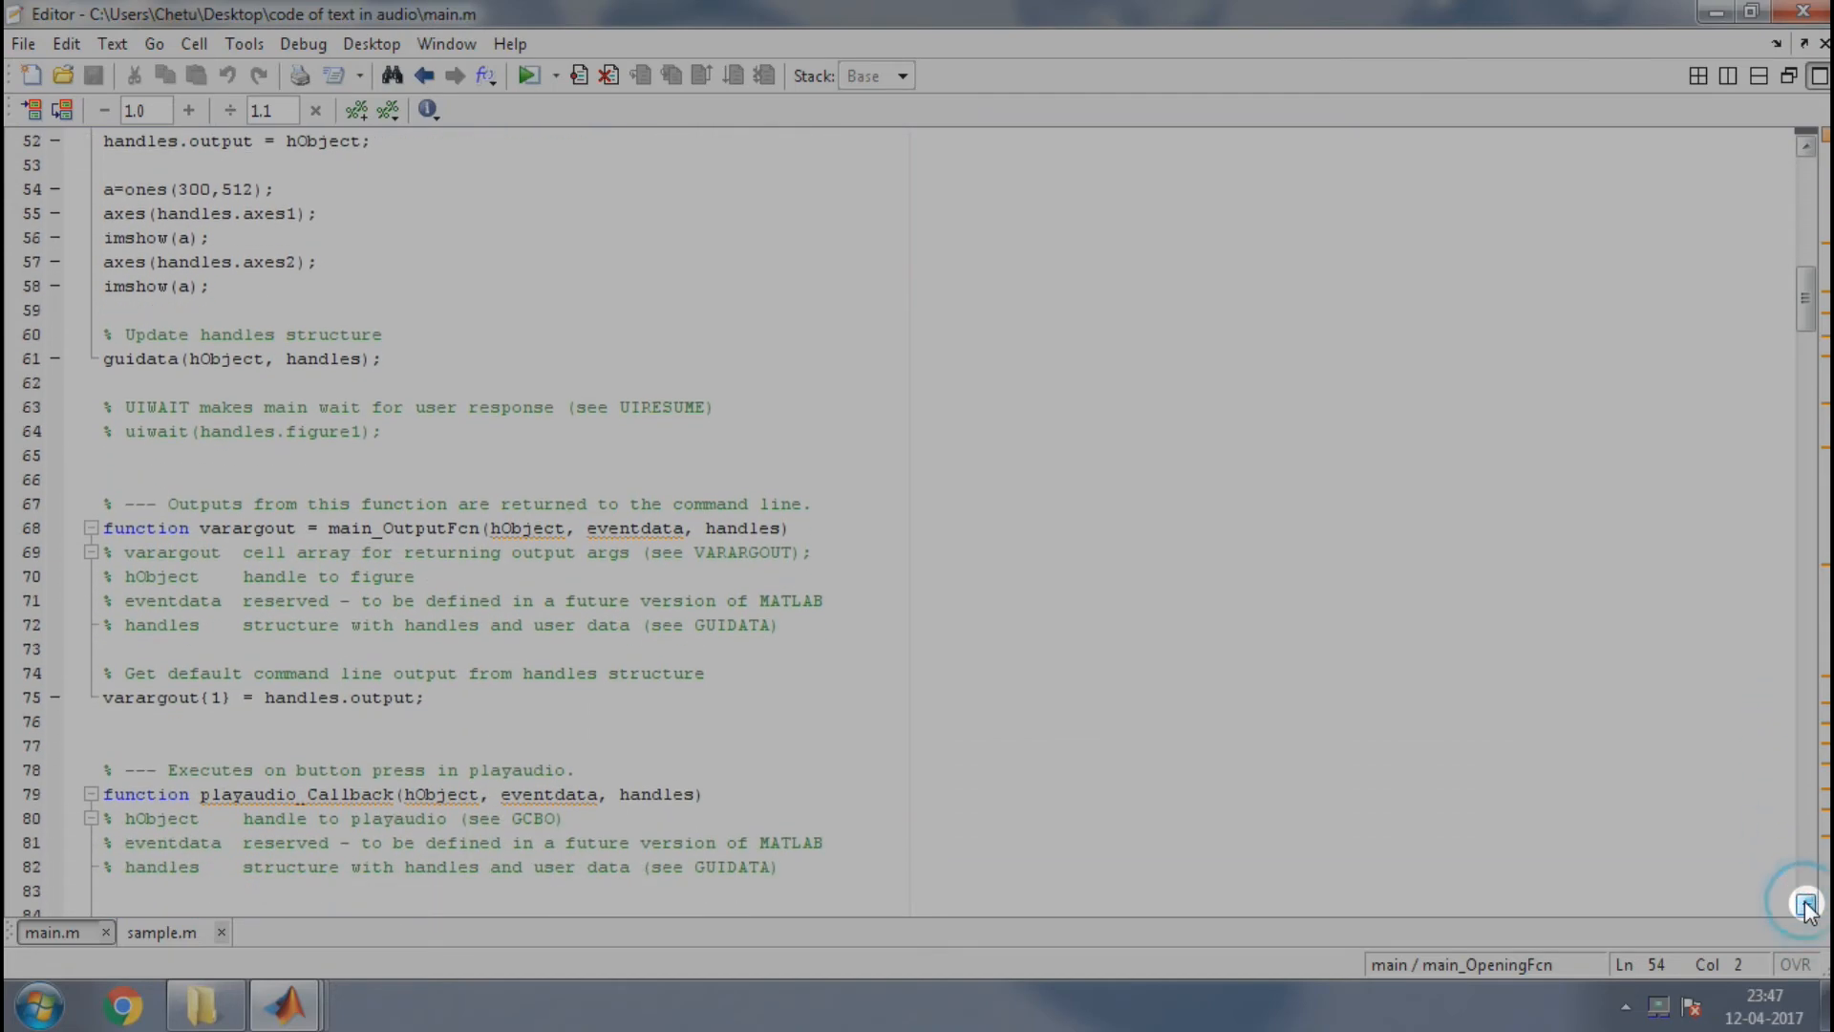
scroll(down, 3)
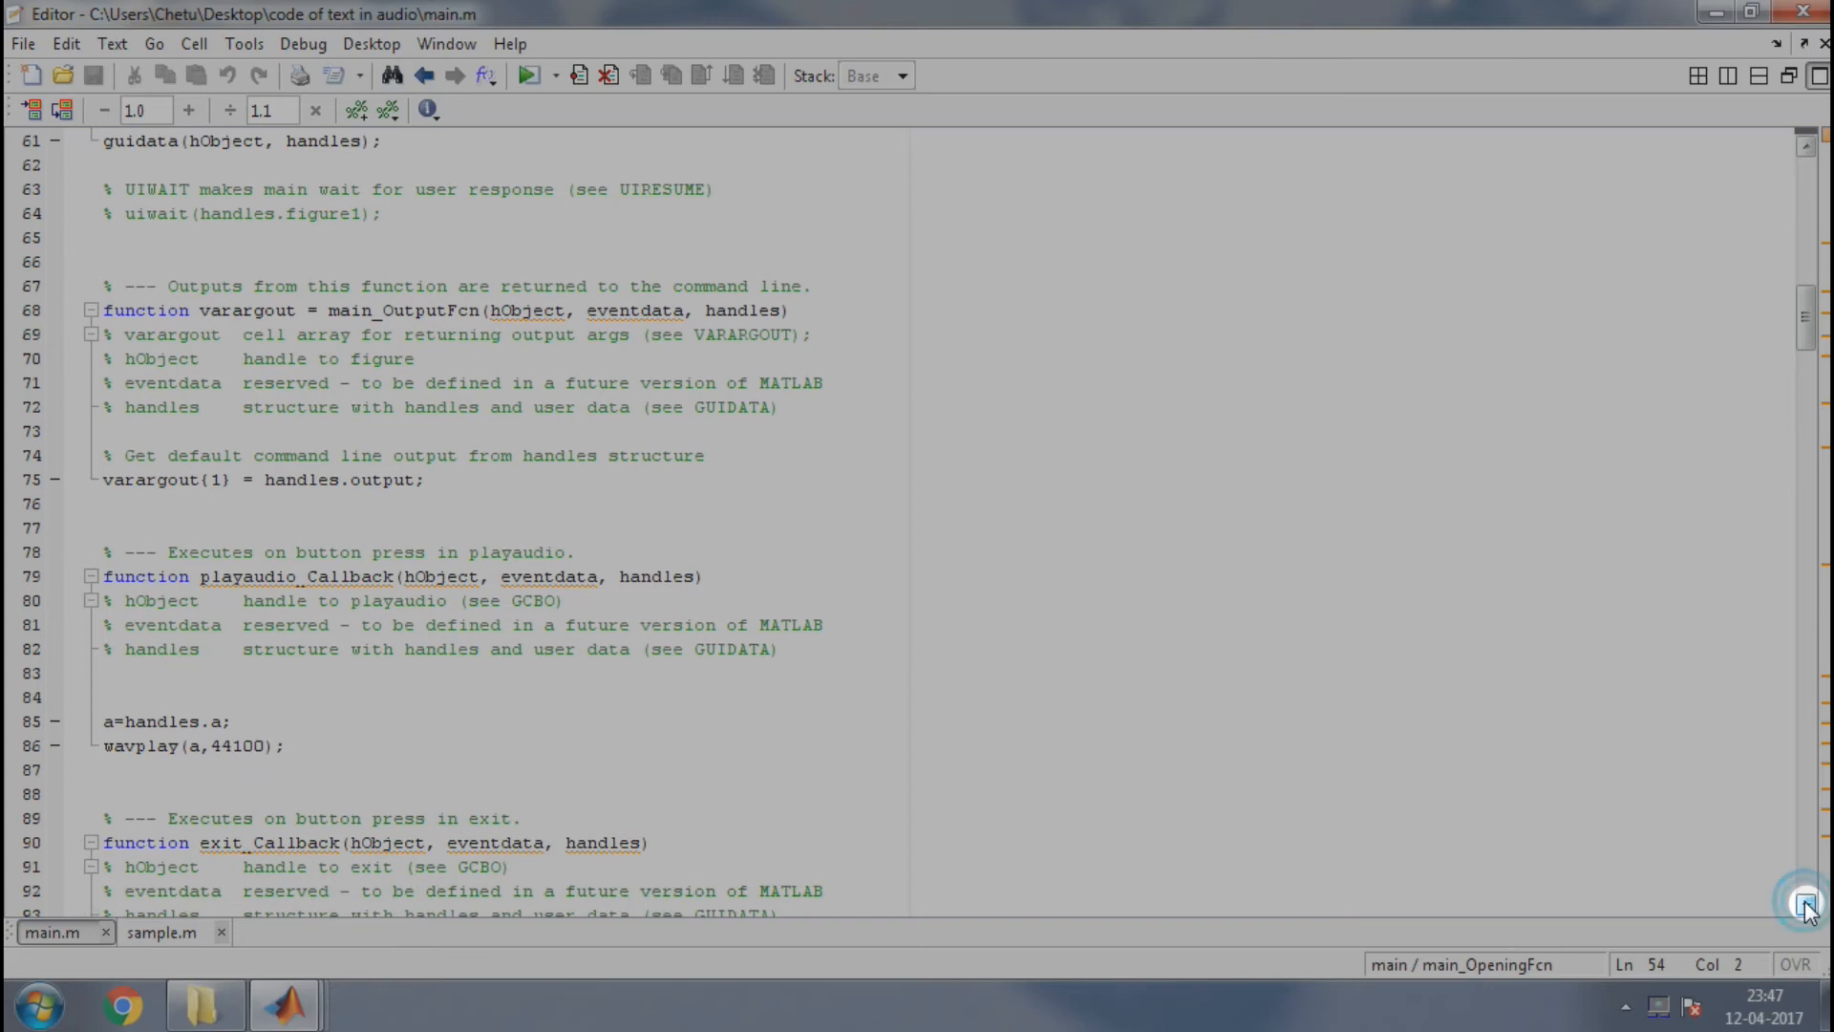
scroll(down, 3)
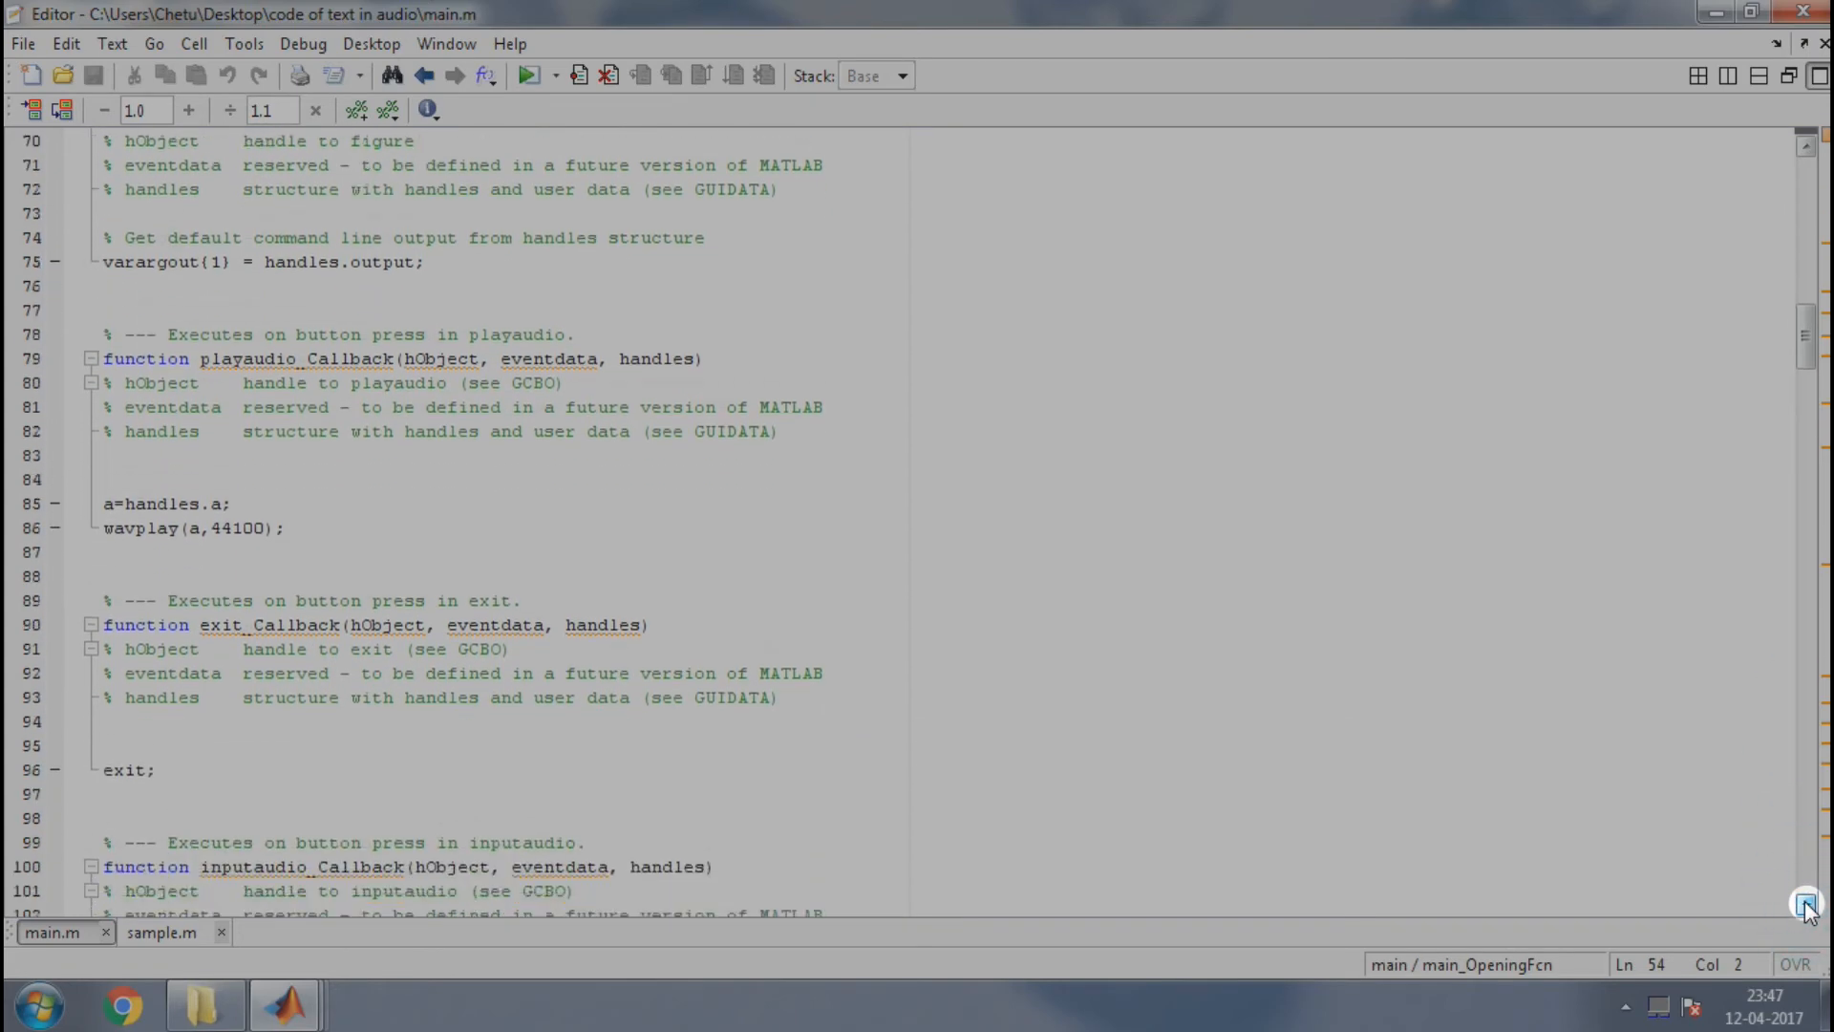
scroll(down, 3)
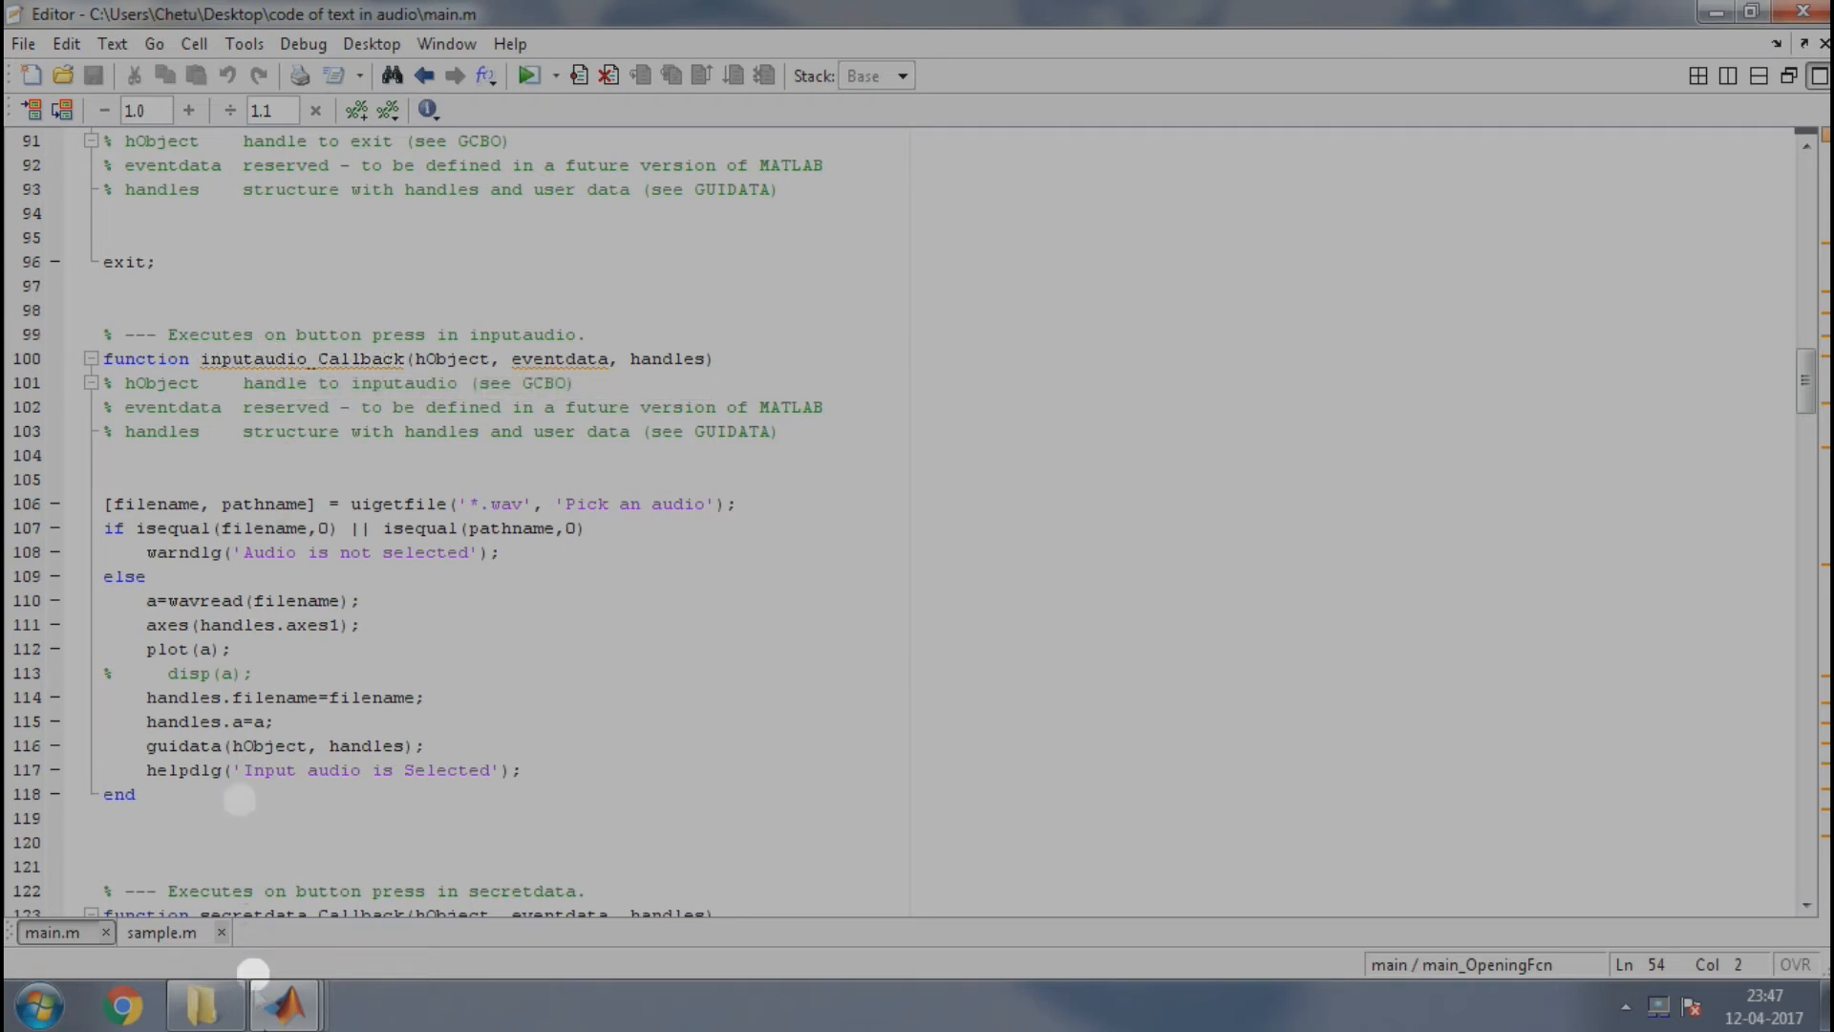
key(alt+tab)
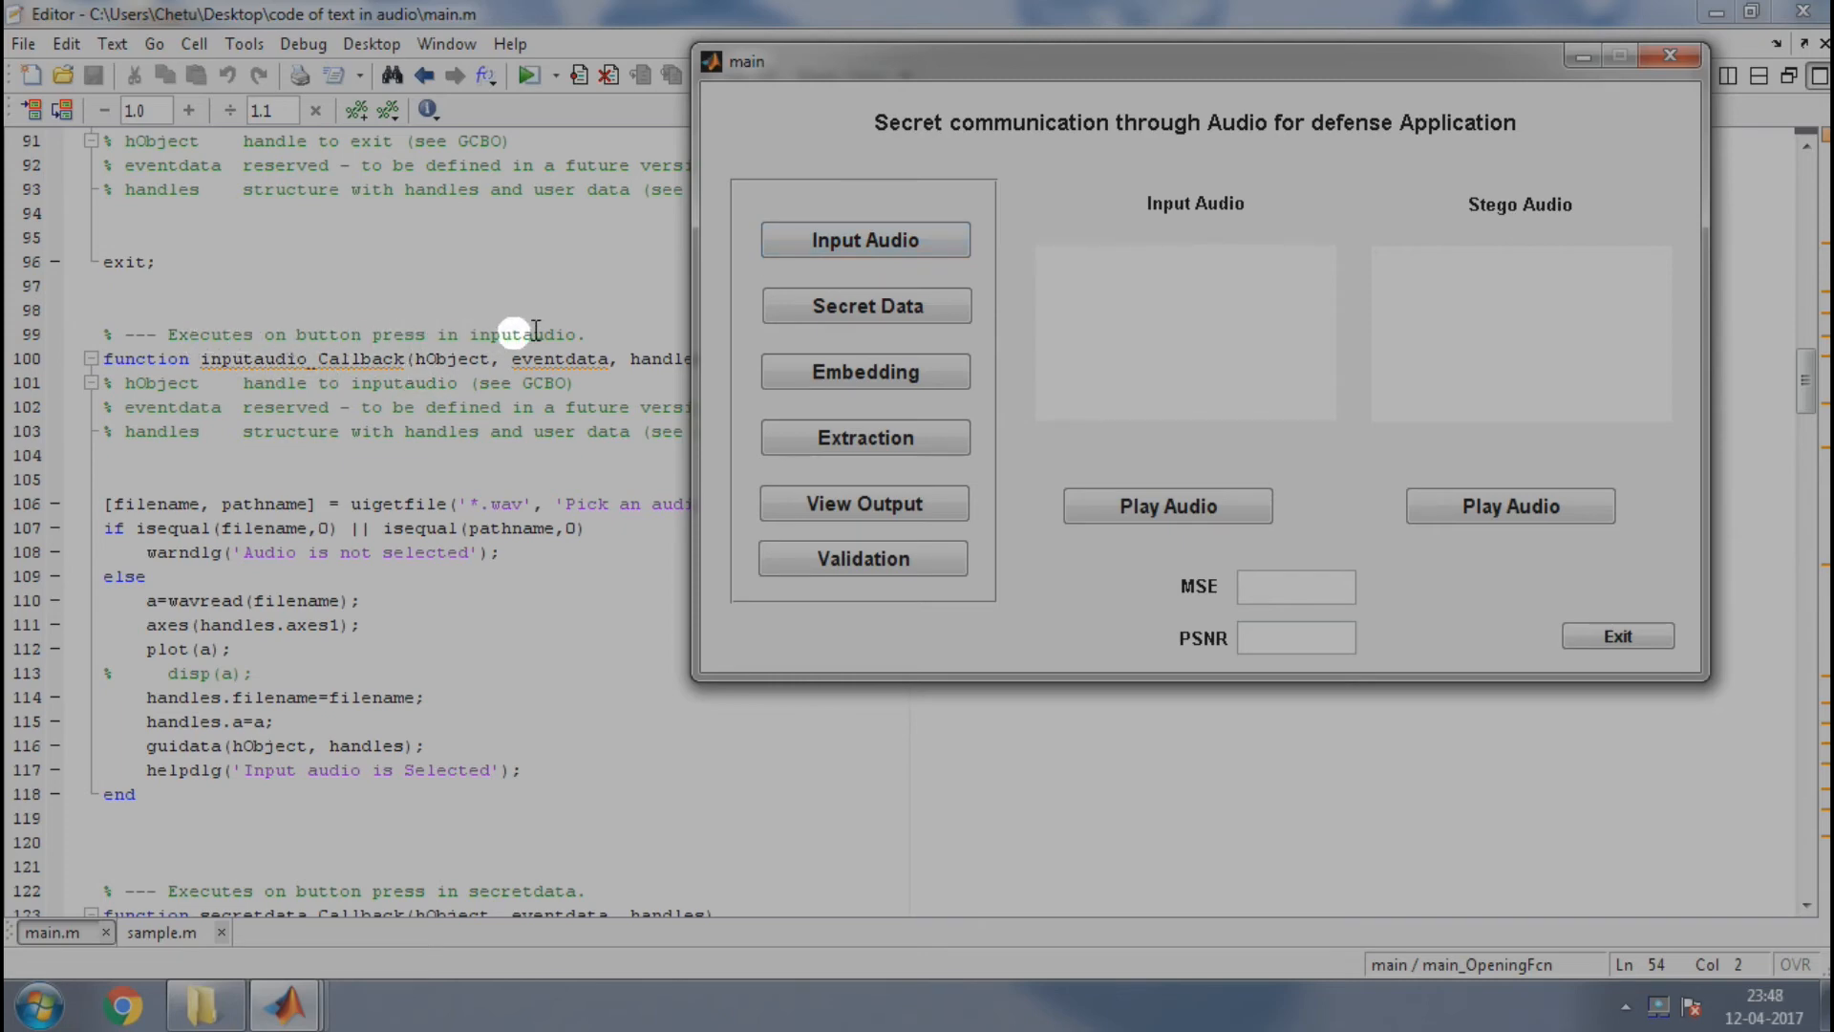
mouse_move(576, 332)
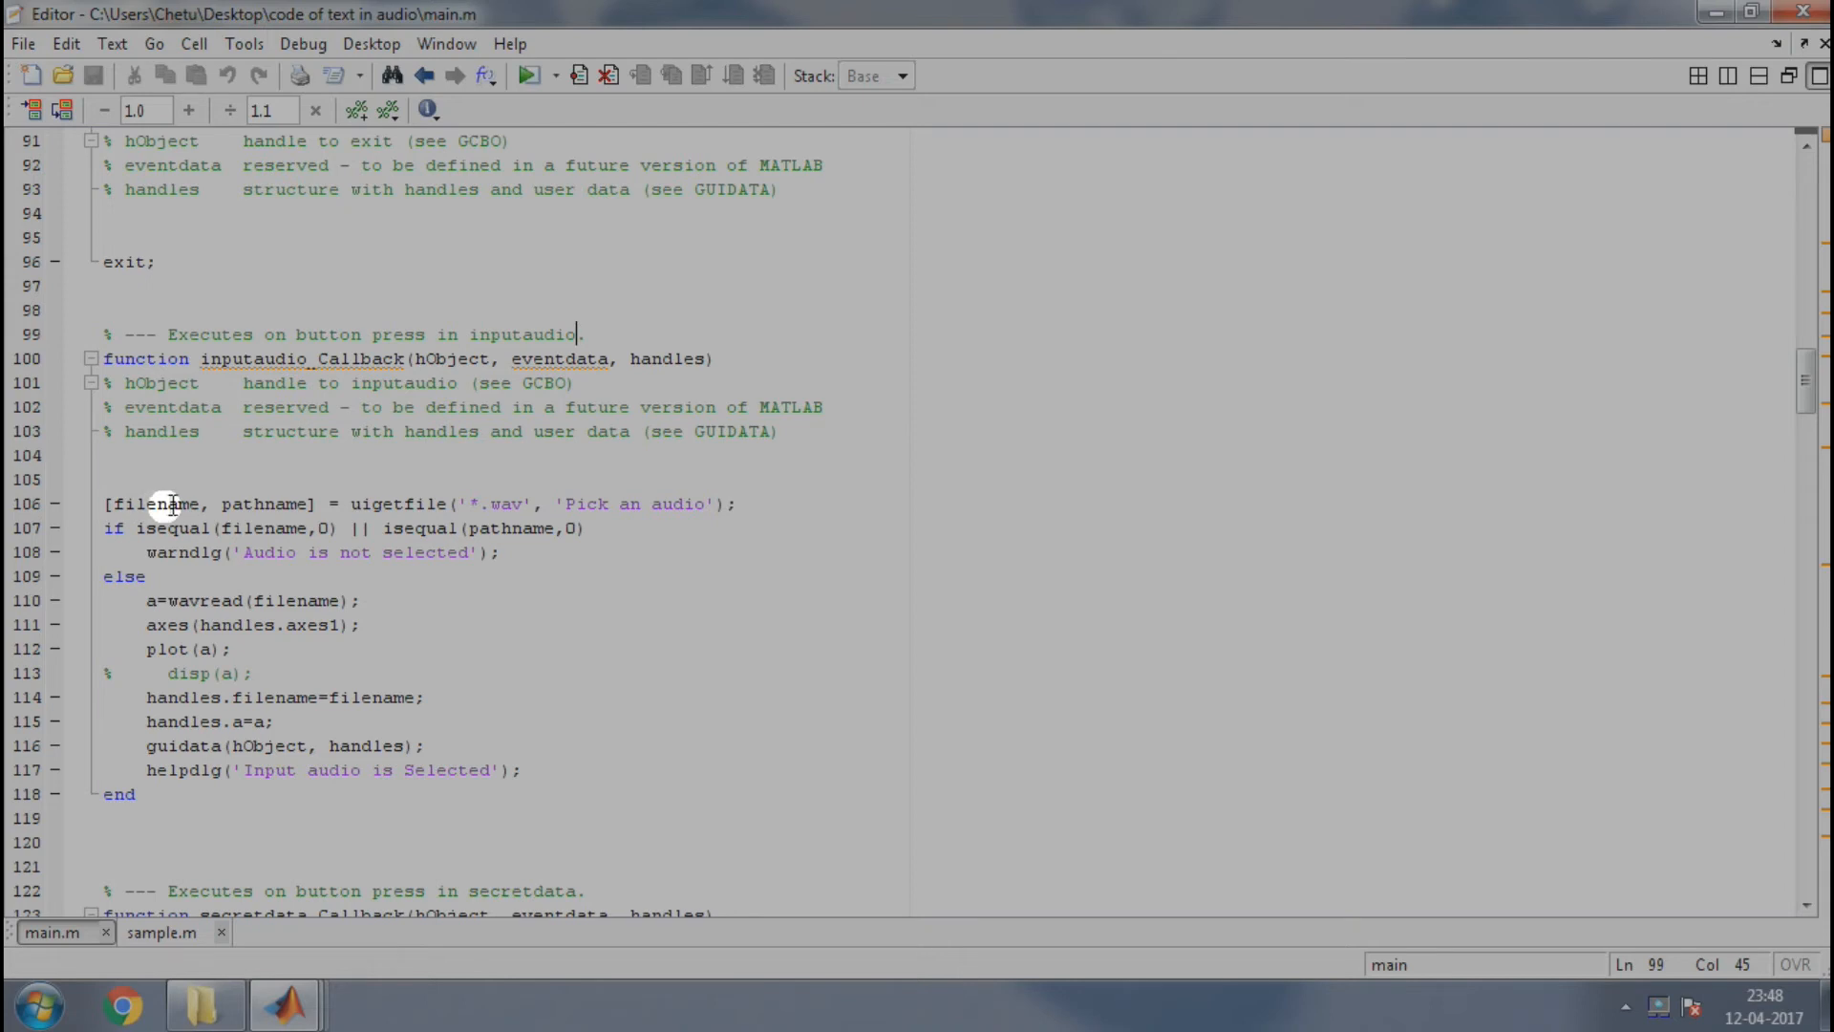
mouse_move(225, 506)
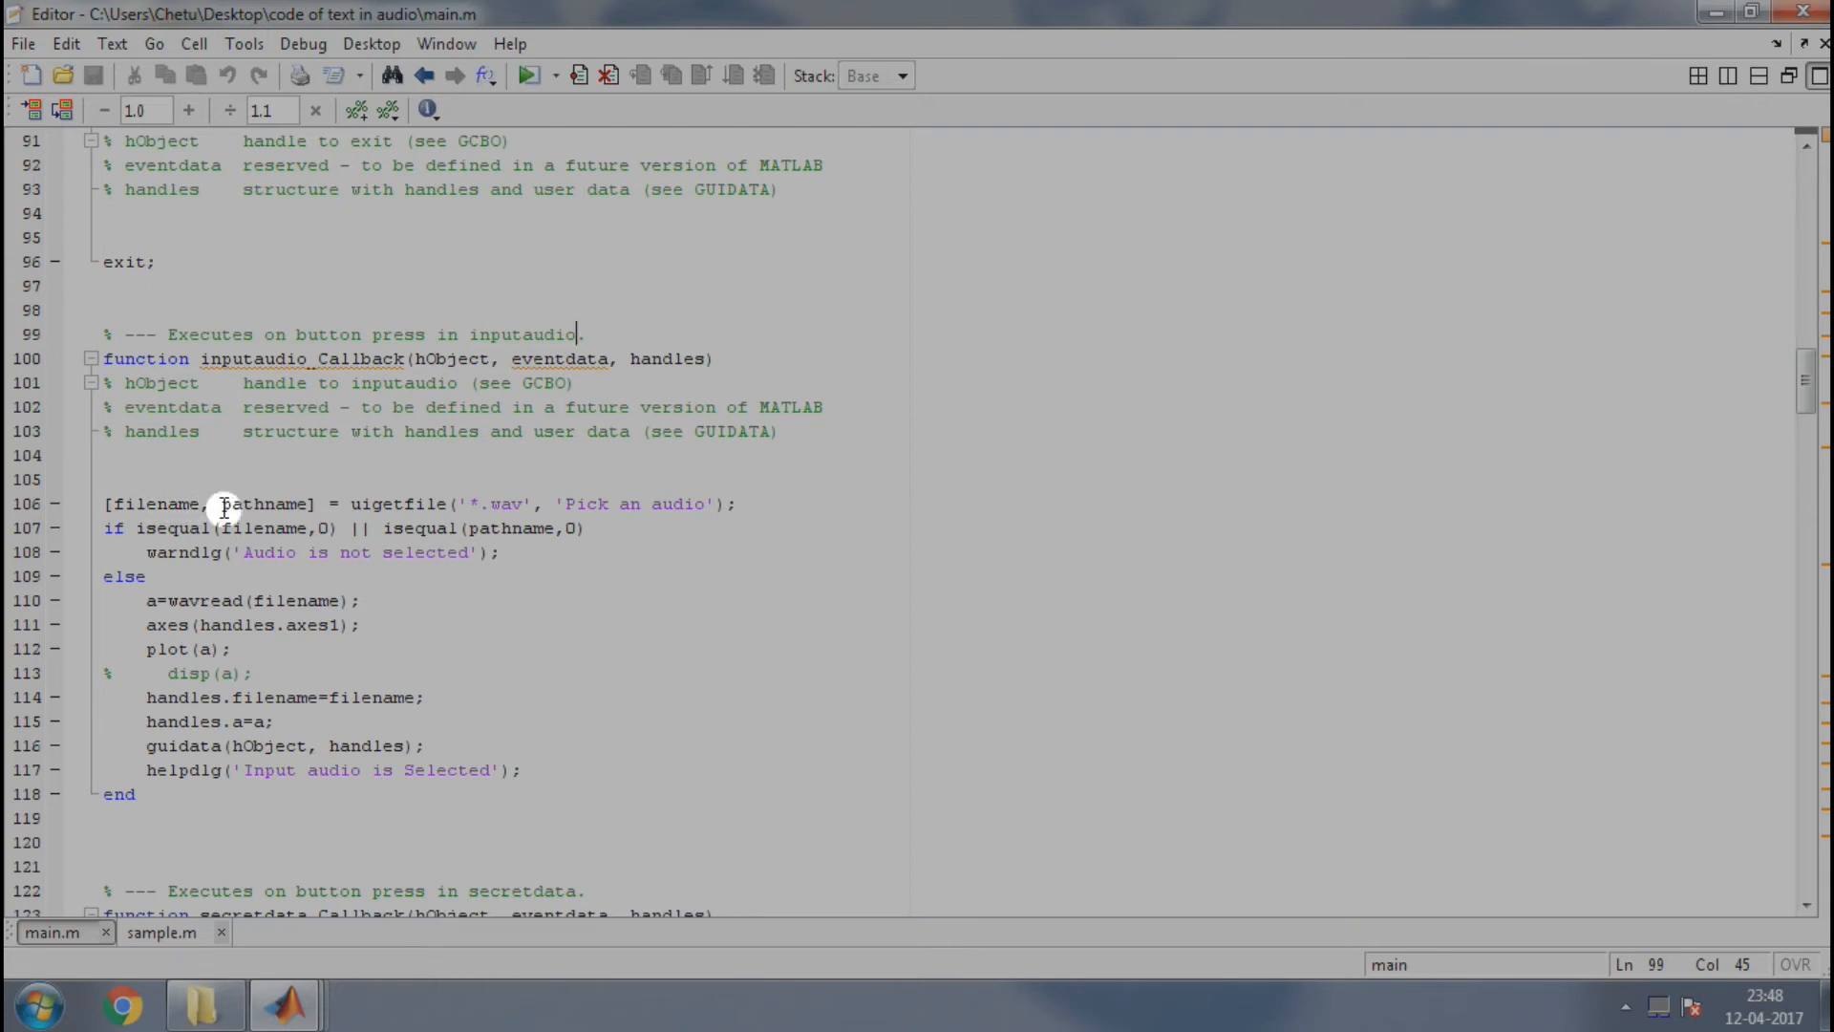
mouse_move(298, 504)
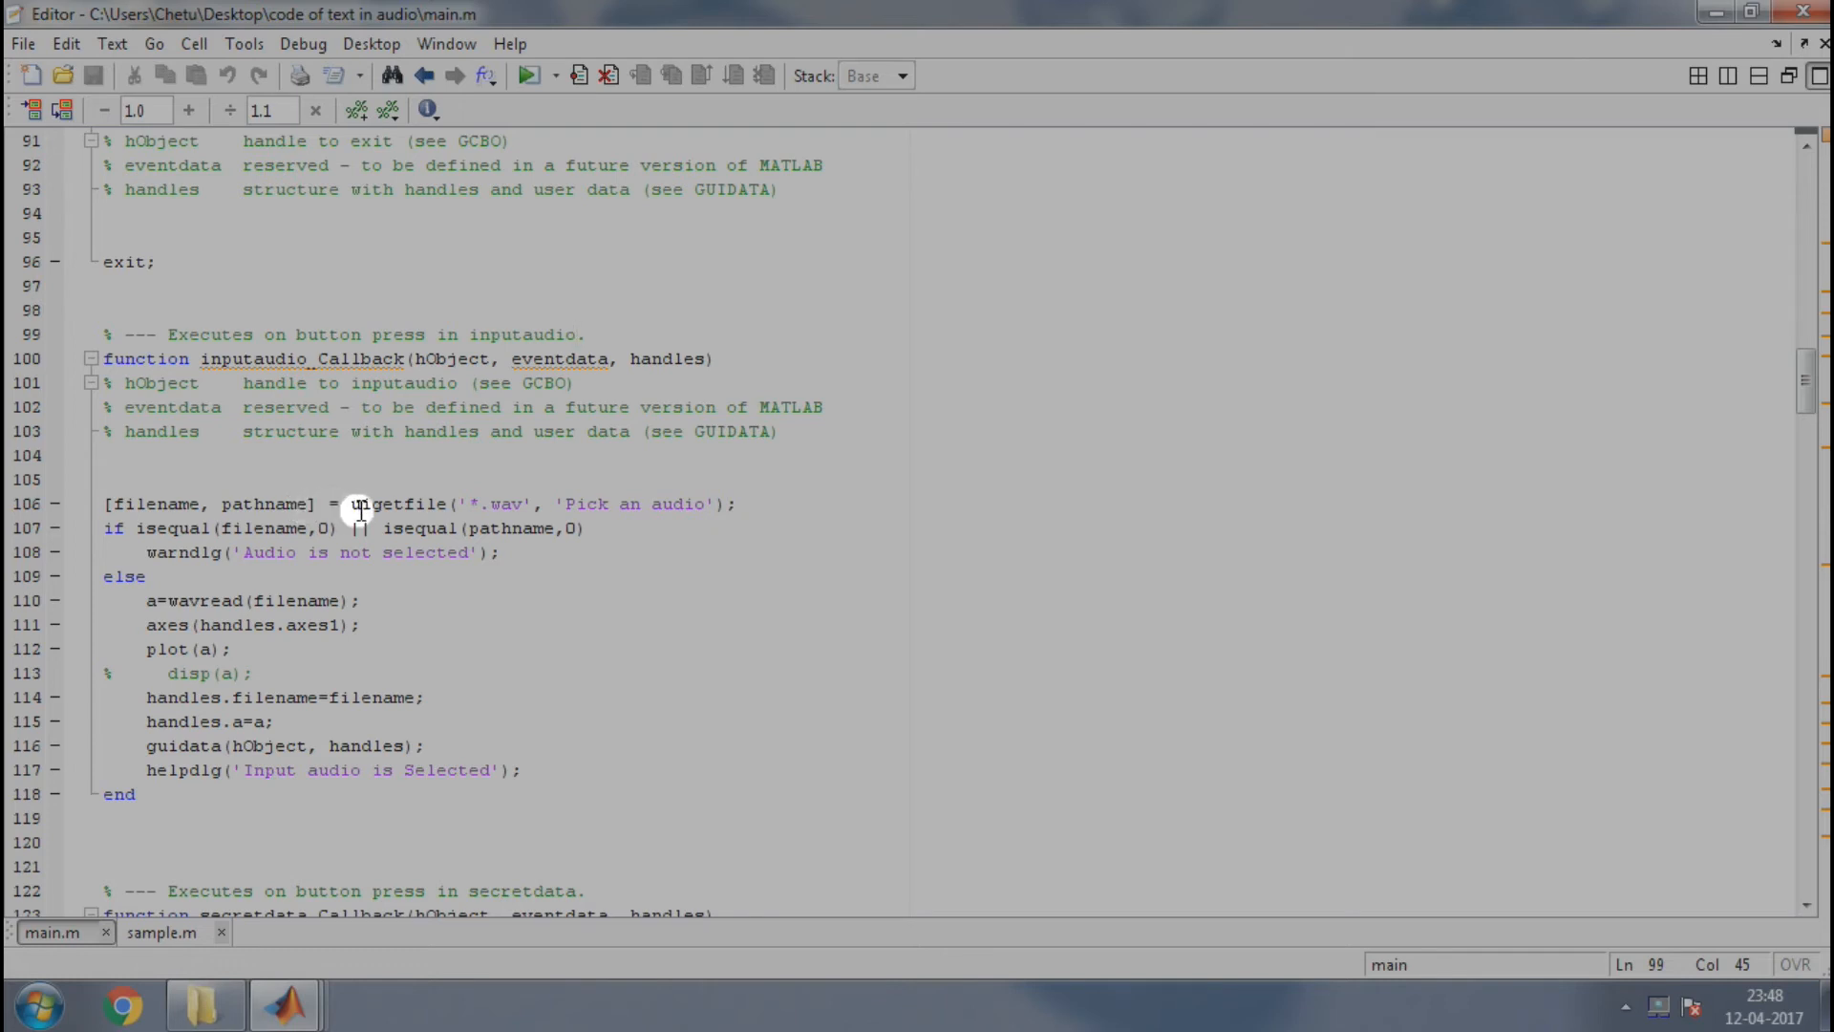
mouse_move(485, 505)
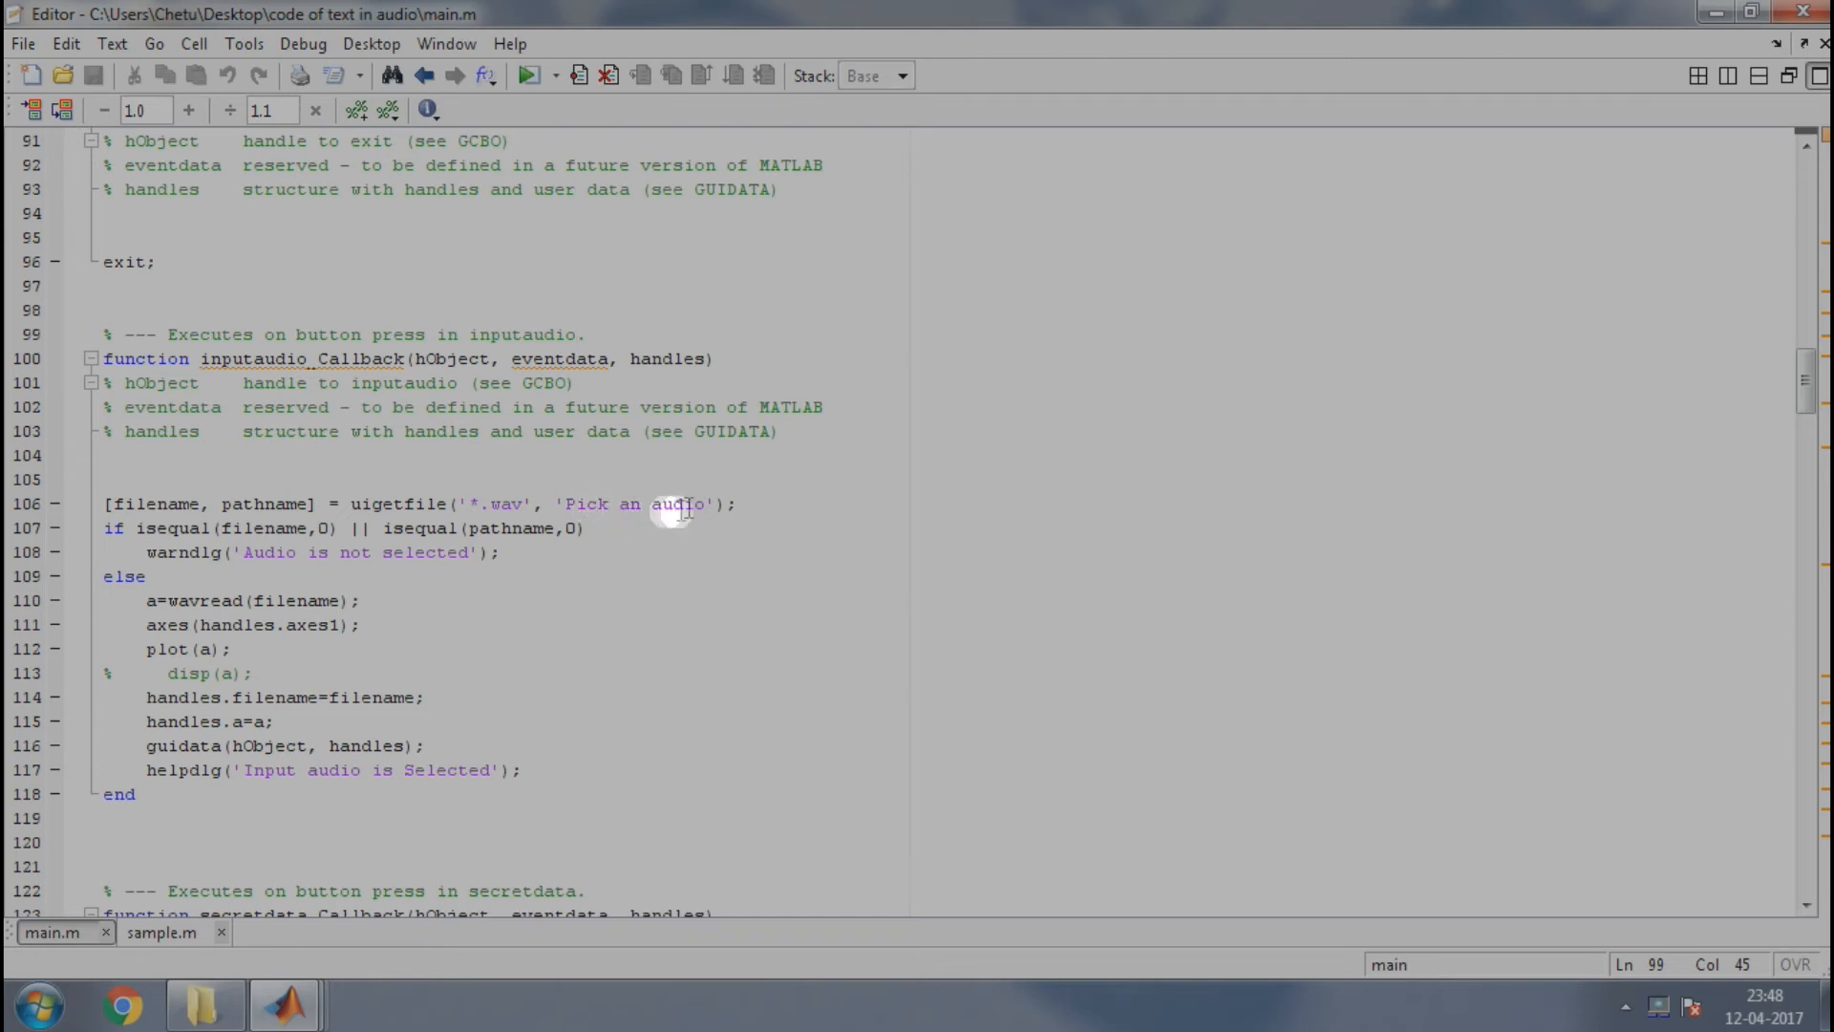
mouse_move(396, 504)
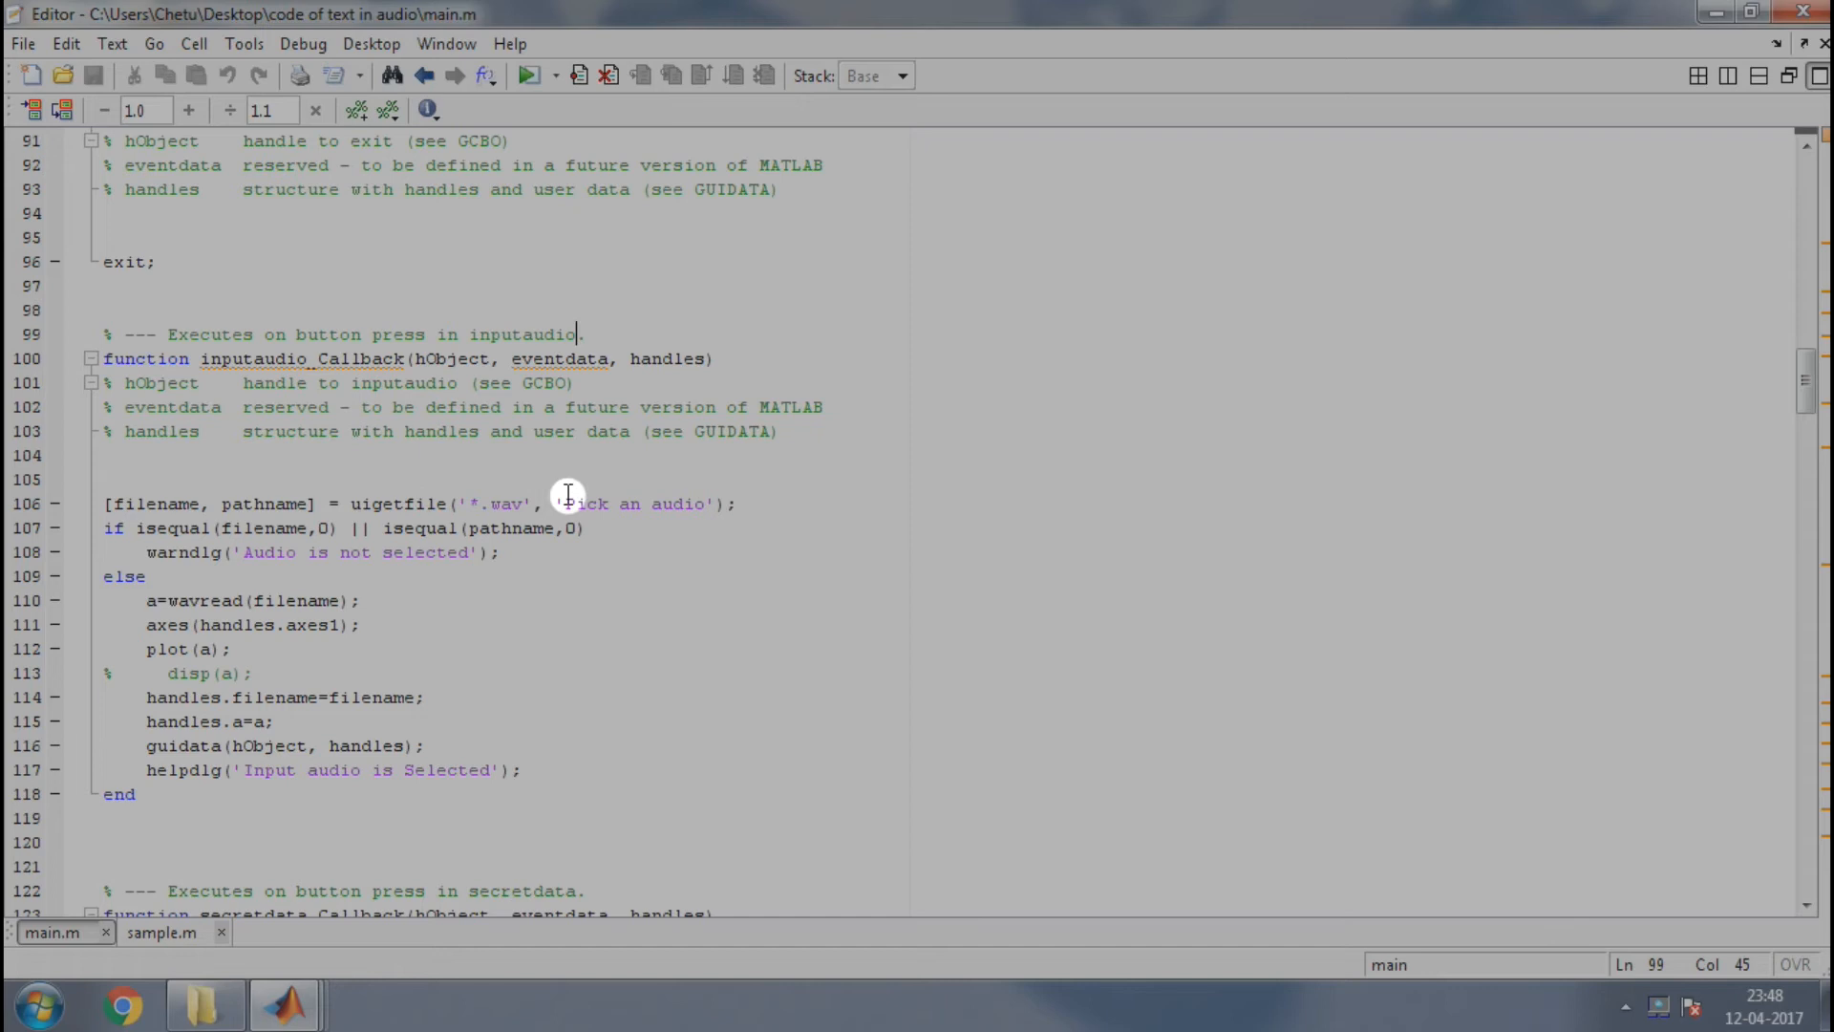
mouse_move(497, 503)
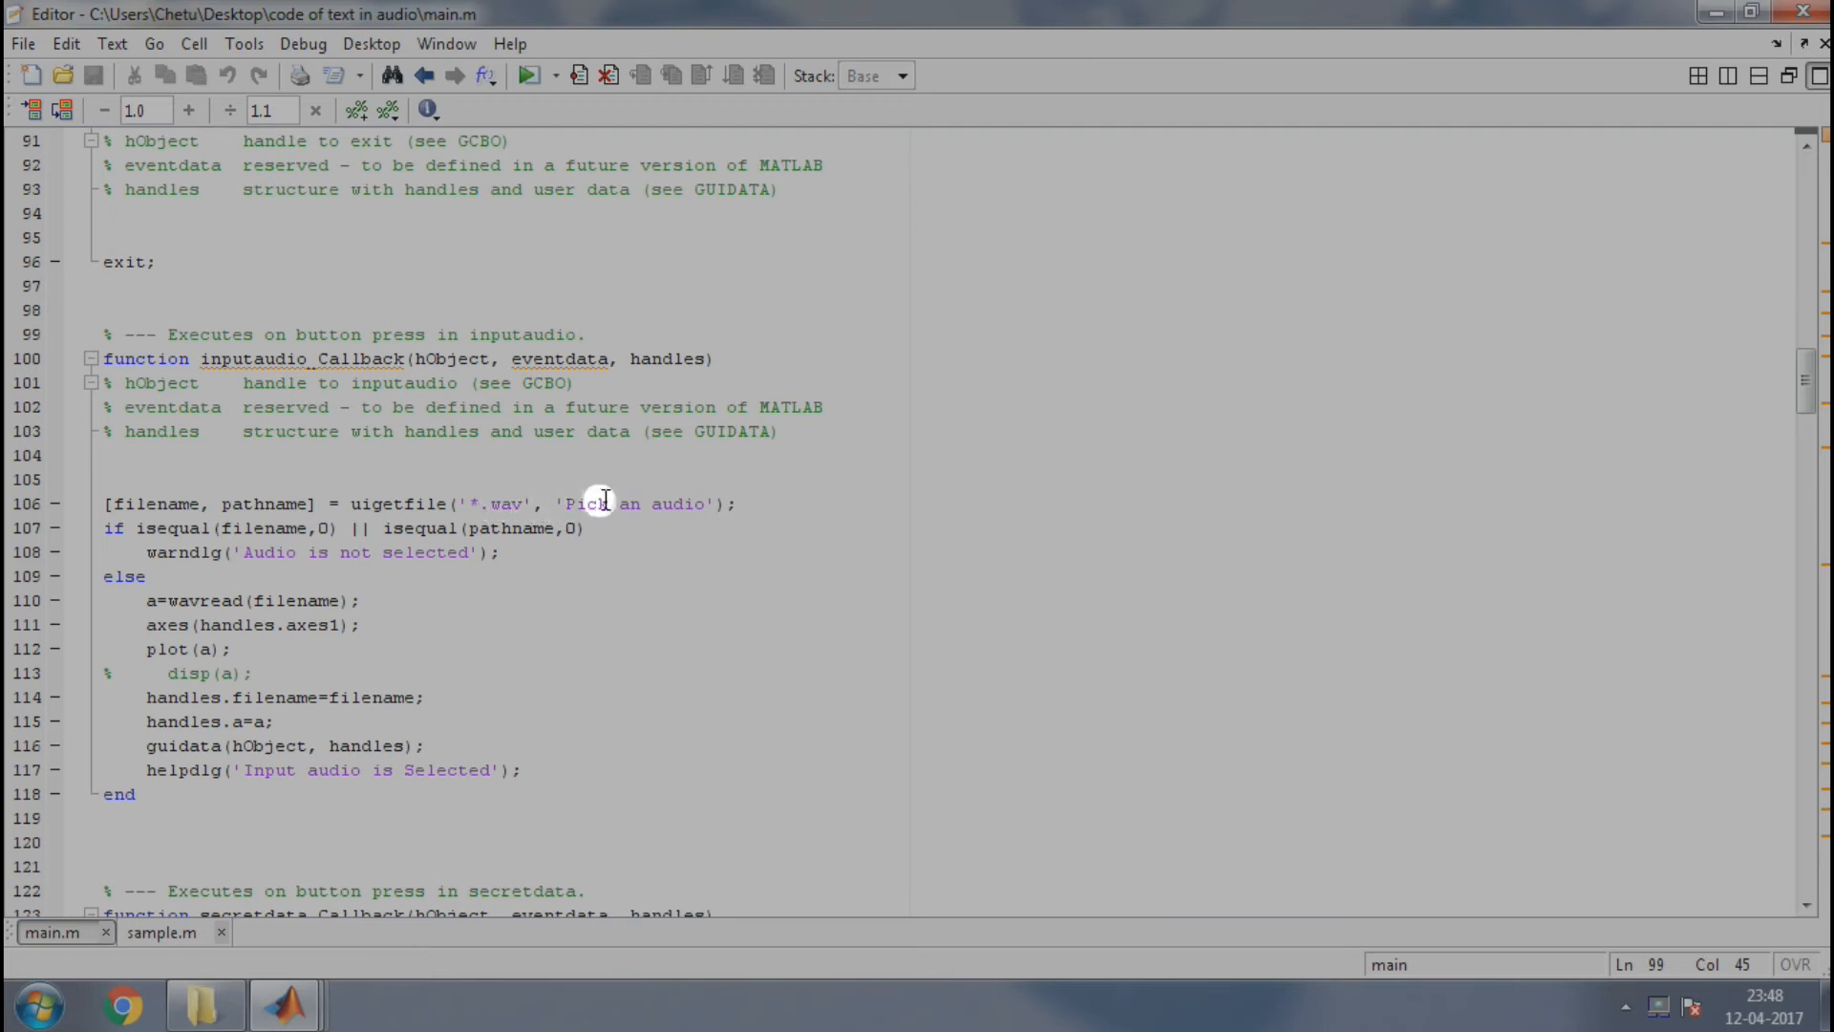
mouse_move(703, 504)
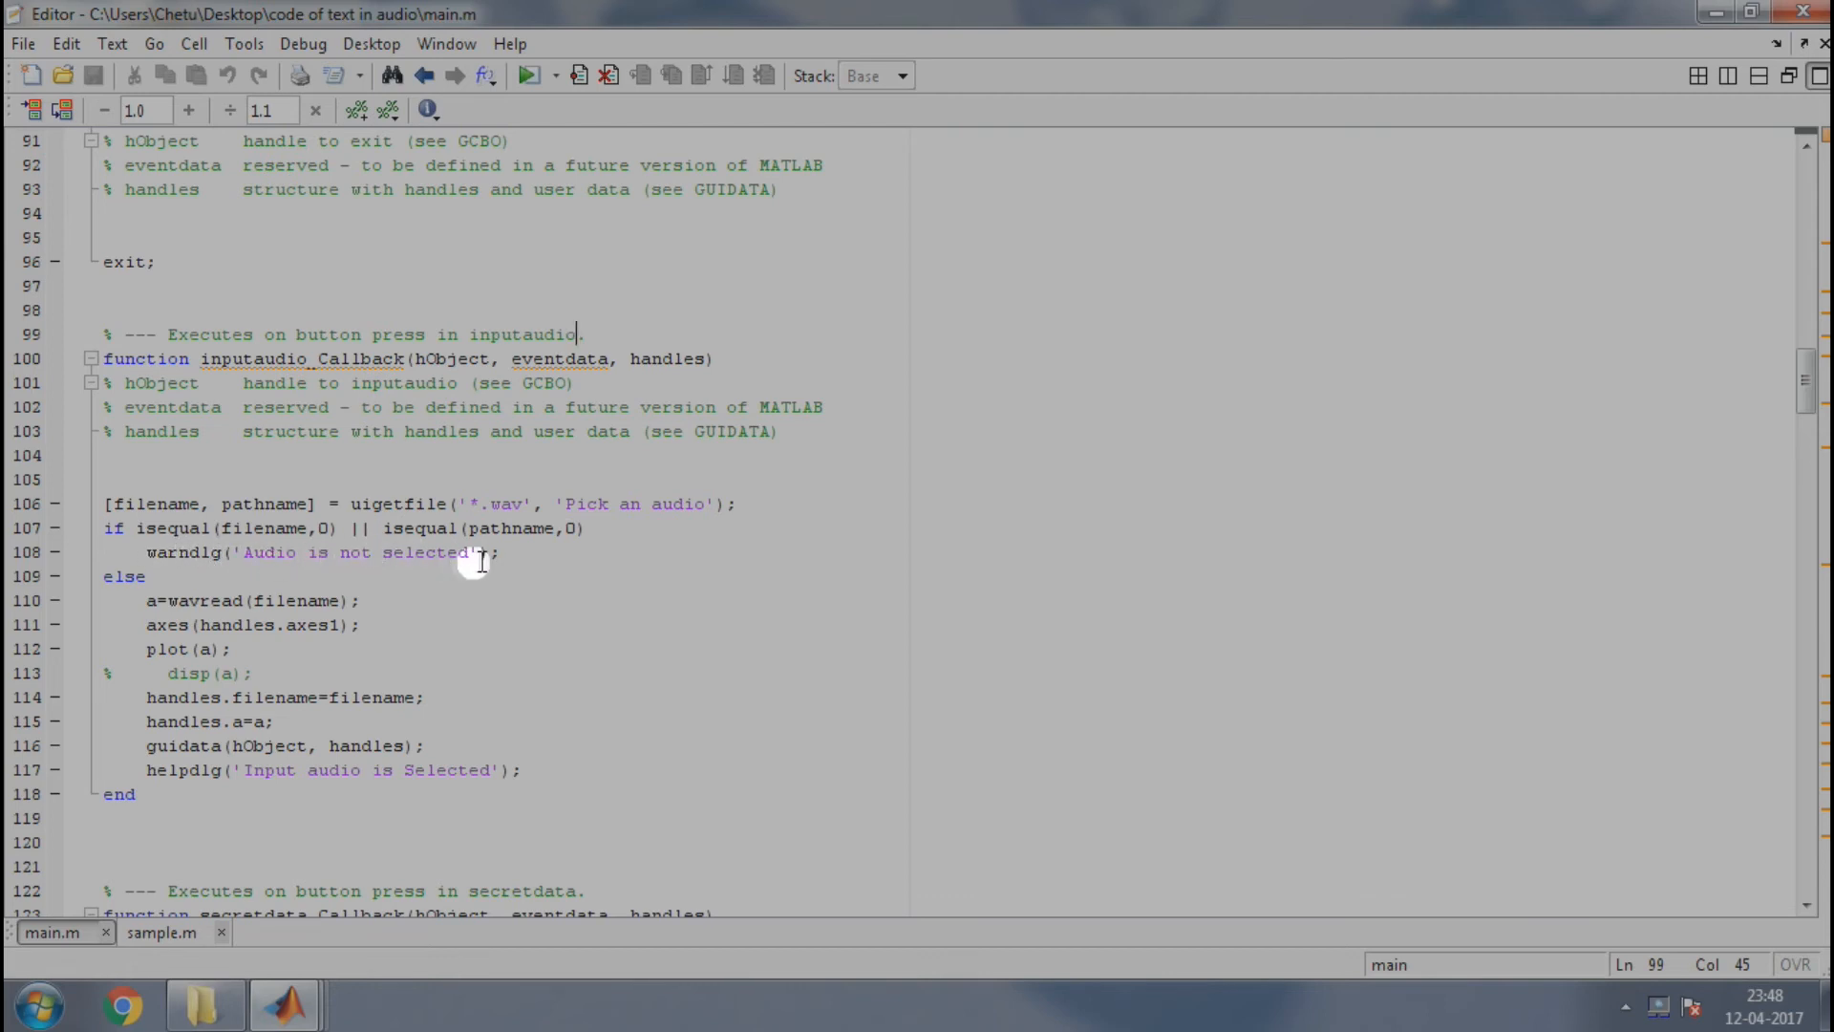
mouse_move(137, 562)
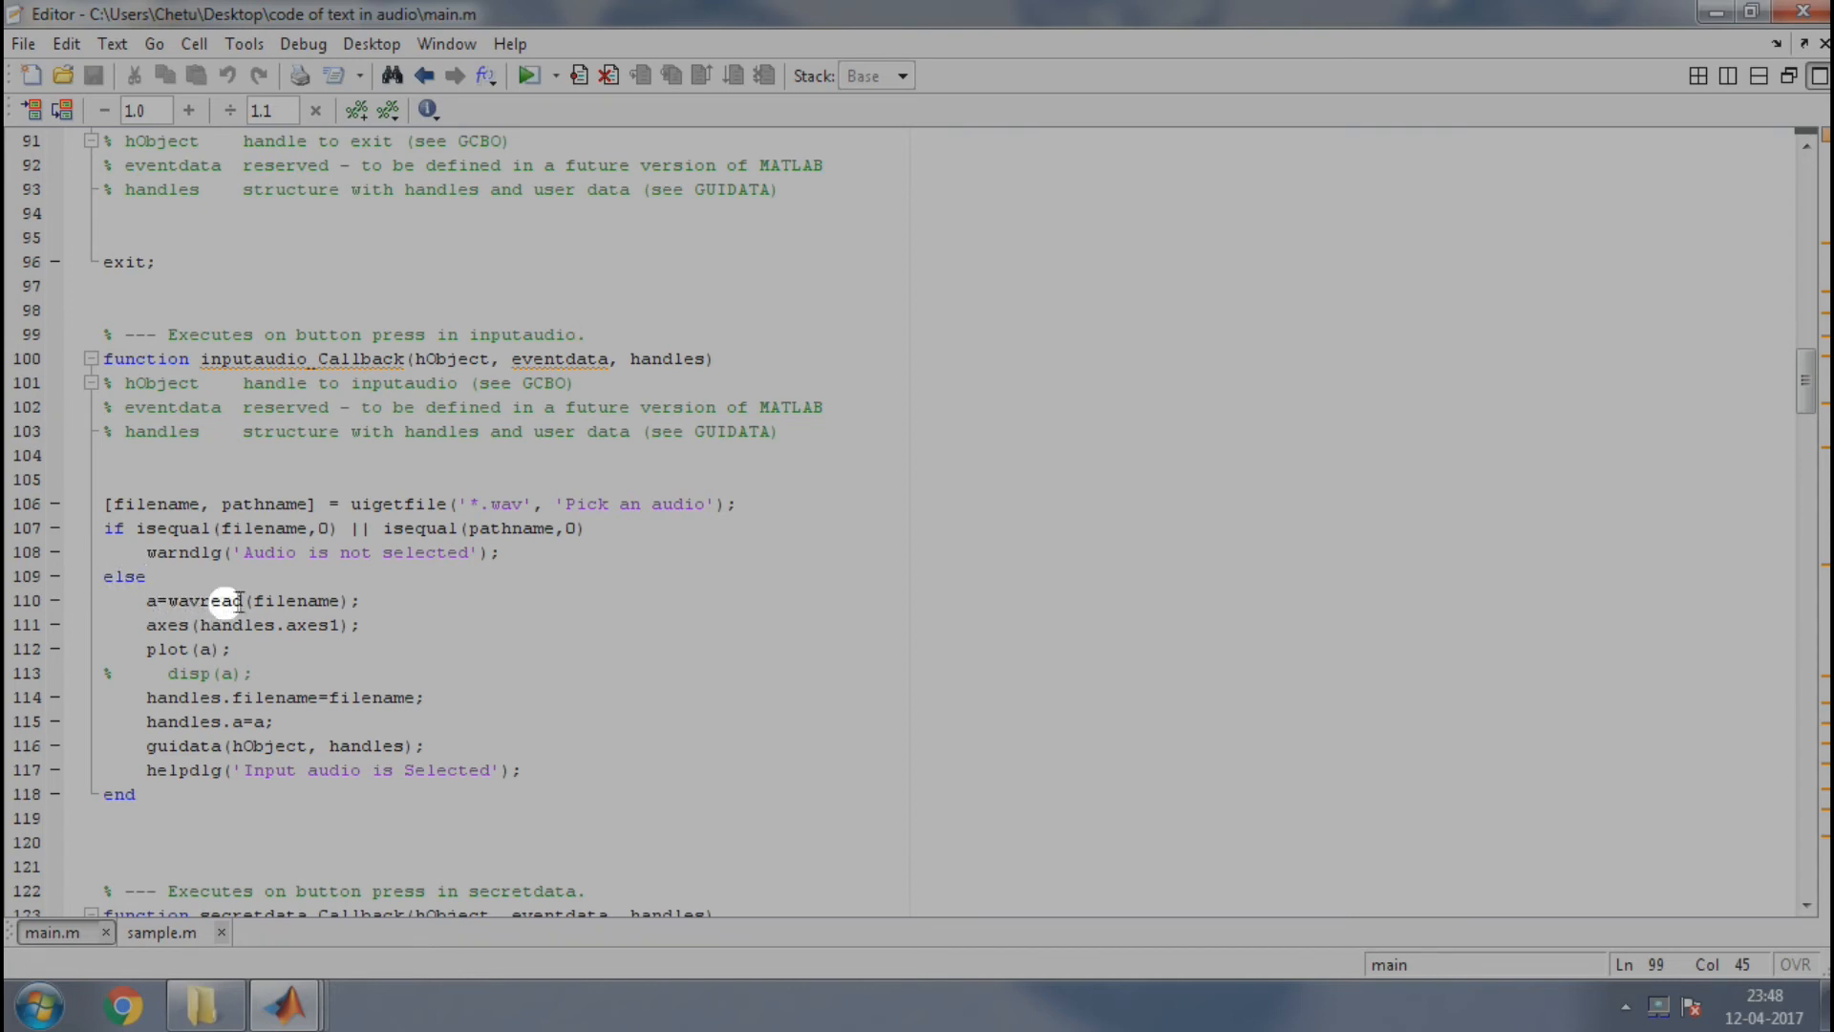
mouse_move(278, 601)
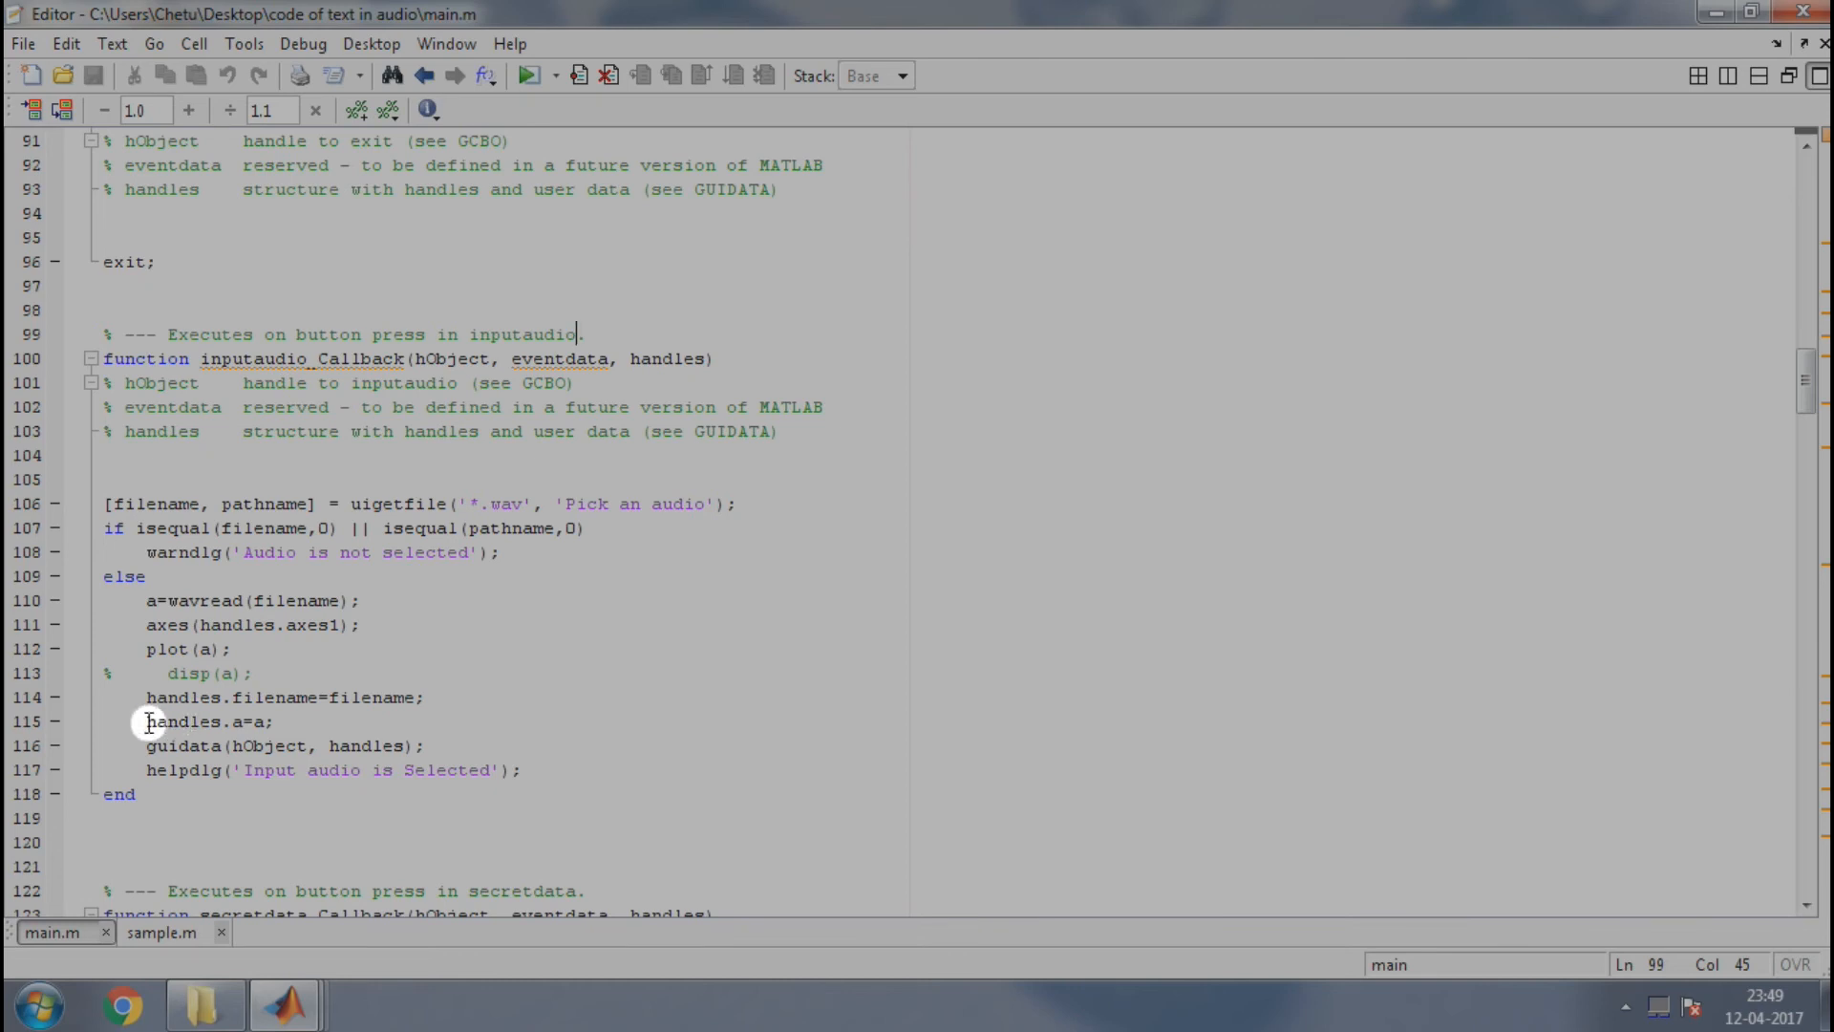
mouse_move(149, 745)
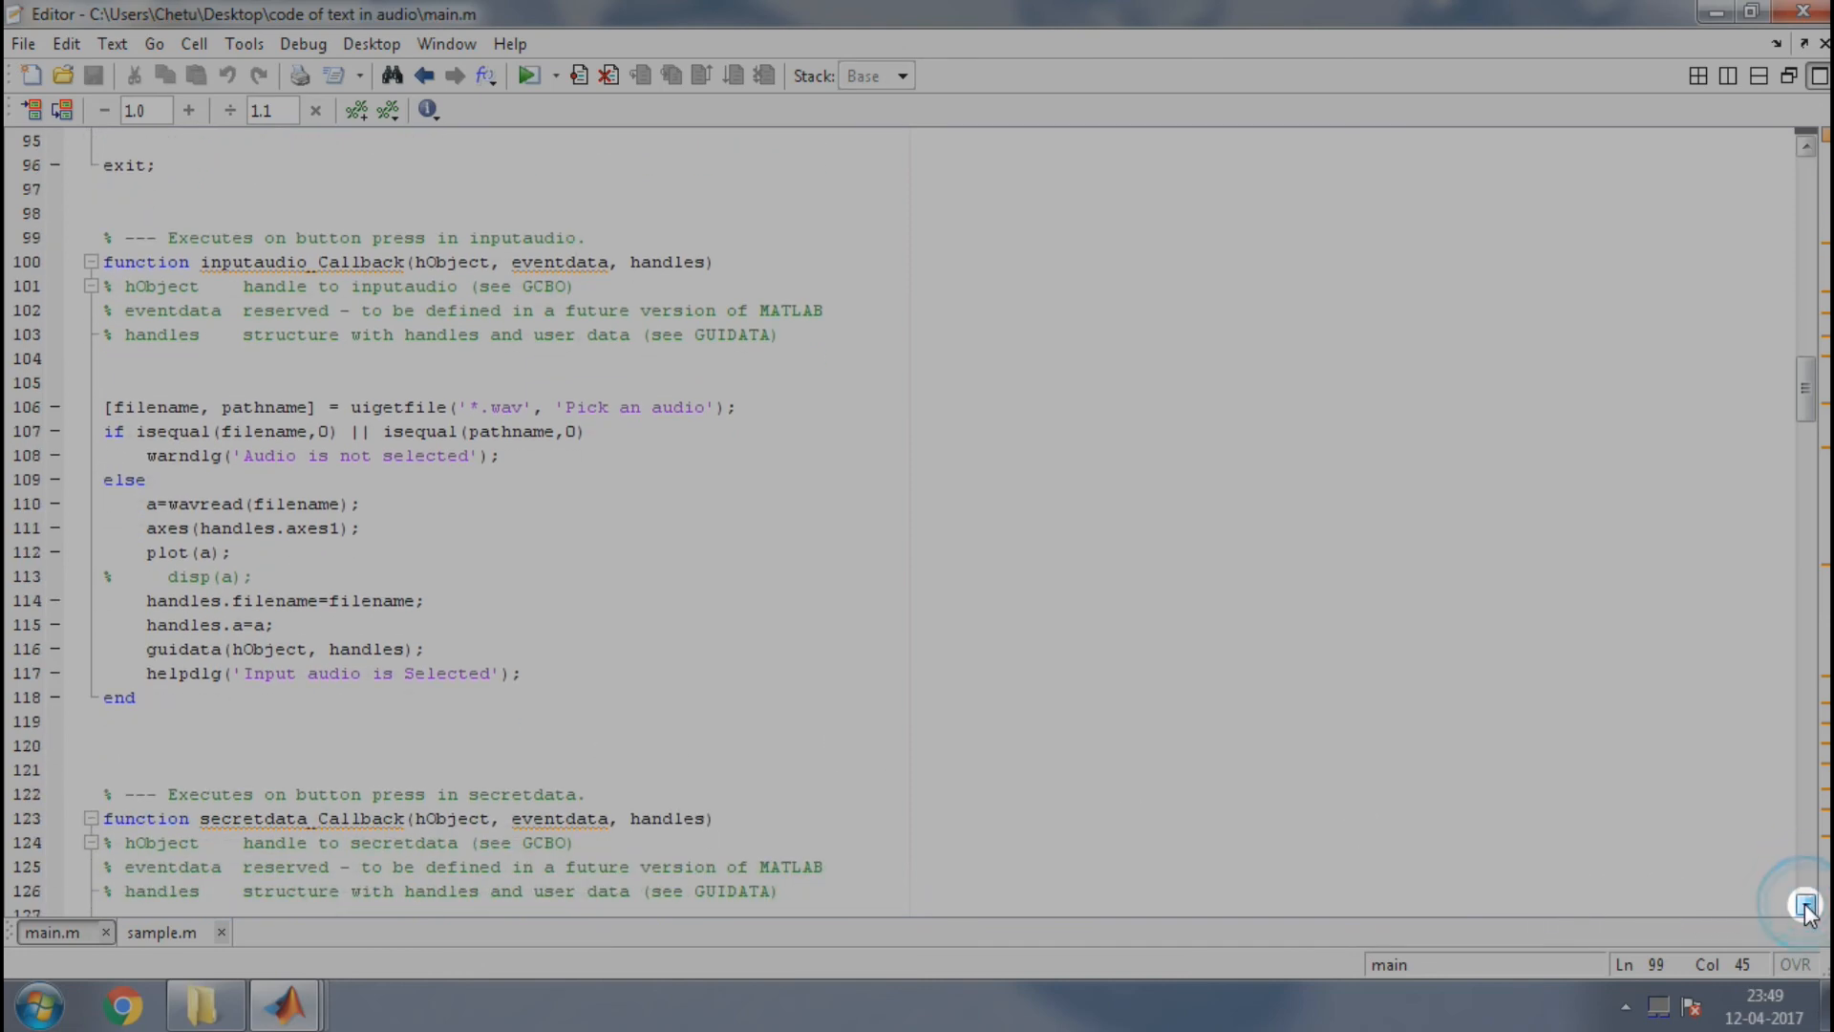
Scroll past inputaudio_Callback to reveal the start of secretdata_Callback.
scroll(down, 3)
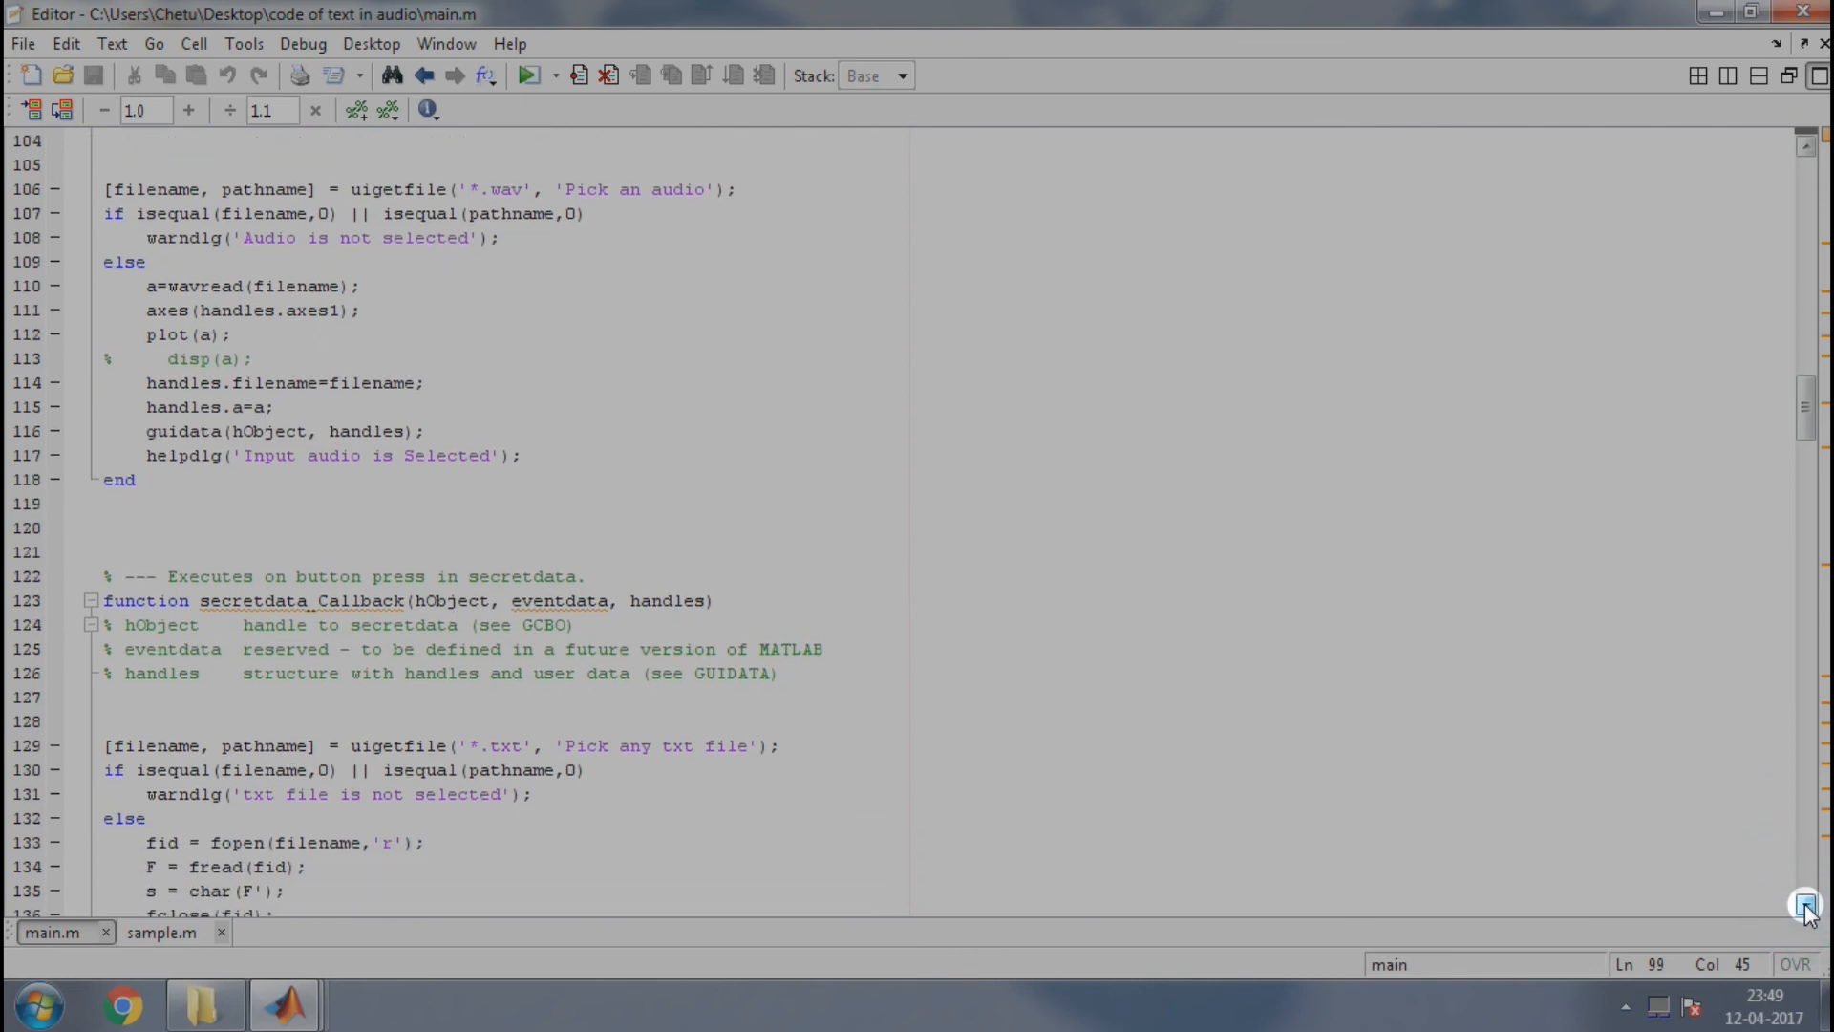
Scroll until secretdata_Callback, lines 122–141, is fully visible.
scroll(down, 3)
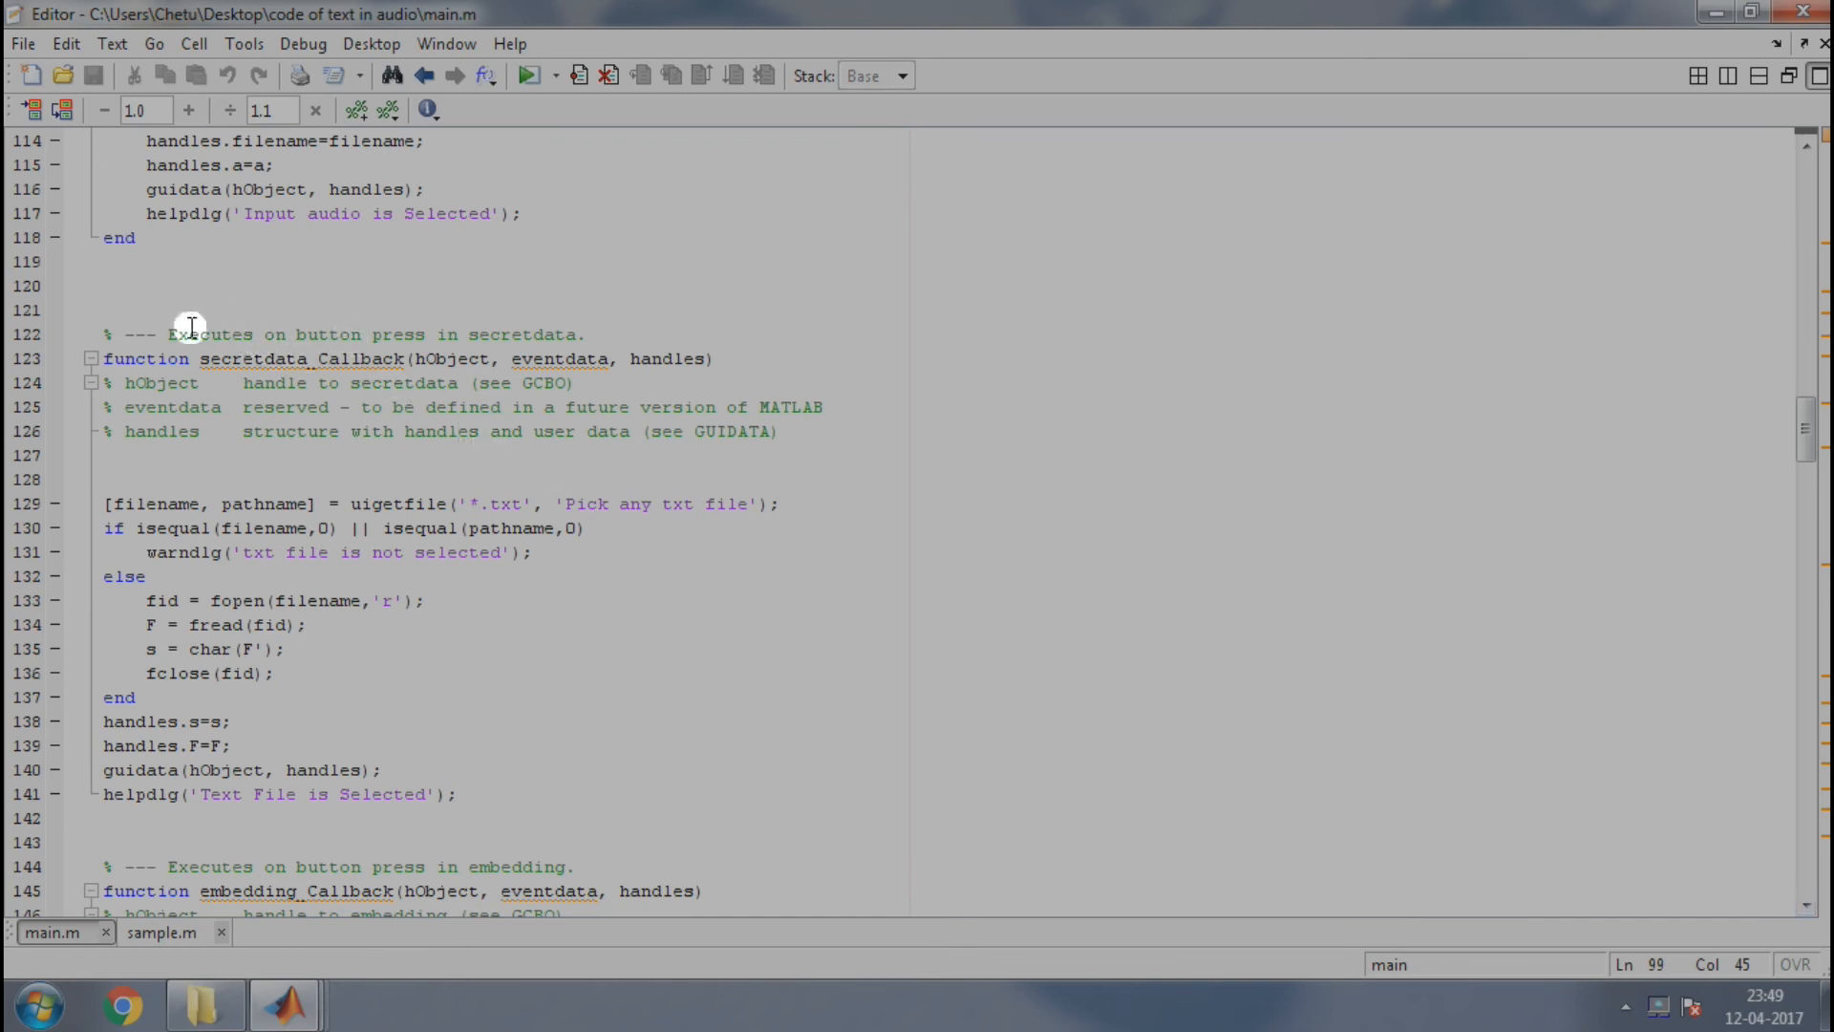
mouse_move(569, 328)
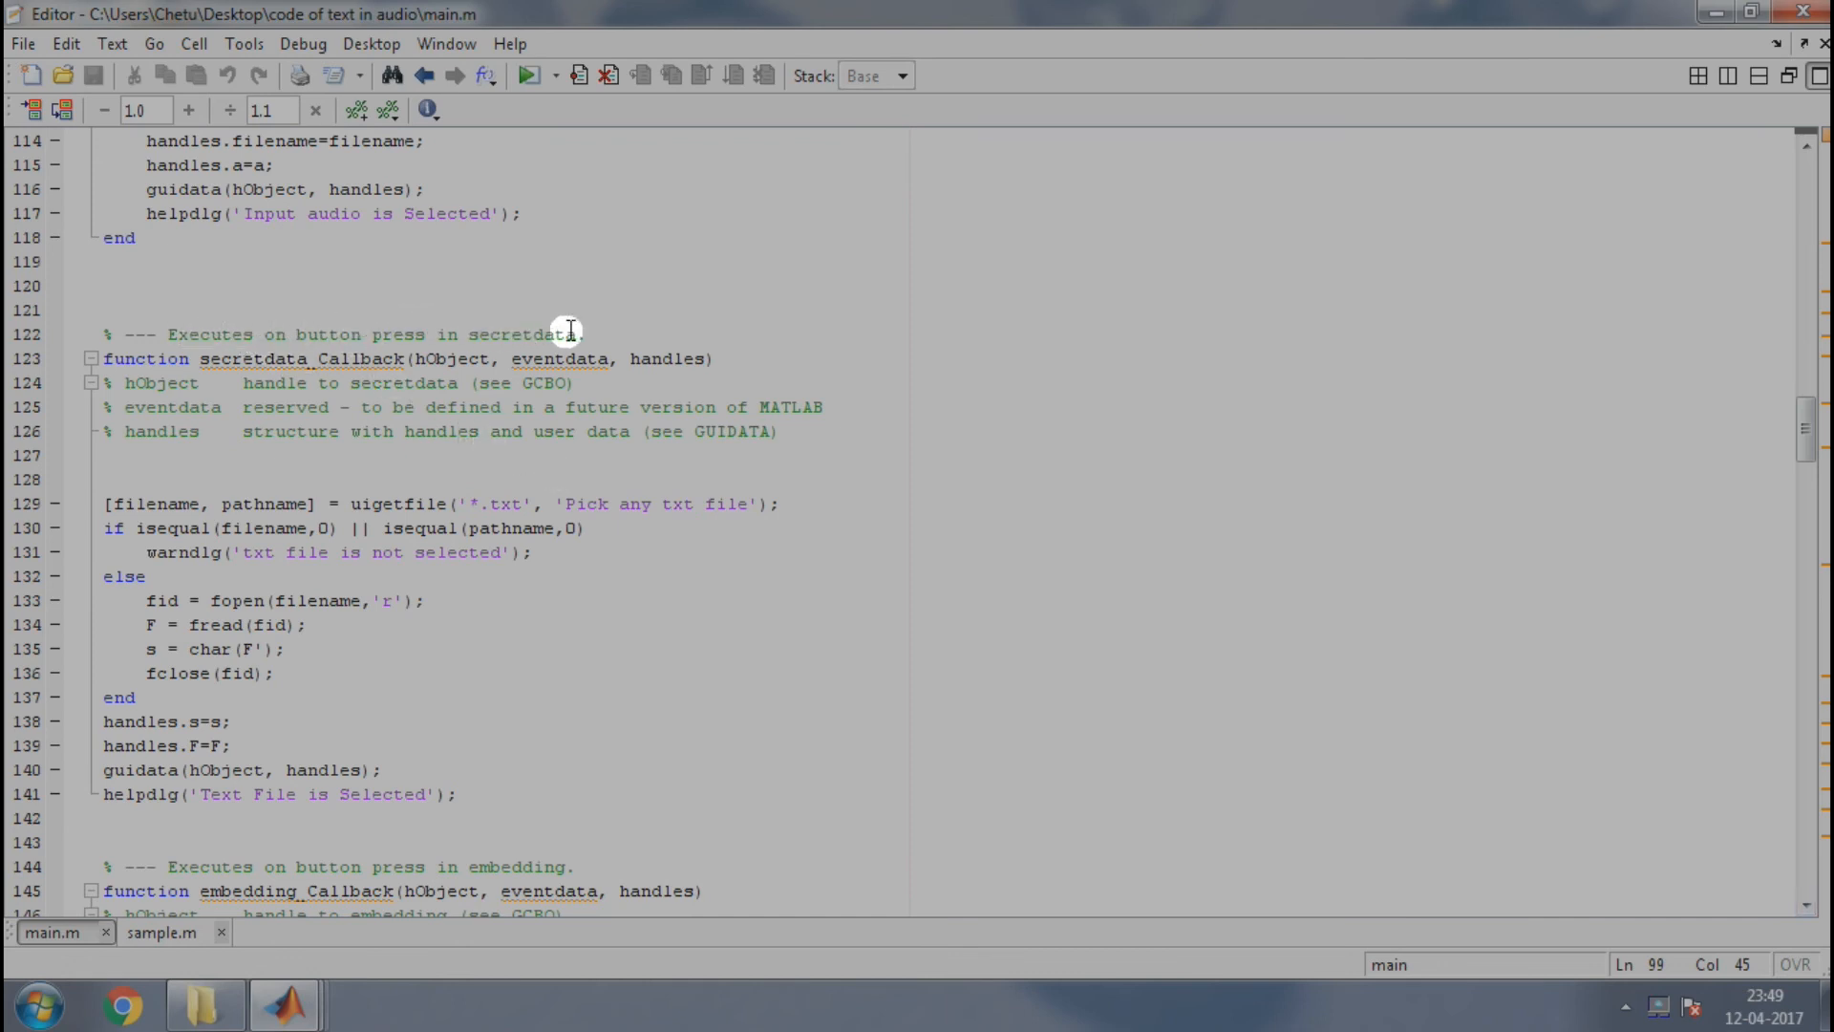
mouse_move(351, 501)
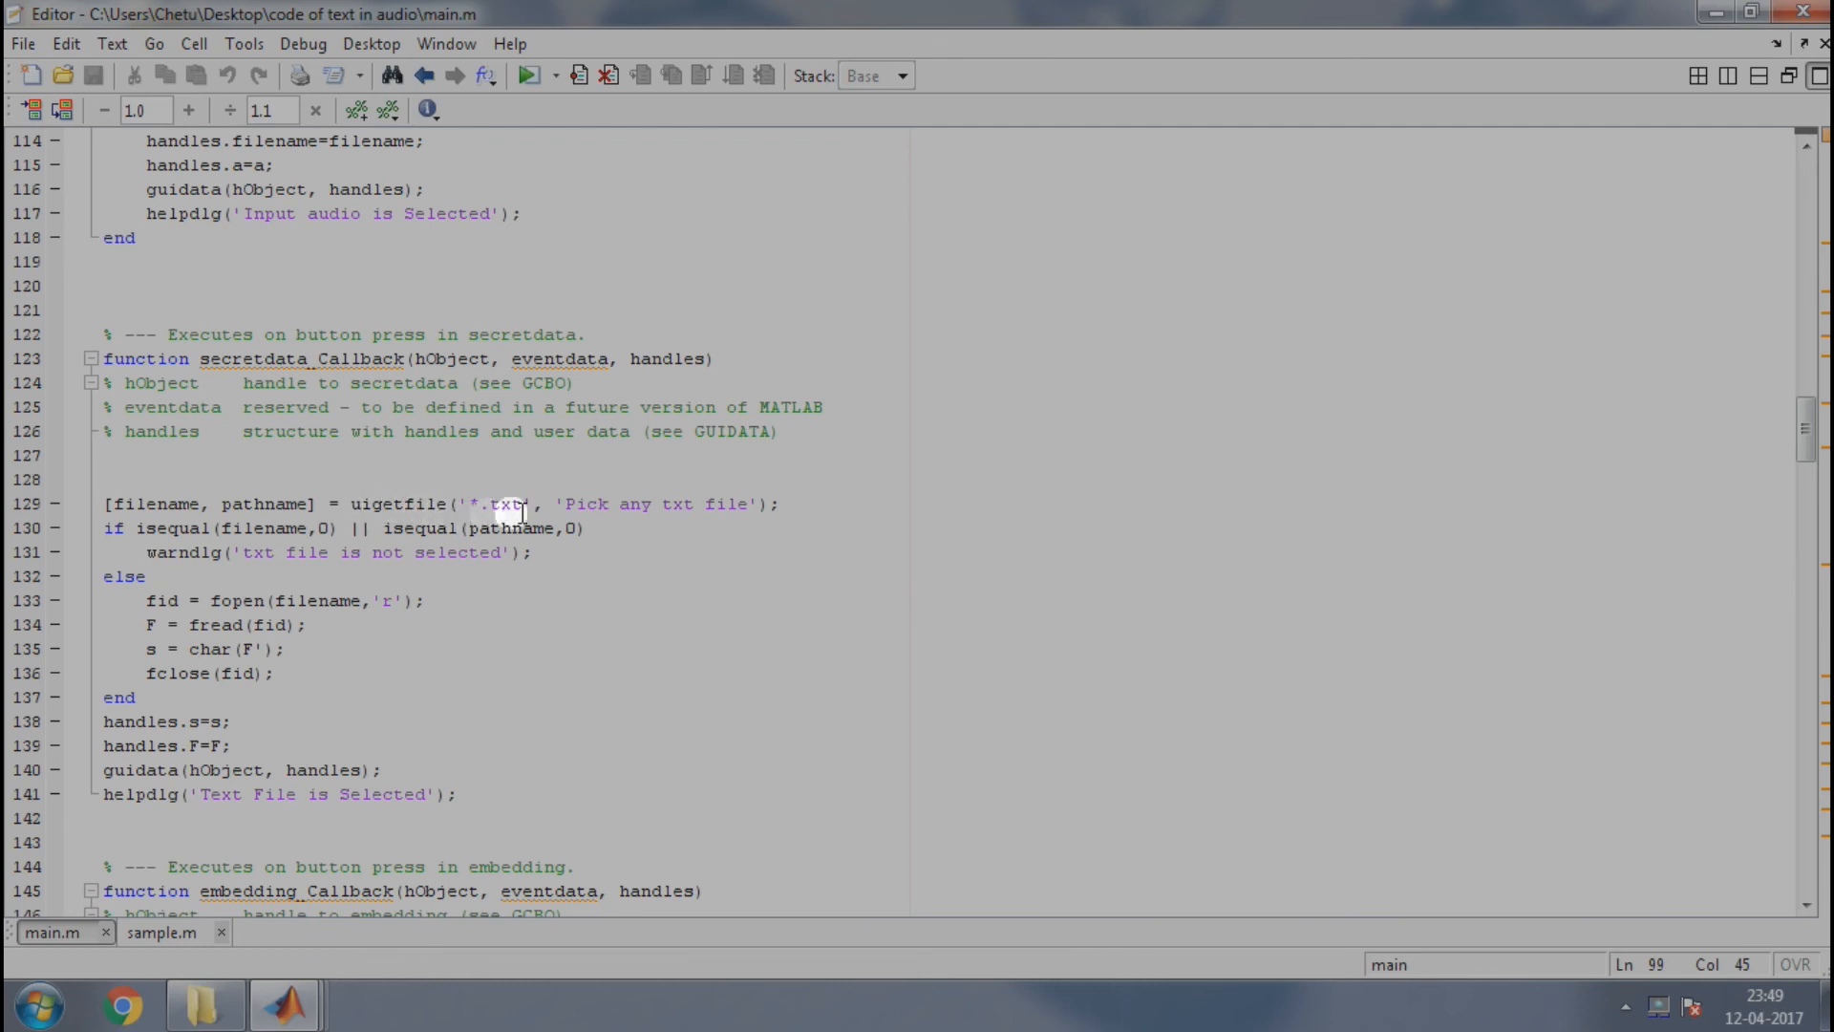
mouse_move(690, 509)
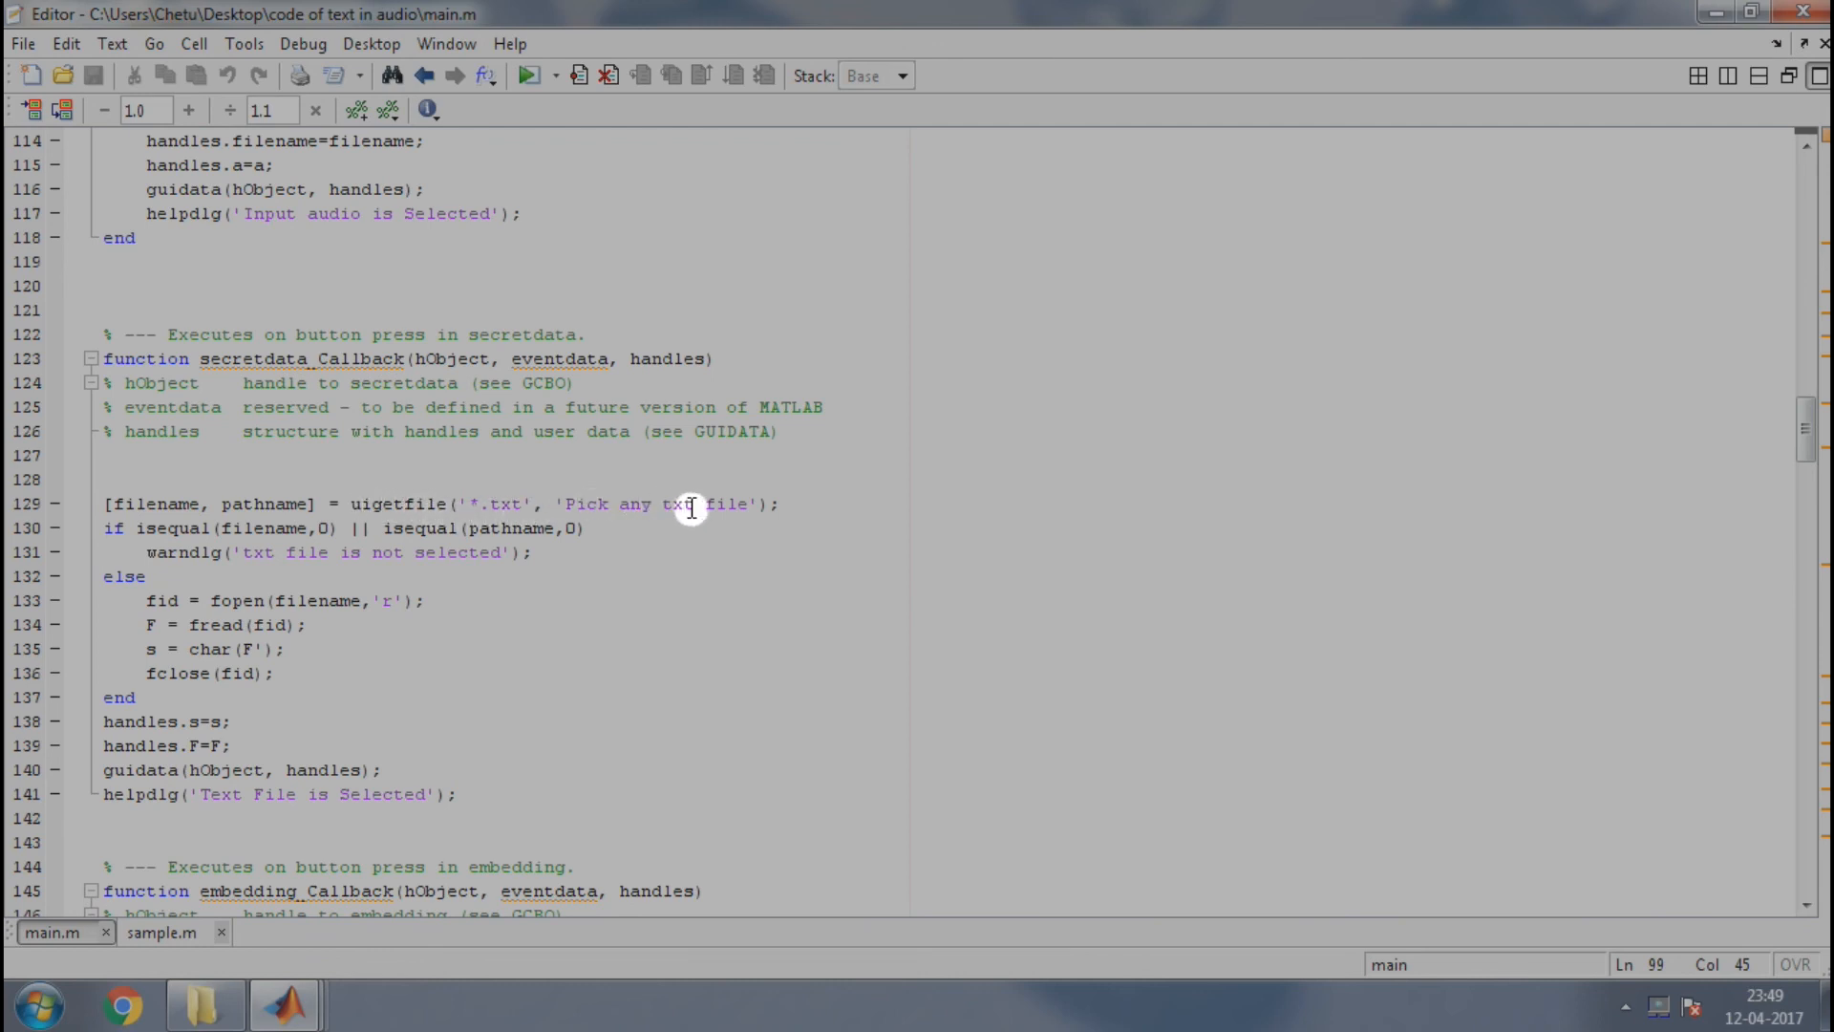
mouse_move(626, 518)
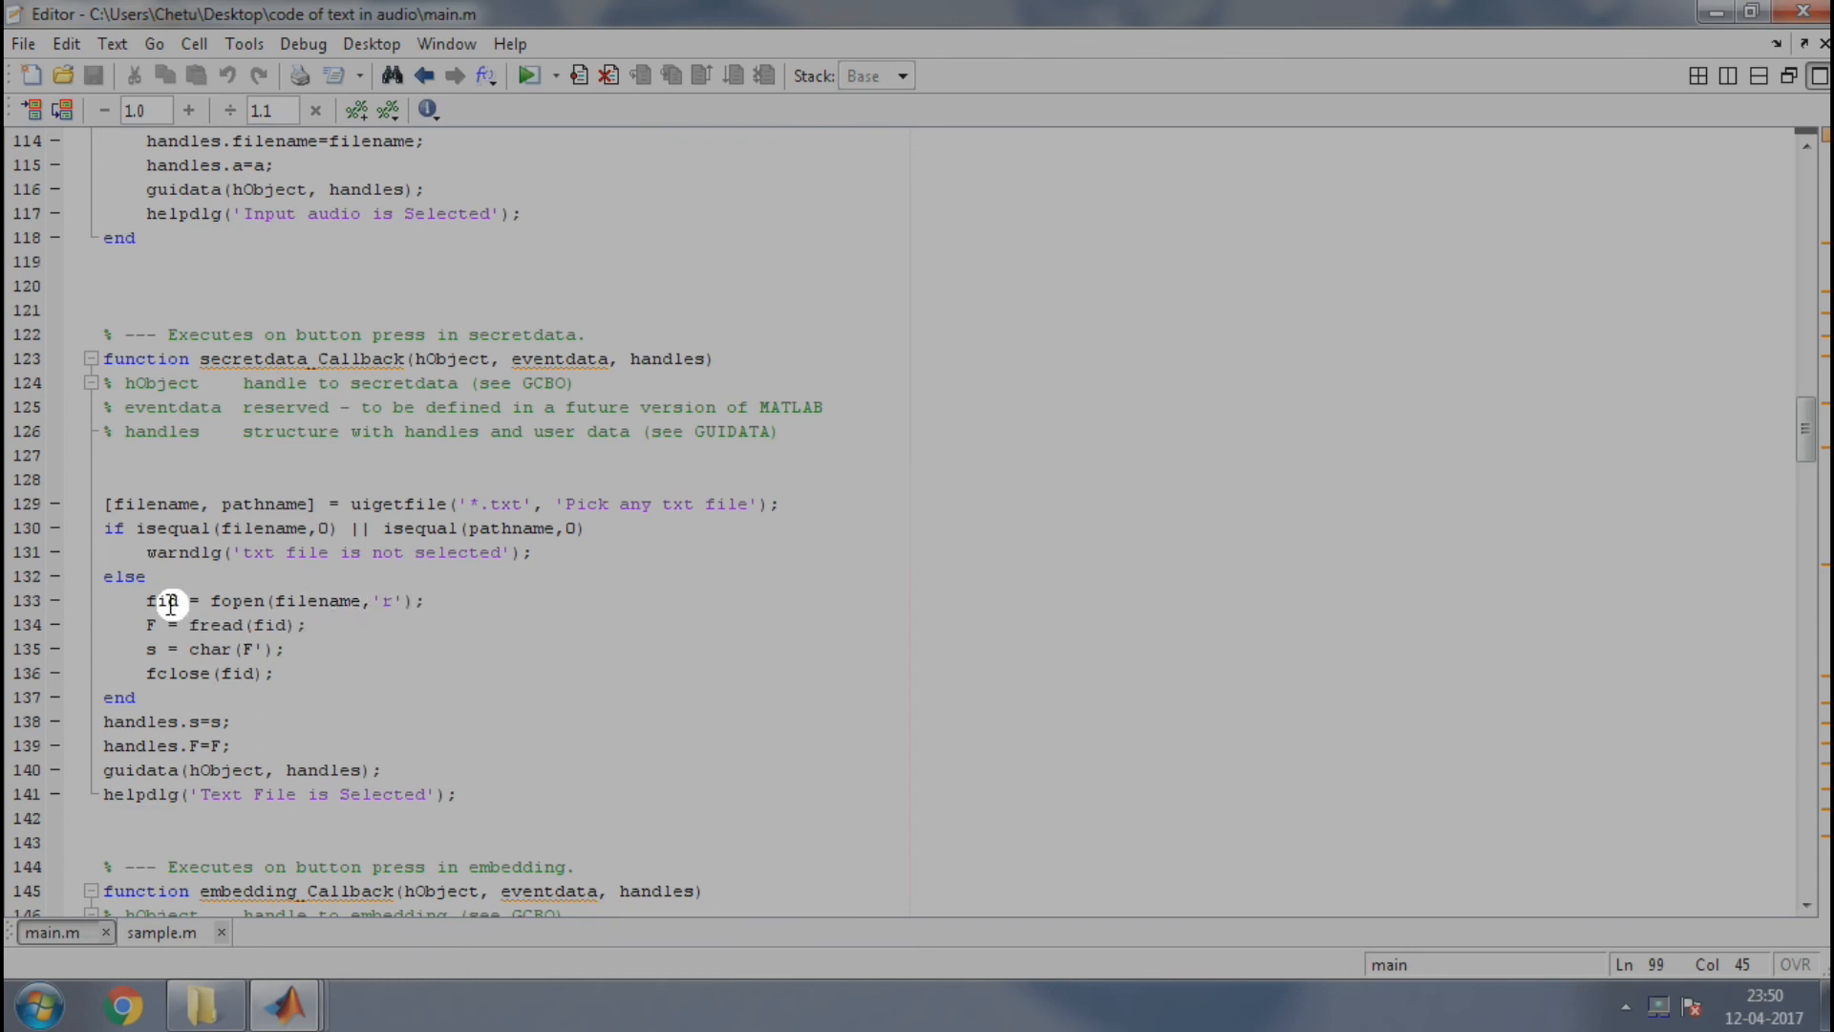
mouse_move(277, 624)
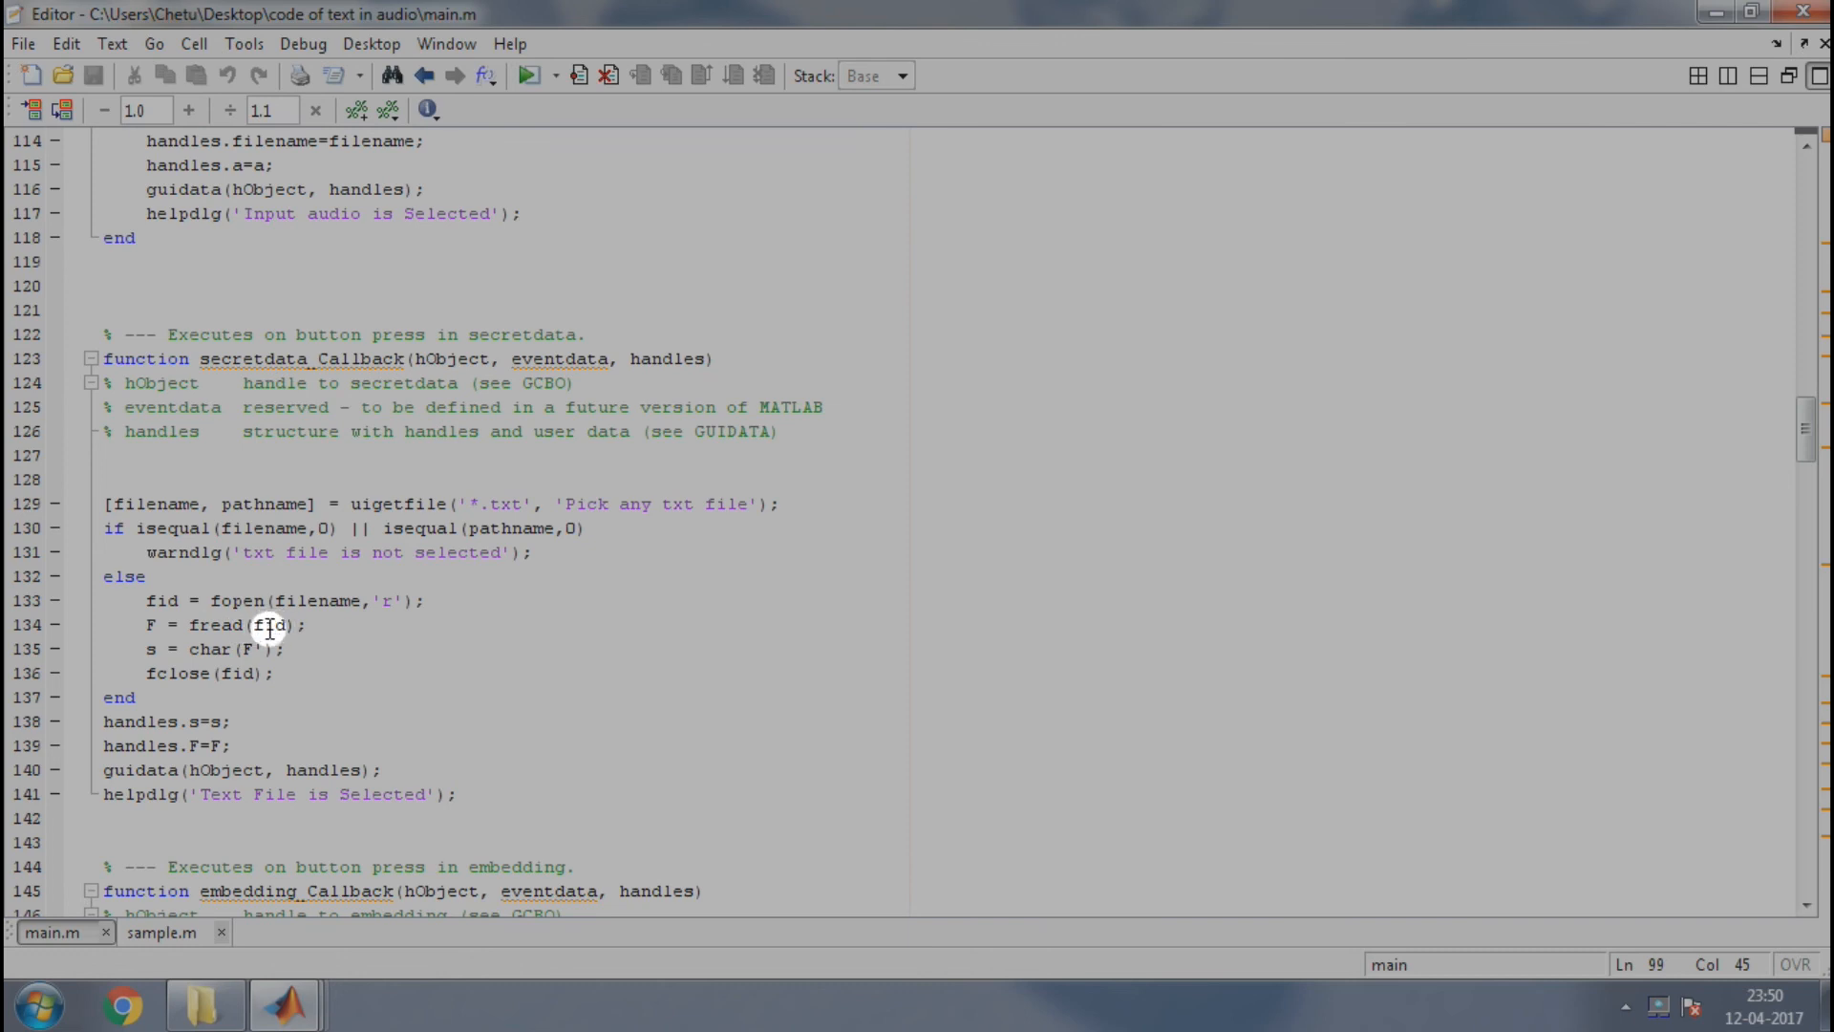
mouse_move(213, 649)
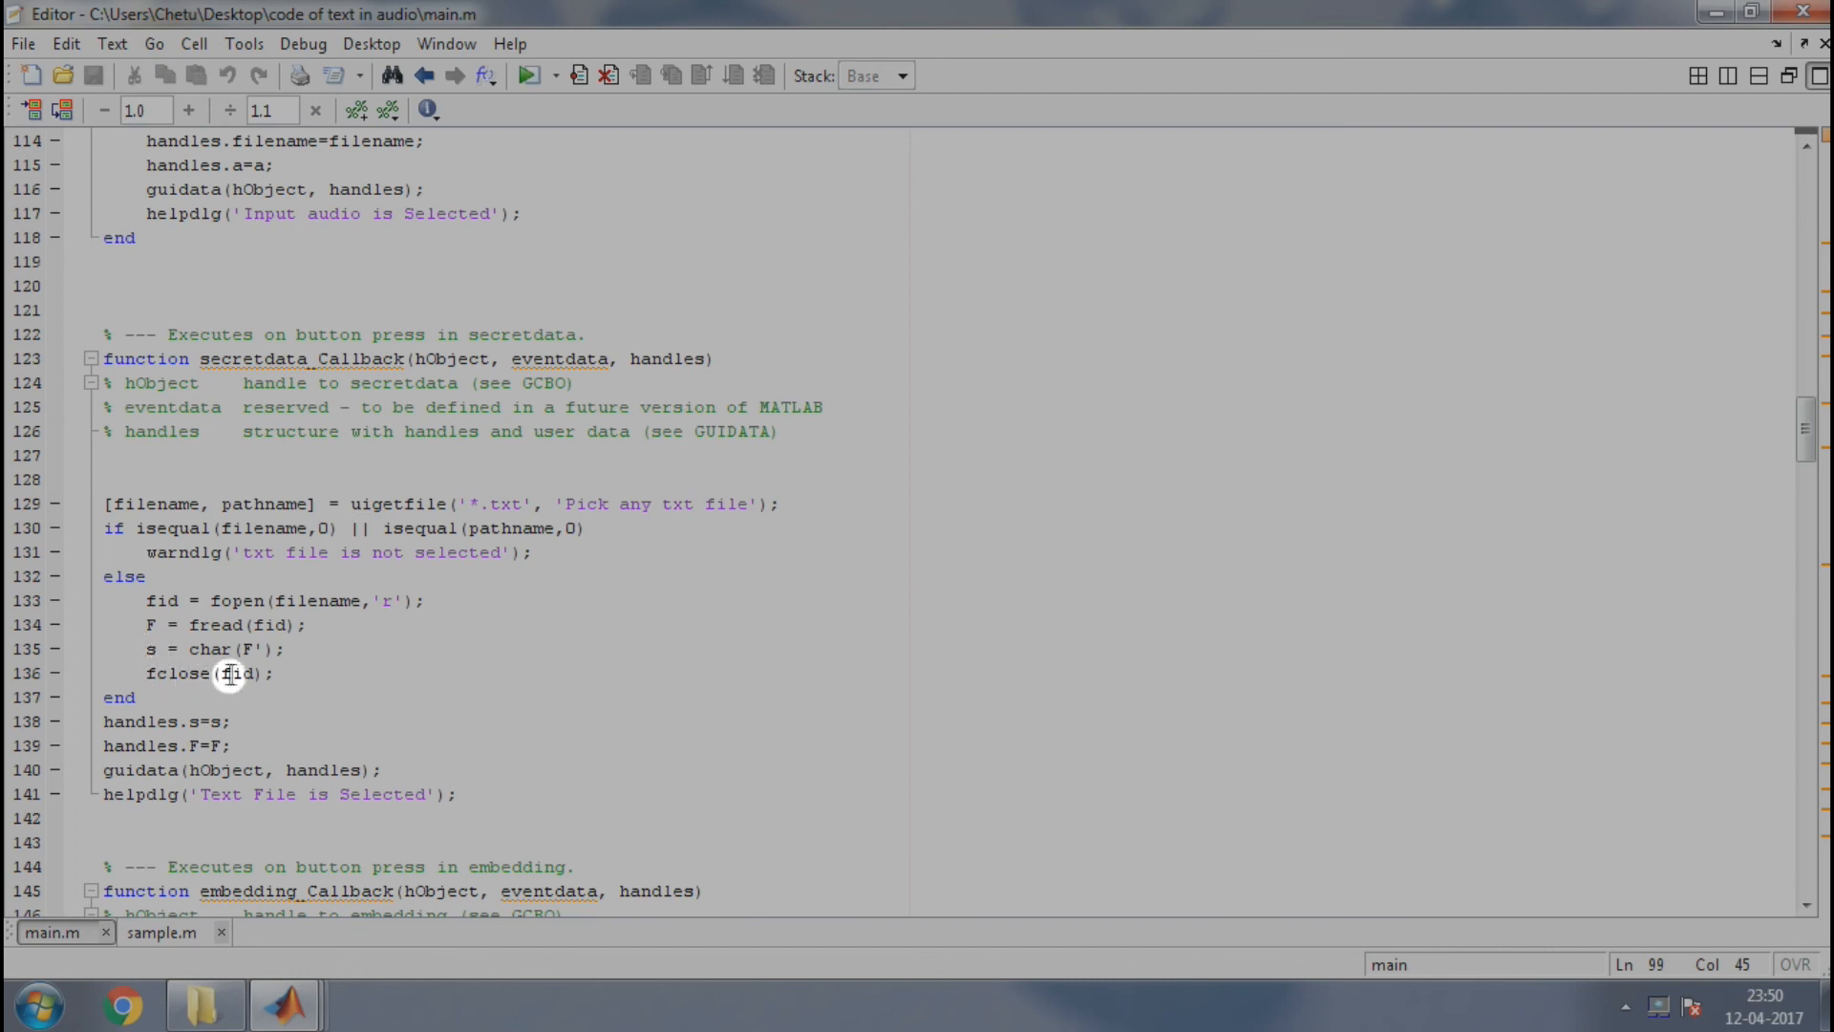
mouse_move(207, 720)
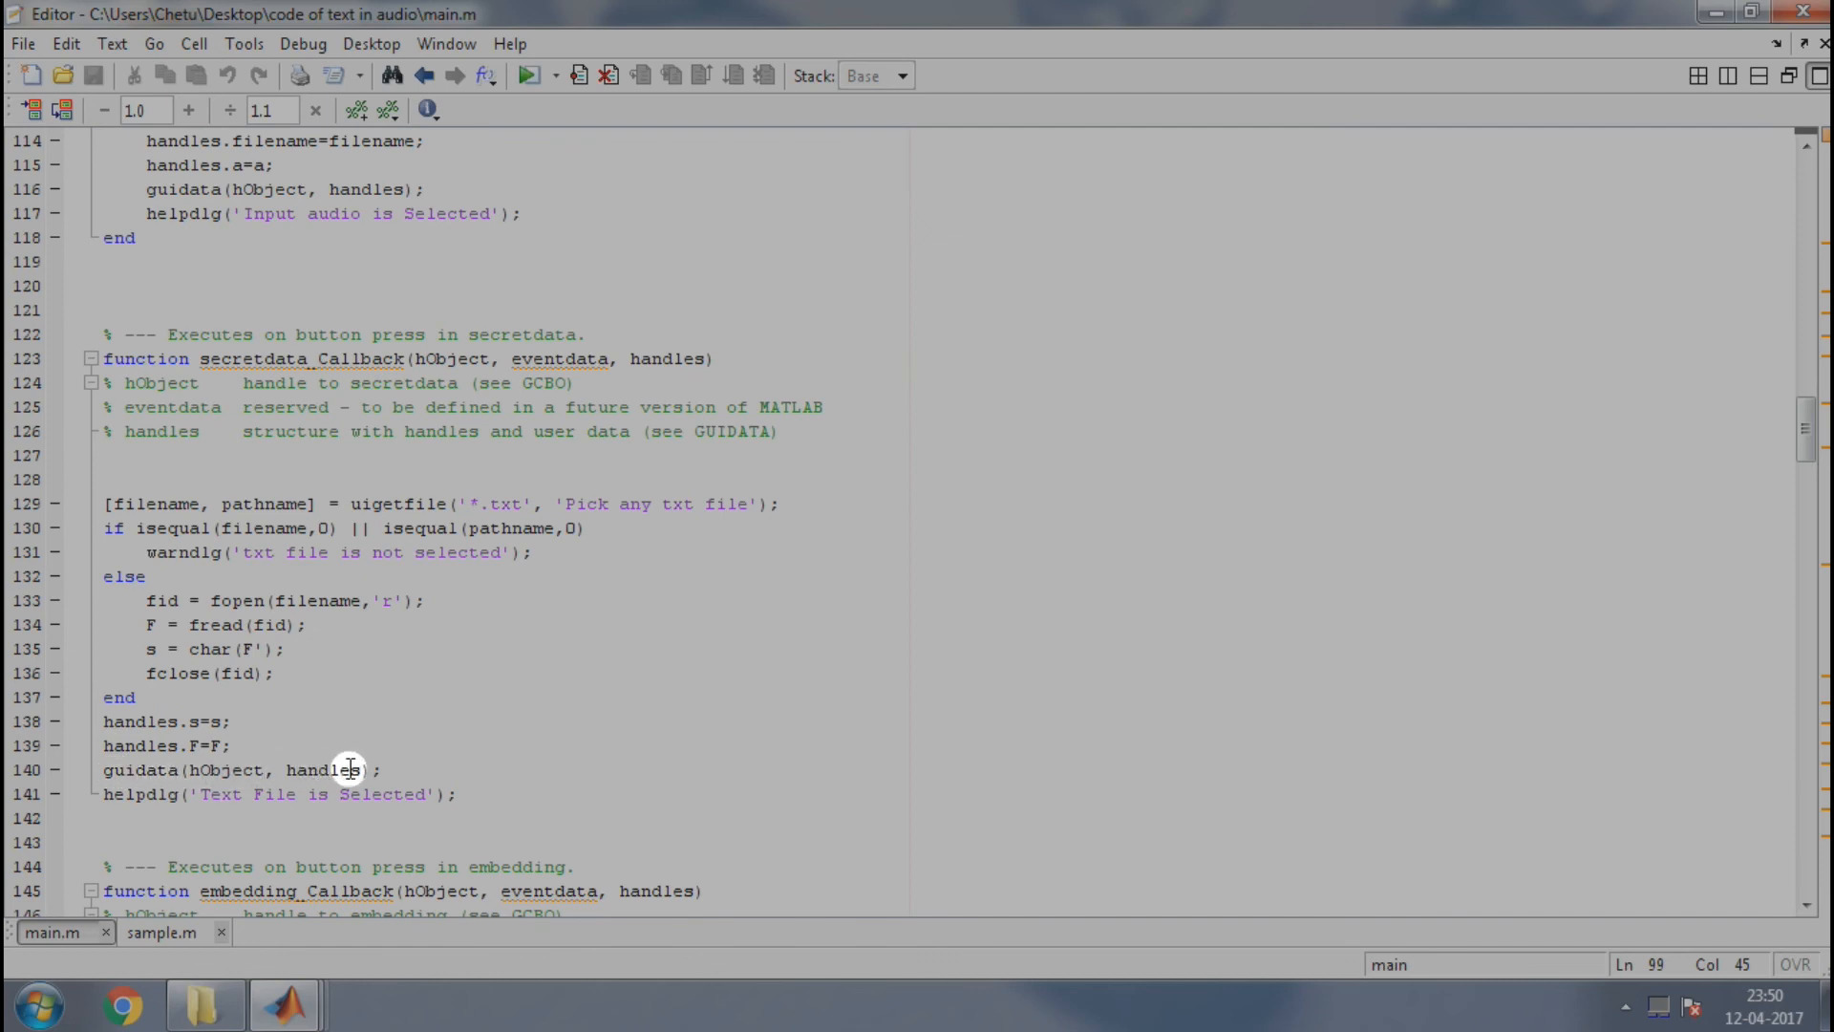
mouse_move(306, 794)
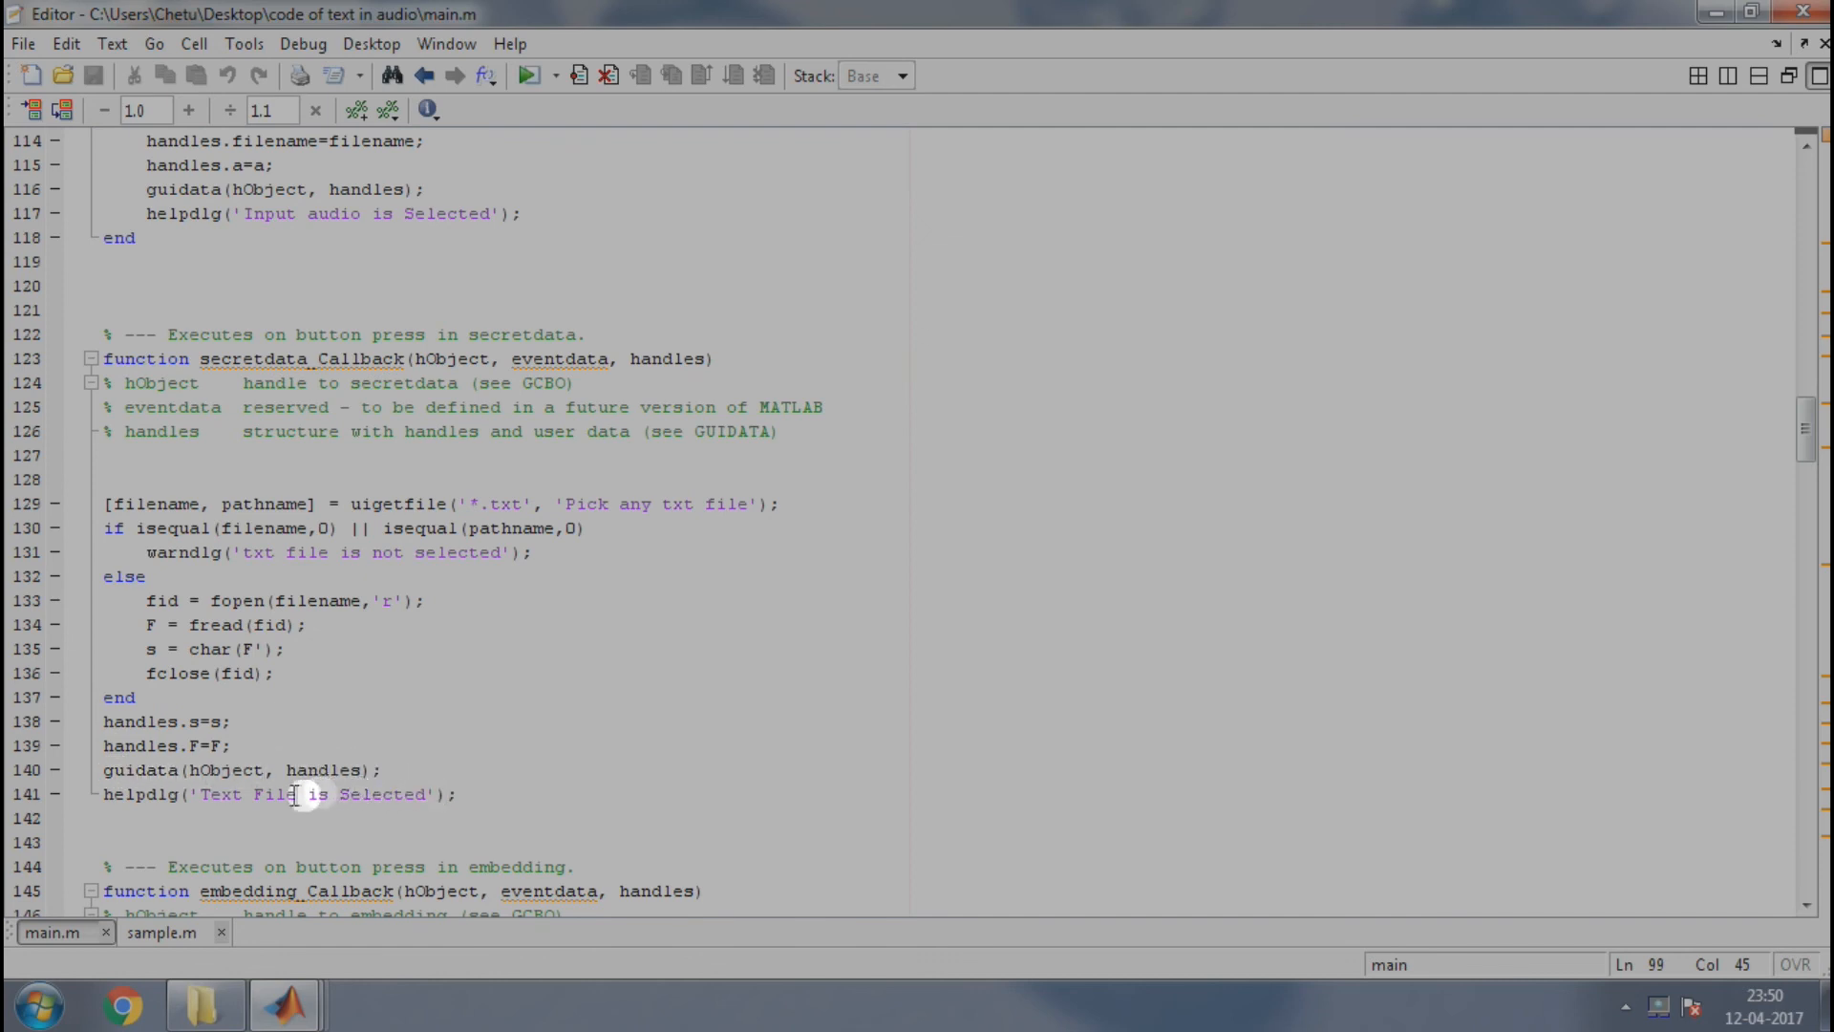
mouse_move(111, 794)
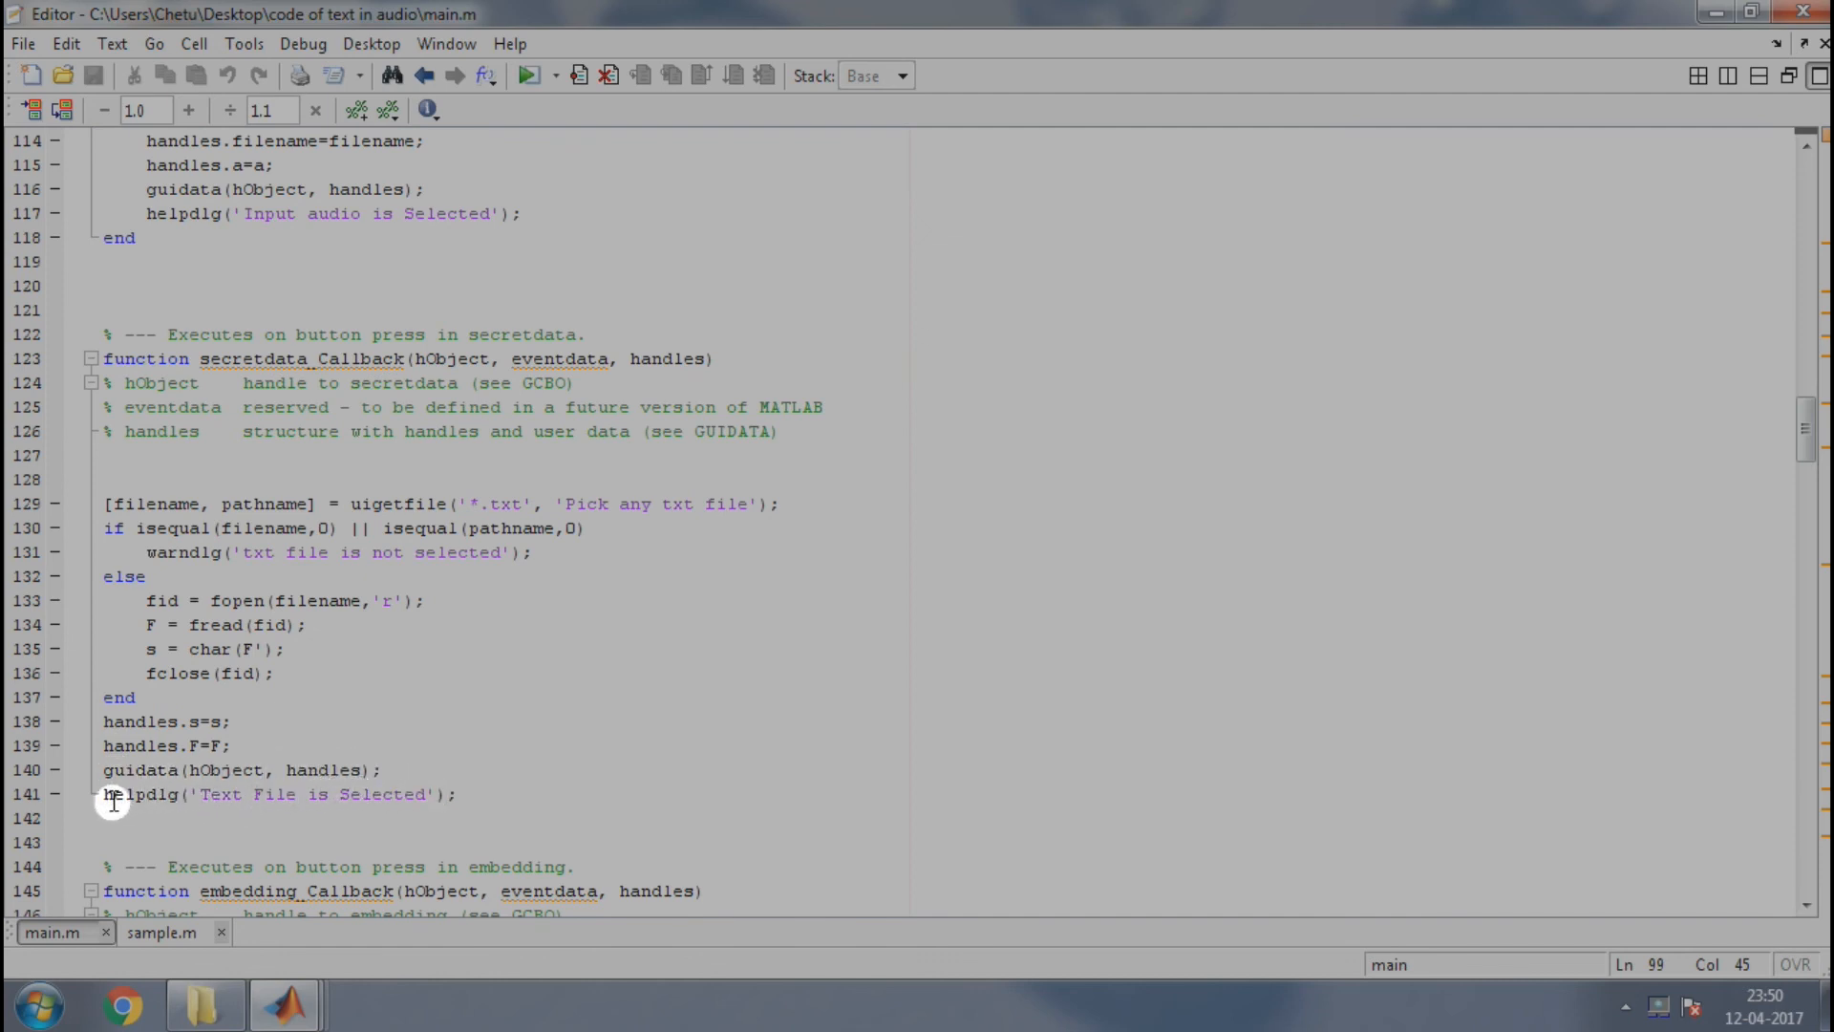
mouse_move(109, 796)
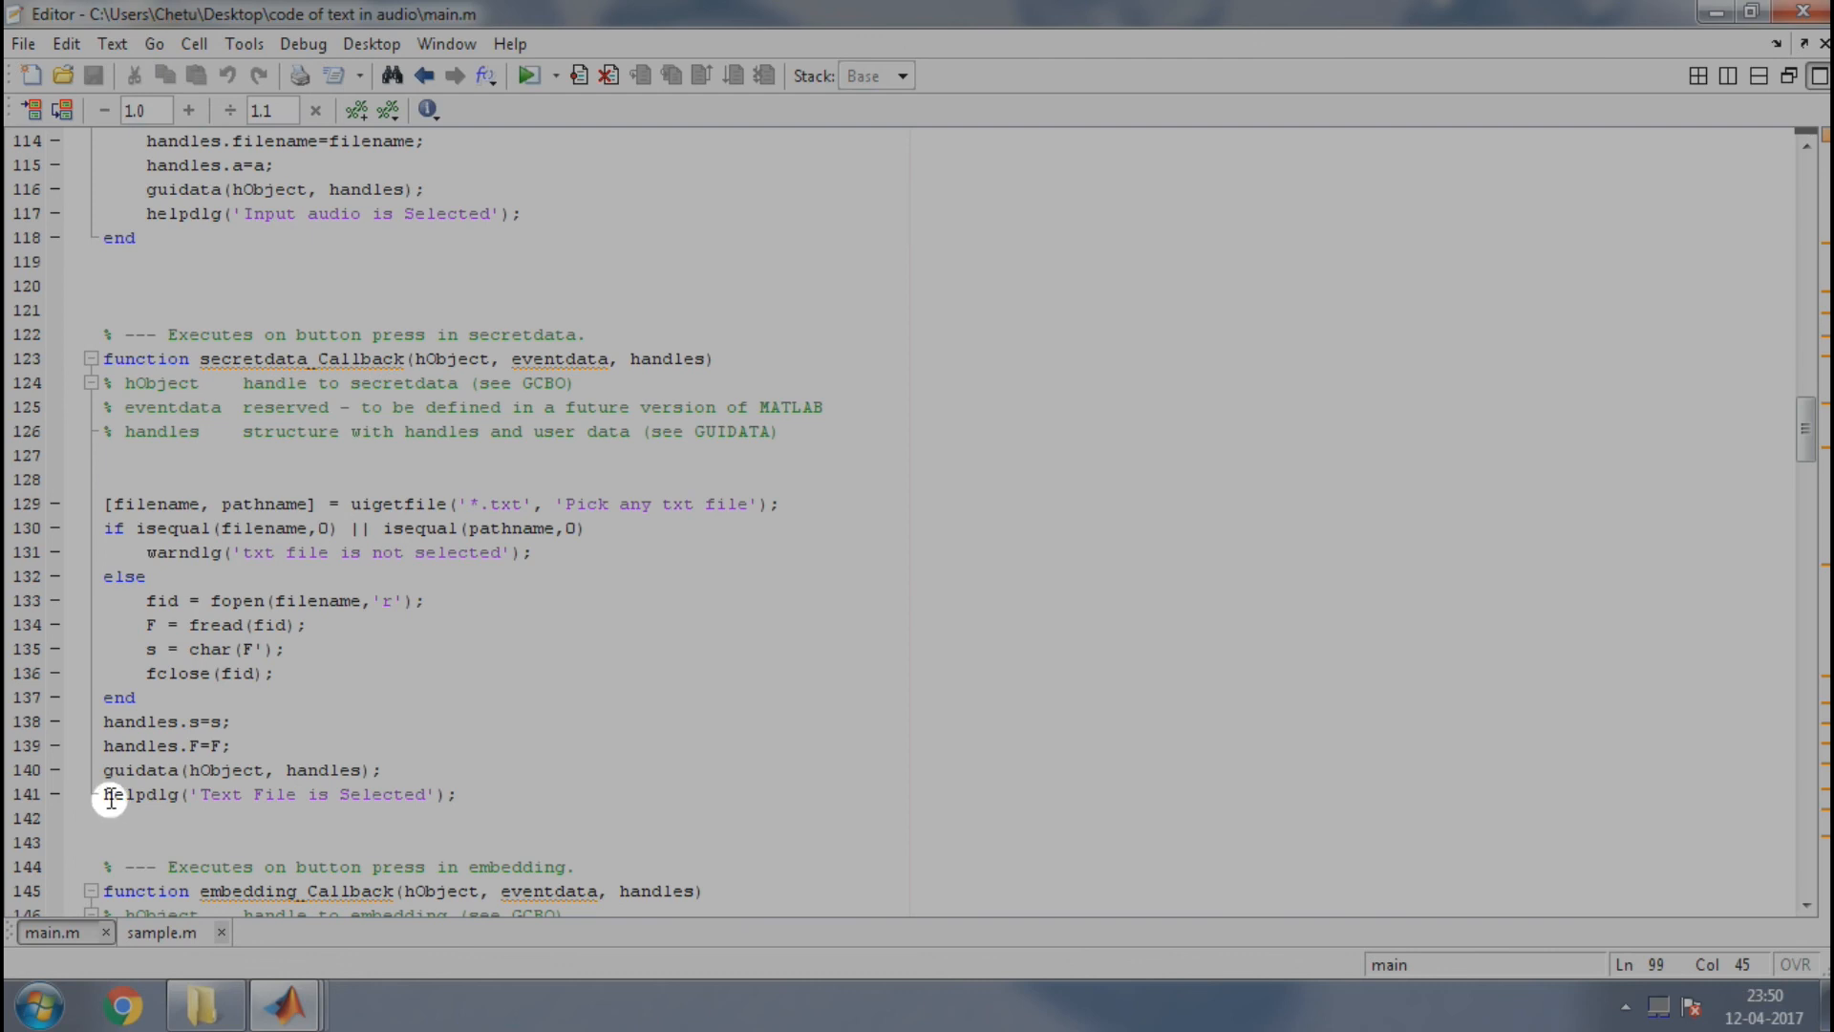